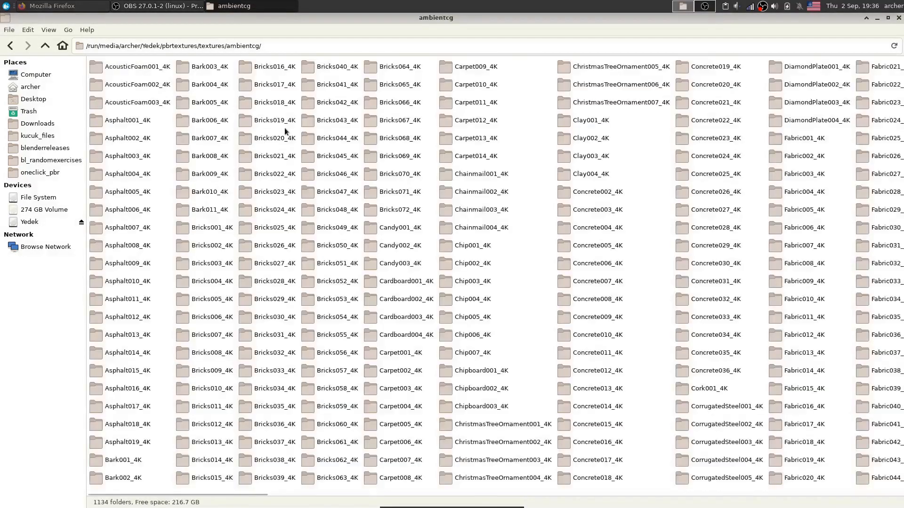
Step: Browse the texture collection folders and return to the main textures folder
{"action": "scroll", "scroll_direction": "down", "scroll_amount": 3}
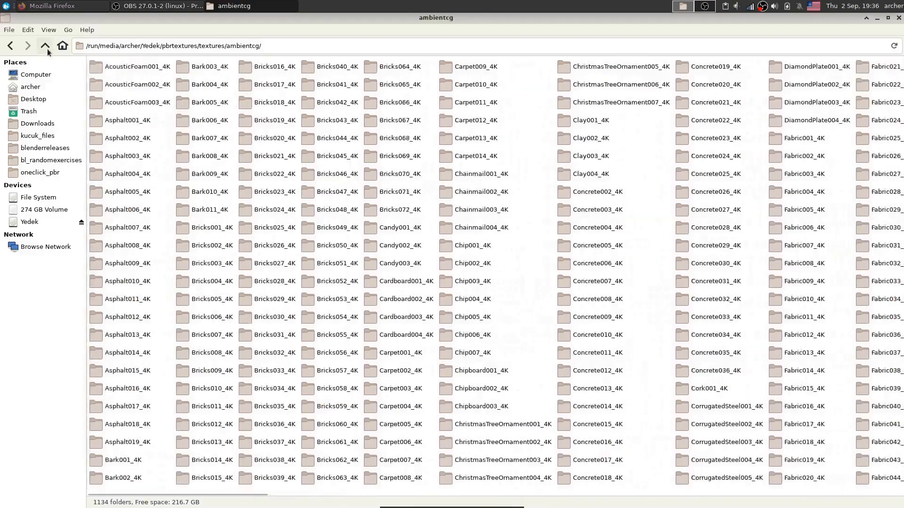
{"action": "left_click", "coordinate": [45, 46]}
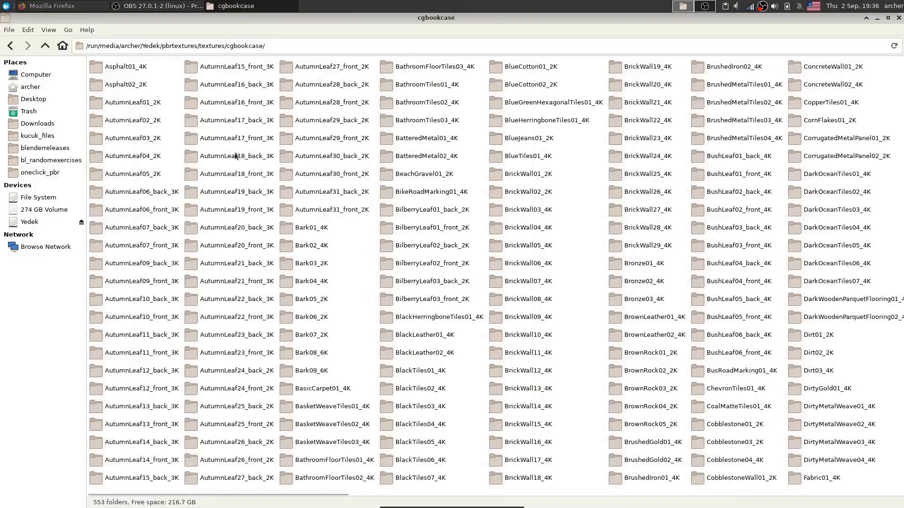
{"action": "scroll", "scroll_direction": "down", "scroll_amount": 3}
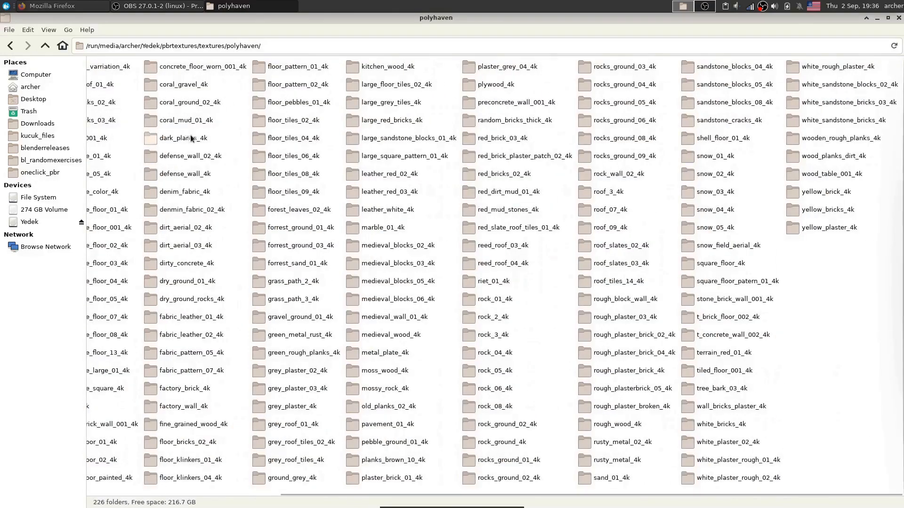
{"action": "left_click", "coordinate": [45, 46]}
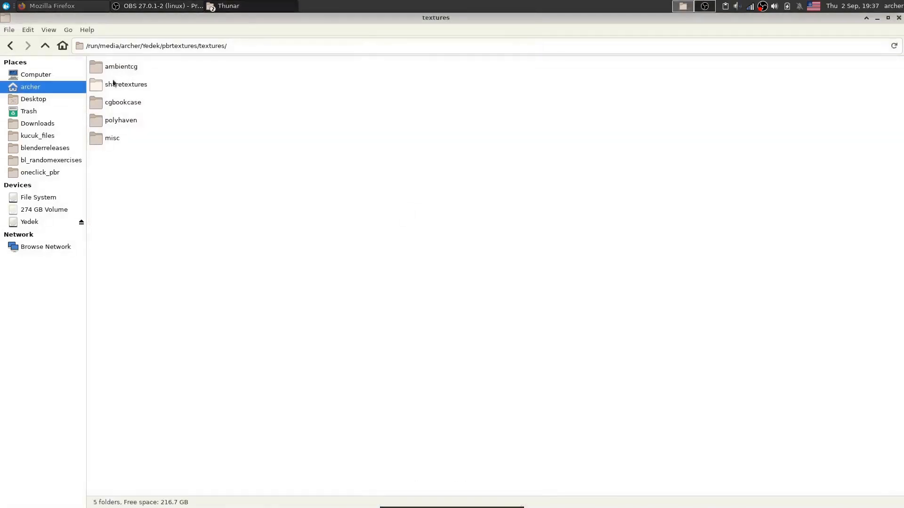
Step: Open ambientcg, then look inside the PaintedMetal015_4K and Bricks053_4K material folders
{"action": "double_click", "coordinate": [121, 66]}
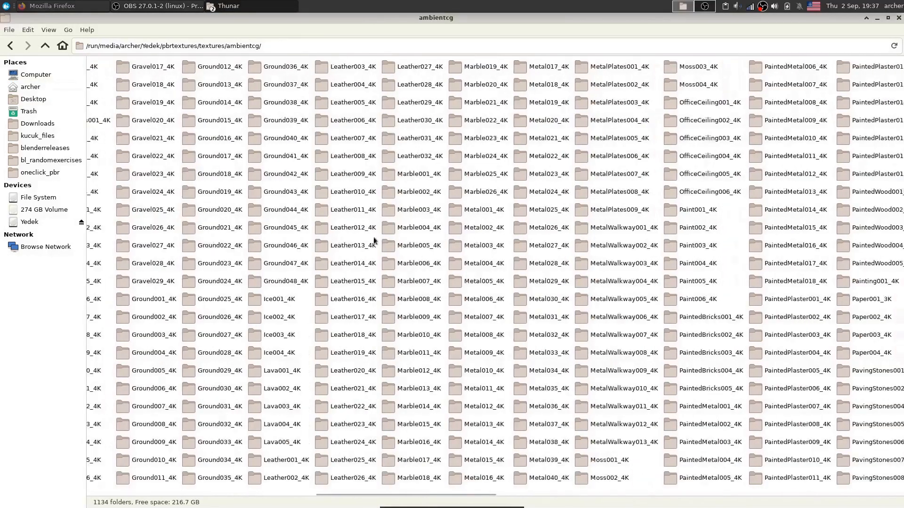
{"action": "double_click", "coordinate": [796, 227]}
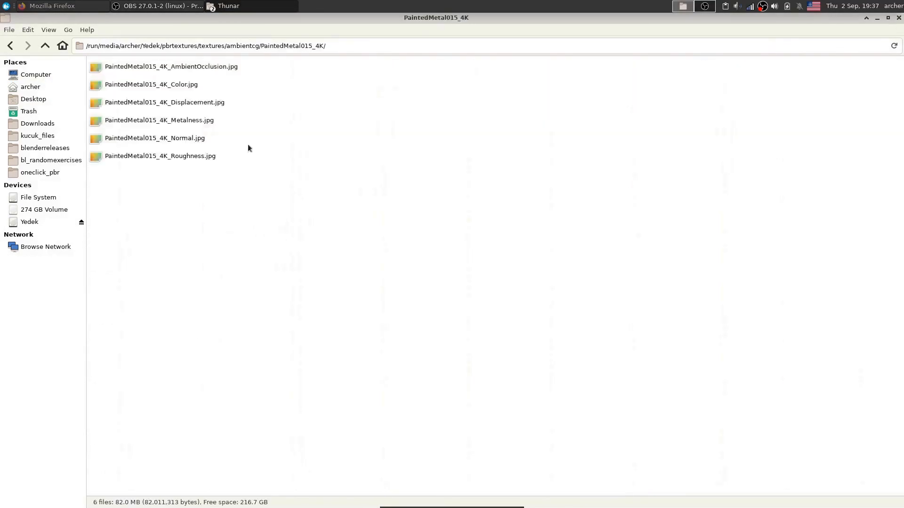
{"action": "left_click", "coordinate": [45, 46]}
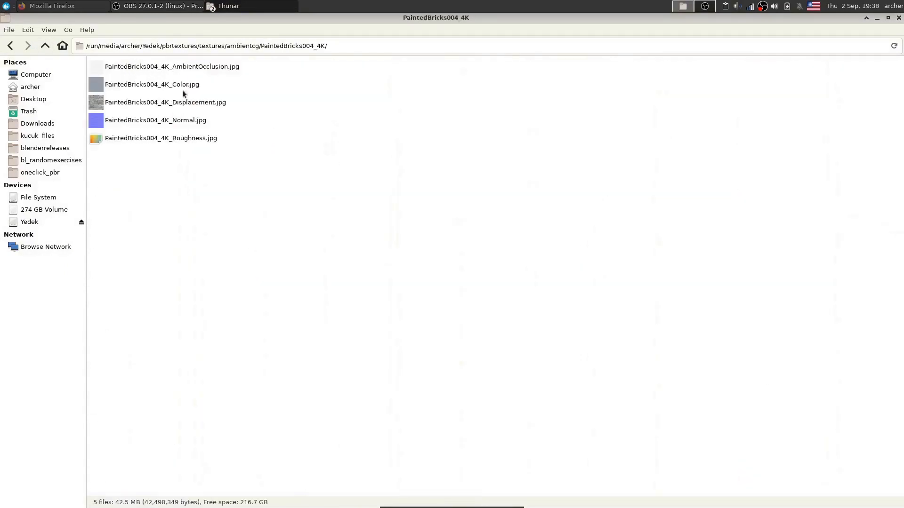
{"action": "left_click", "coordinate": [45, 46]}
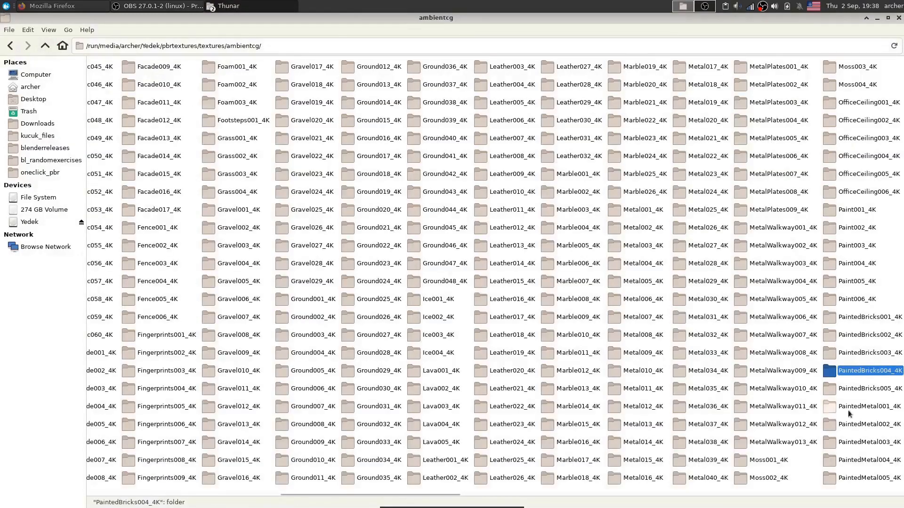
{"action": "double_click", "coordinate": [863, 406]}
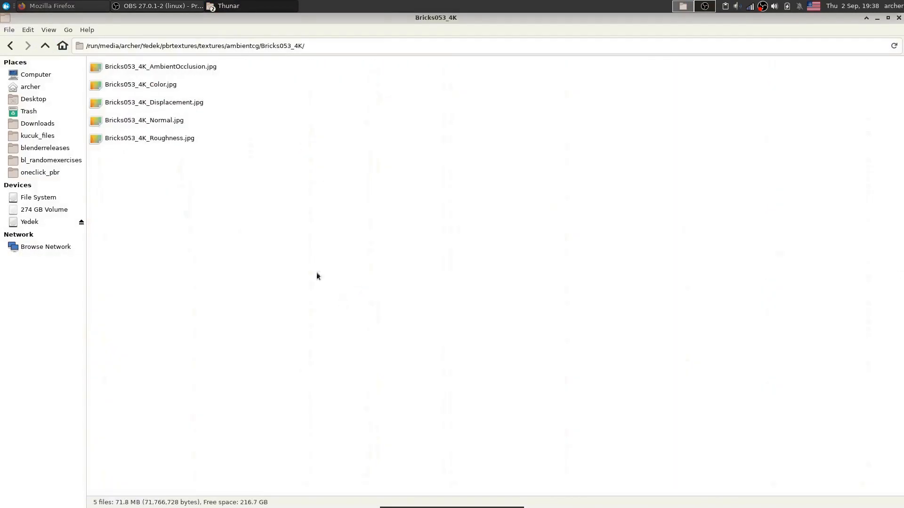
{"action": "left_click", "coordinate": [141, 84]}
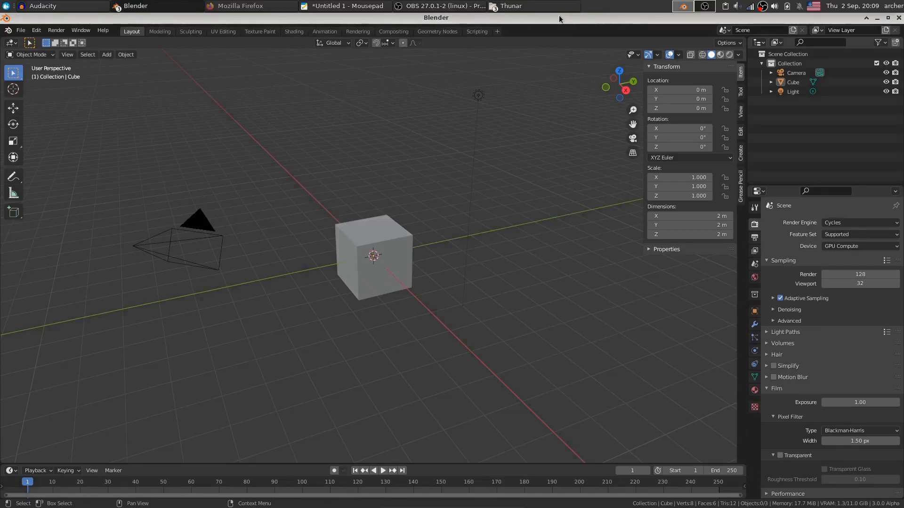
{"action": "mouse_move", "coordinate": [110, 70]}
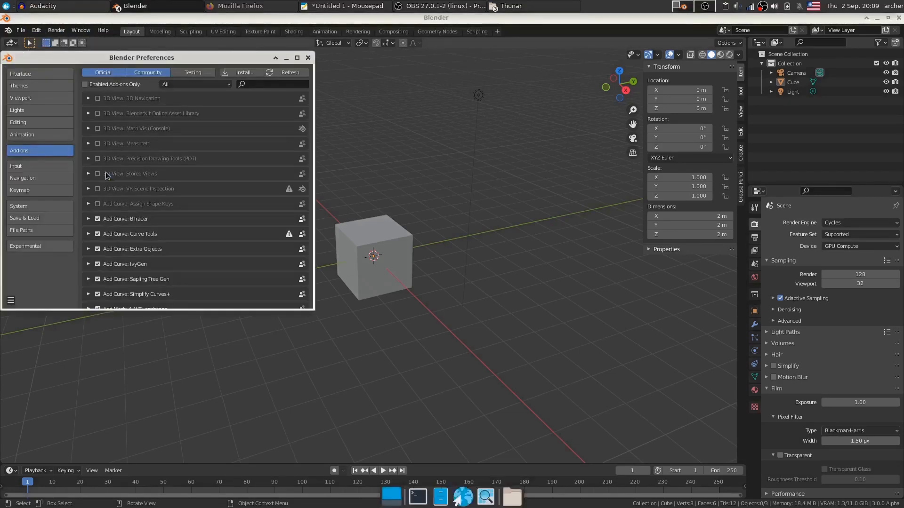
Step: Install oneclickpbr_addon.zip and enable the One-Click PBR add-on
{"action": "left_click", "coordinate": [244, 72]}
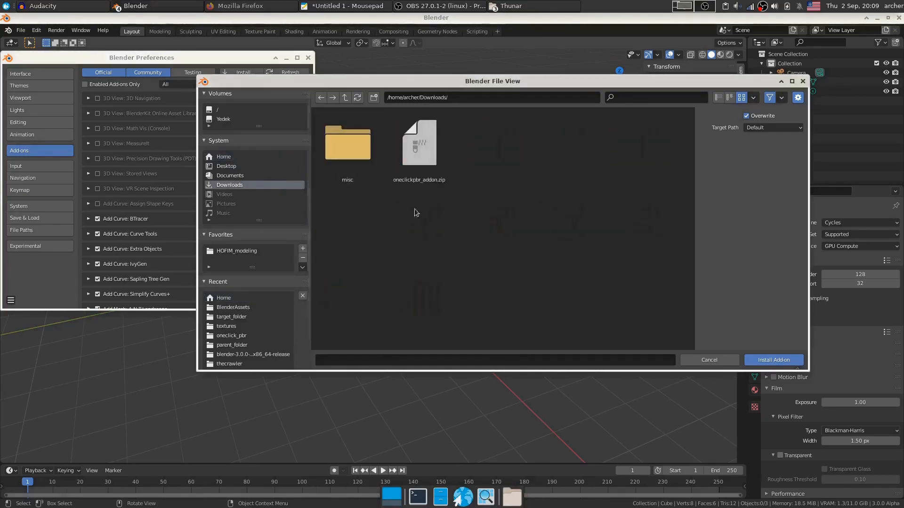
{"action": "left_click", "coordinate": [418, 142]}
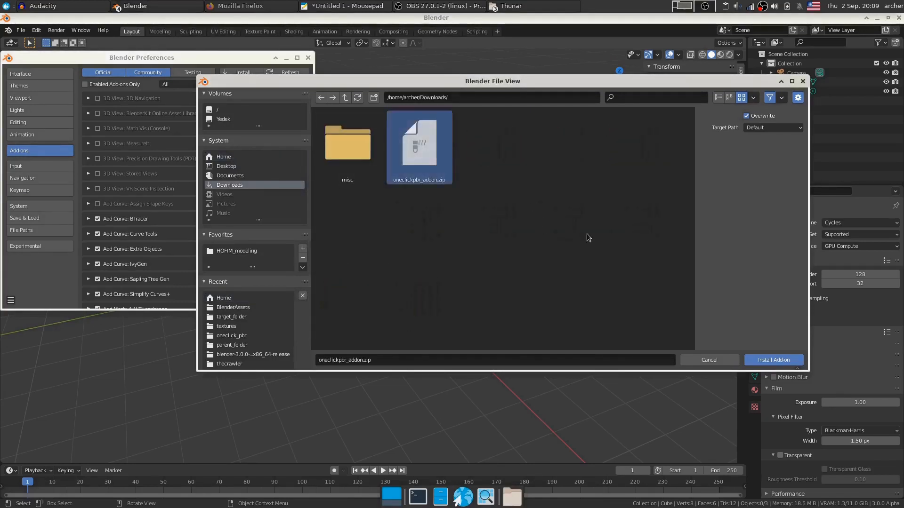
{"action": "mouse_move", "coordinate": [605, 166]}
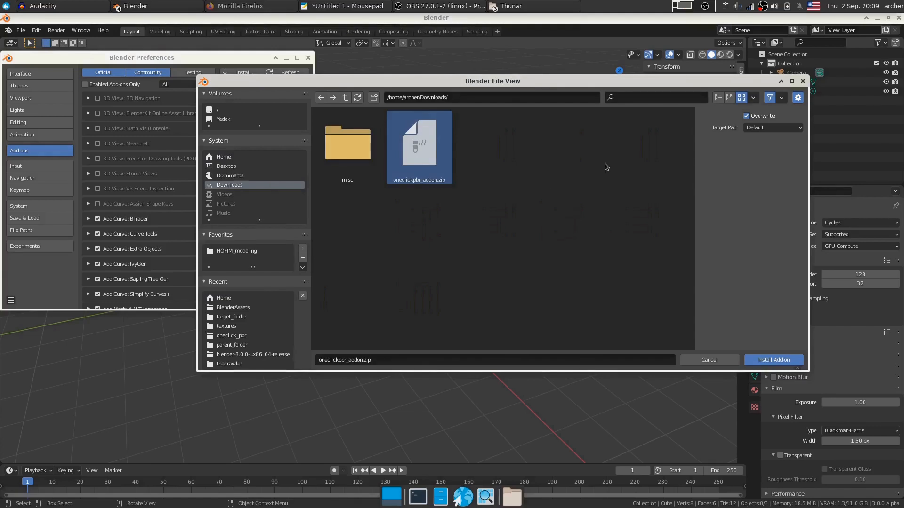
{"action": "left_click", "coordinate": [773, 359]}
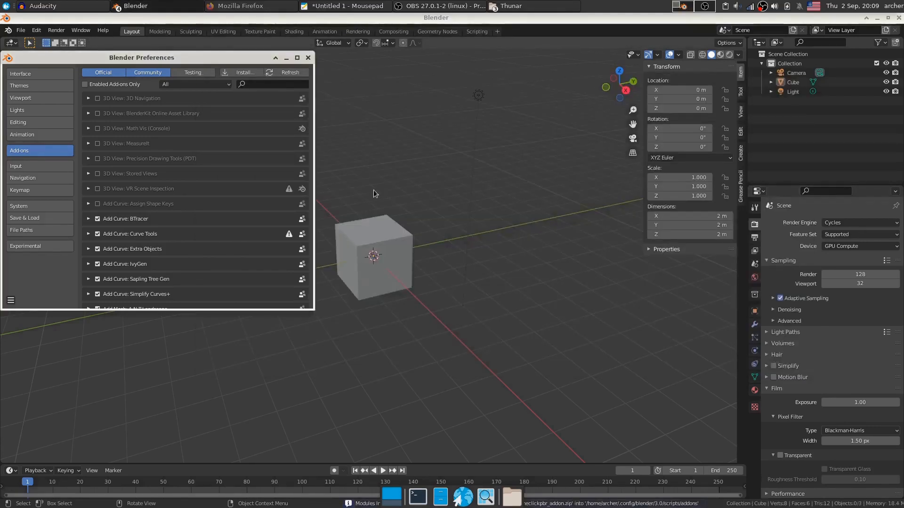
{"action": "type", "text": "One-Click PBR"}
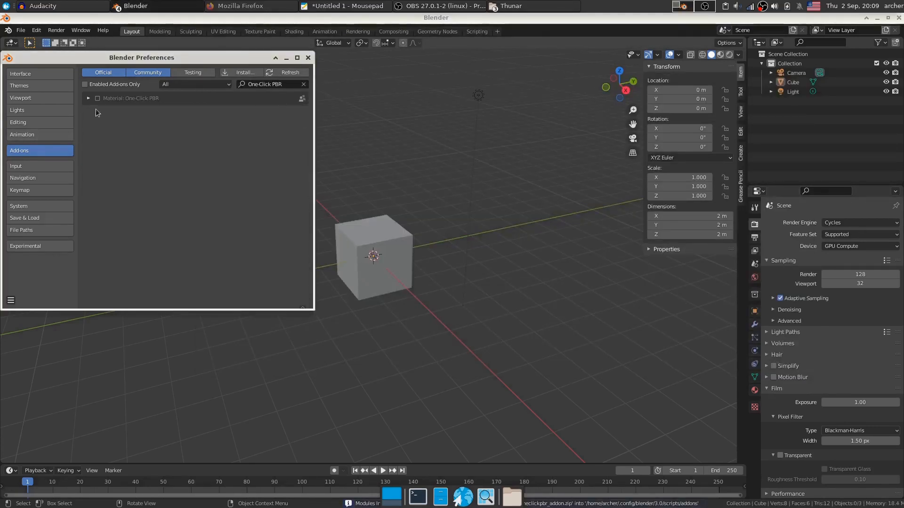
{"action": "left_click", "coordinate": [97, 98]}
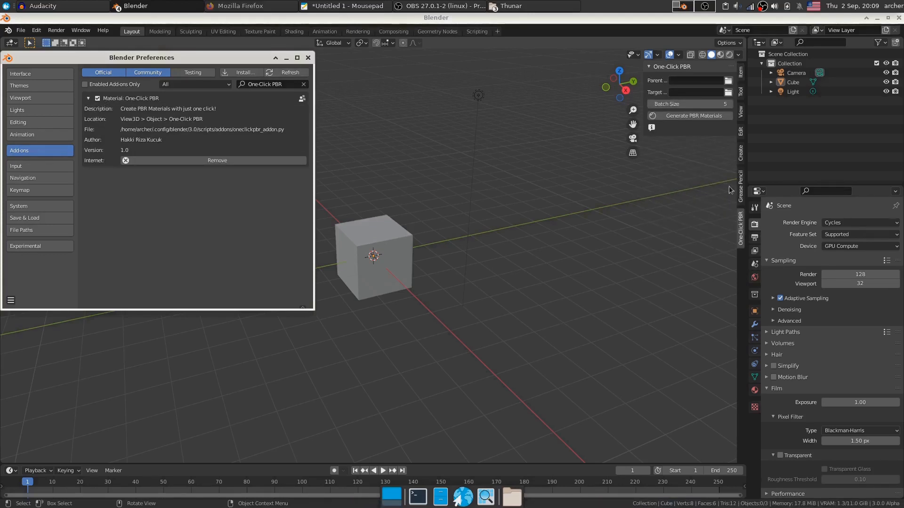
{"action": "mouse_move", "coordinate": [391, 122]}
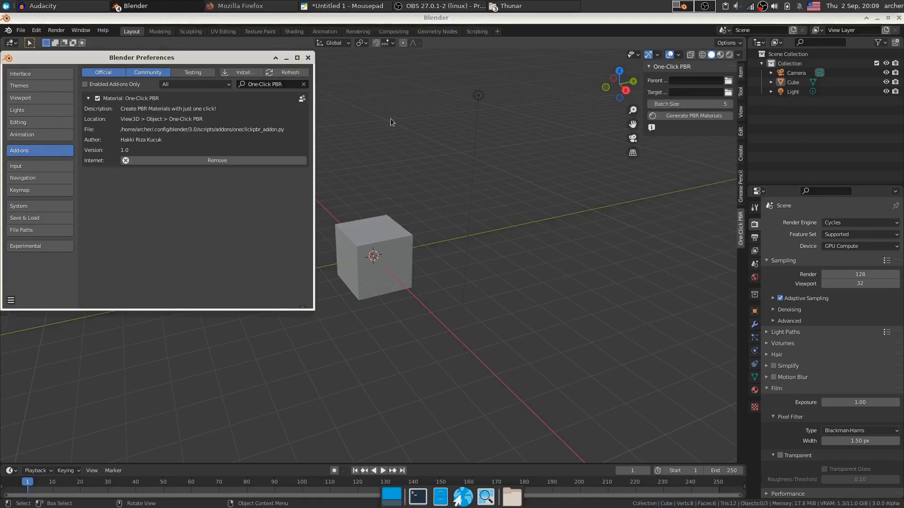
Step: Close the Blender Preferences window
{"action": "left_click", "coordinate": [307, 57]}
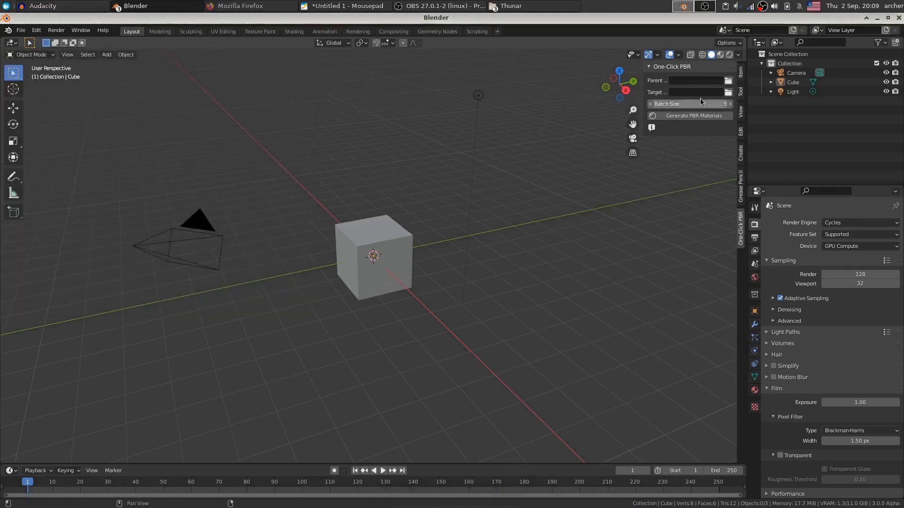
{"action": "mouse_move", "coordinate": [711, 87]}
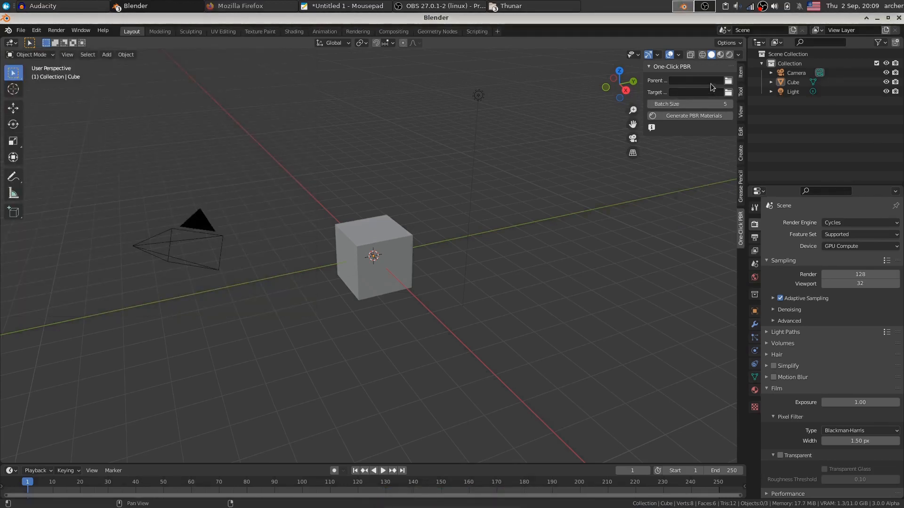
{"action": "mouse_move", "coordinate": [692, 80]}
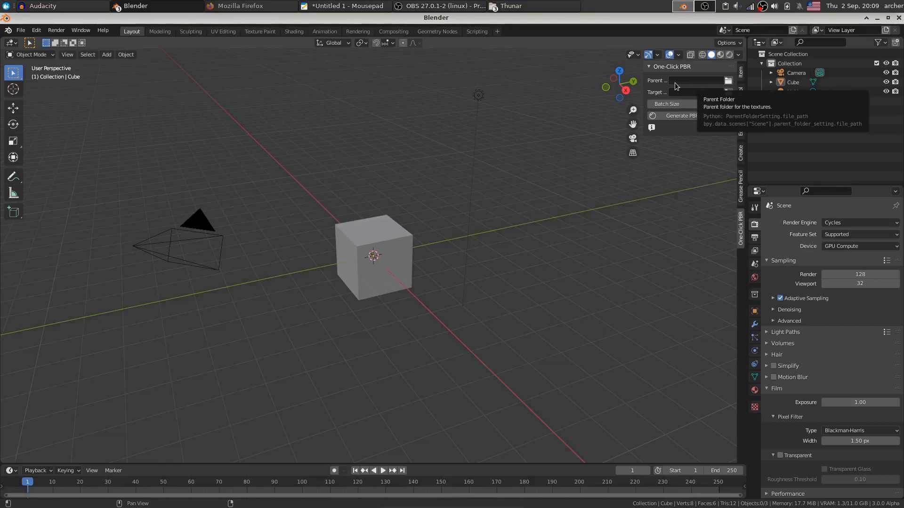
{"action": "mouse_move", "coordinate": [682, 86]}
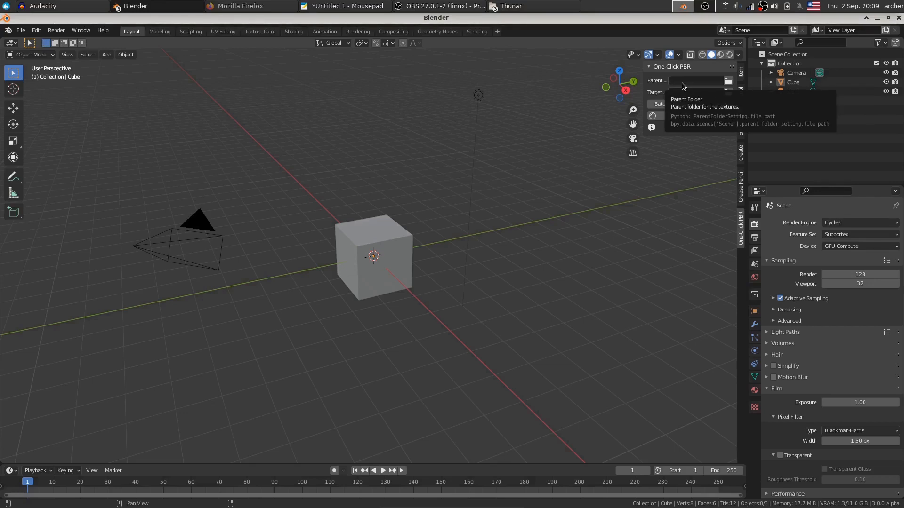
{"action": "mouse_move", "coordinate": [691, 93]}
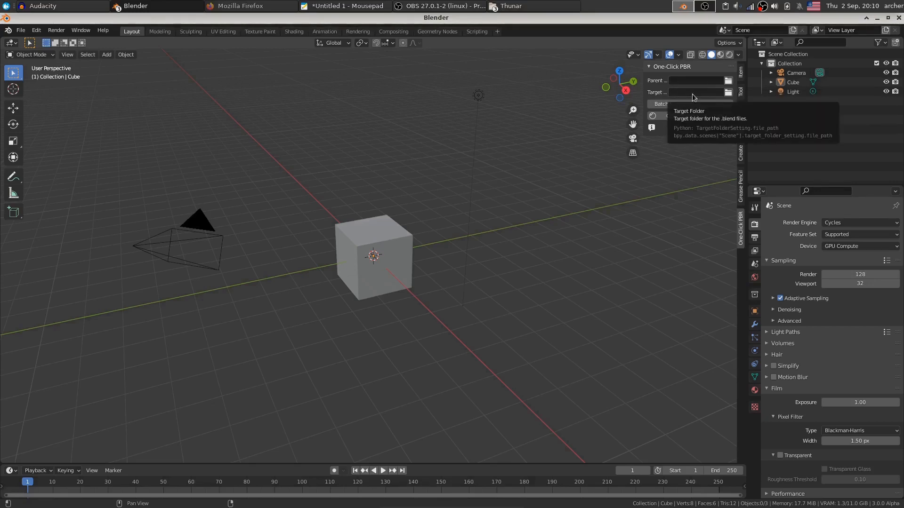
{"action": "mouse_move", "coordinate": [708, 100]}
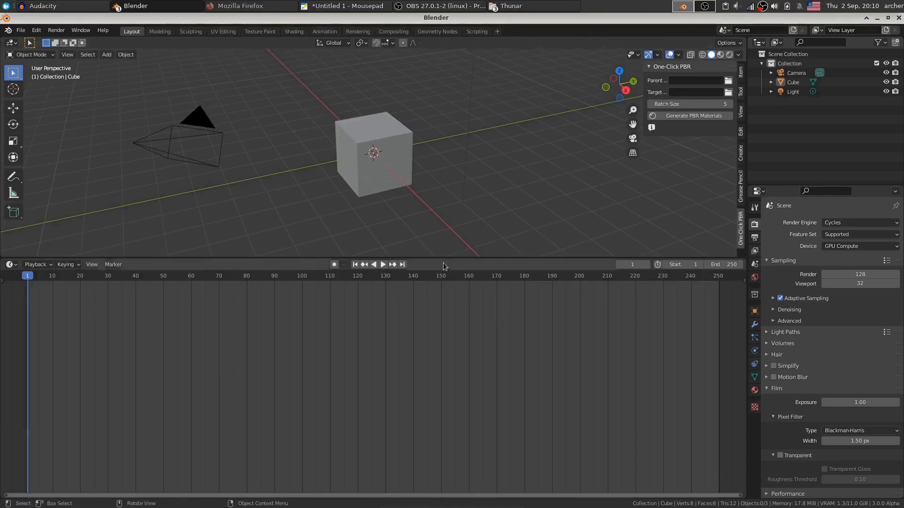
Step: Turn the bottom timeline into an Asset Browser showing the Shading category
{"action": "left_click", "coordinate": [10, 264]}
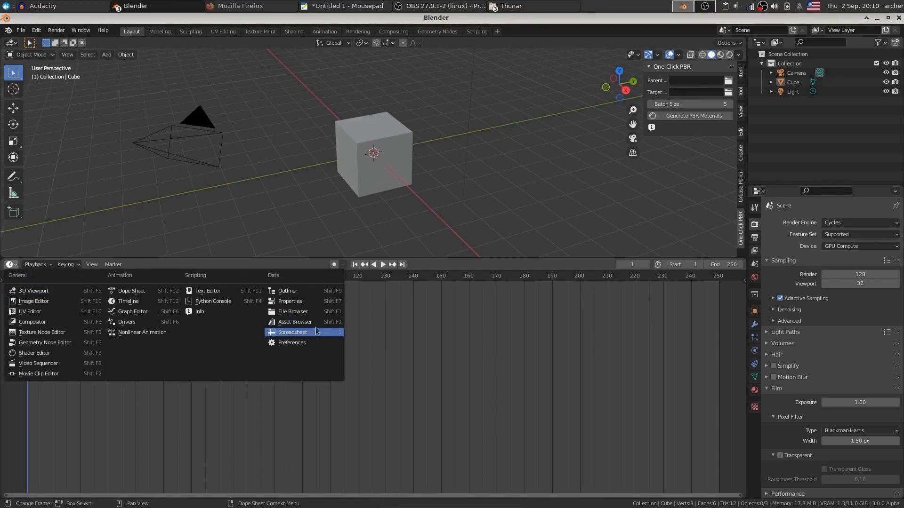
{"action": "left_click", "coordinate": [294, 321]}
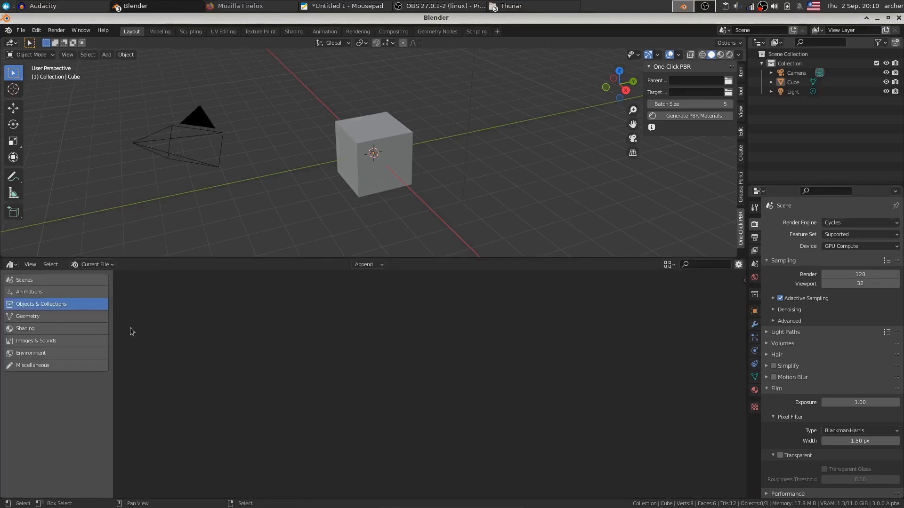
{"action": "left_click", "coordinate": [25, 328]}
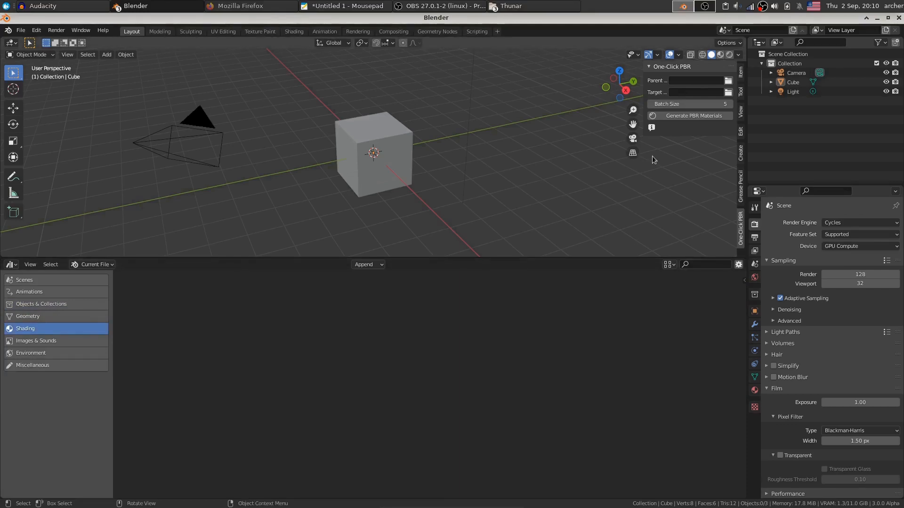
{"action": "mouse_move", "coordinate": [659, 163]}
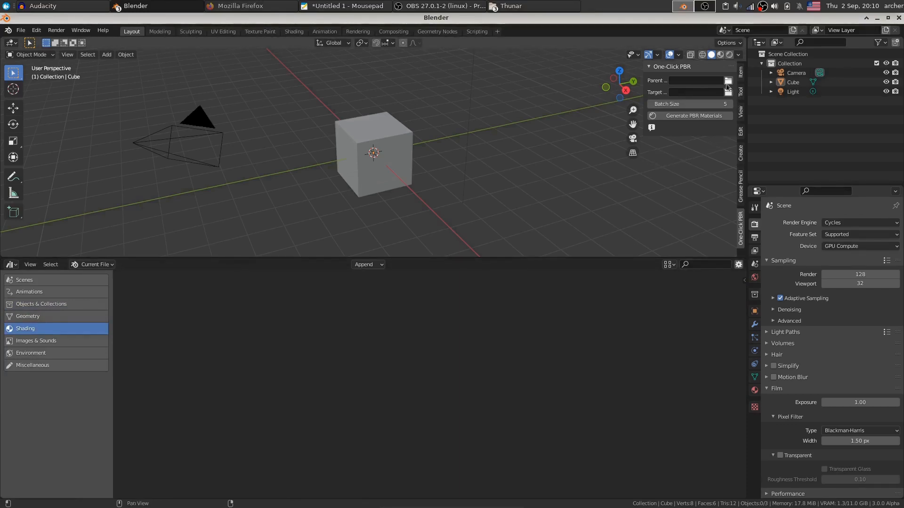
Step: Set the One-Click PBR Parent folder to parent_folder after previewing 7_textures and 9_textures
{"action": "left_click", "coordinate": [728, 80]}
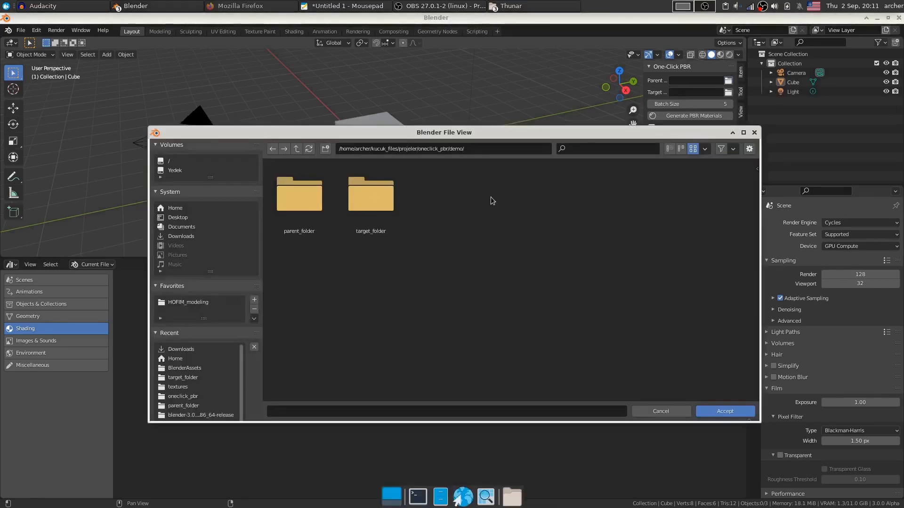
{"action": "mouse_move", "coordinate": [451, 180]}
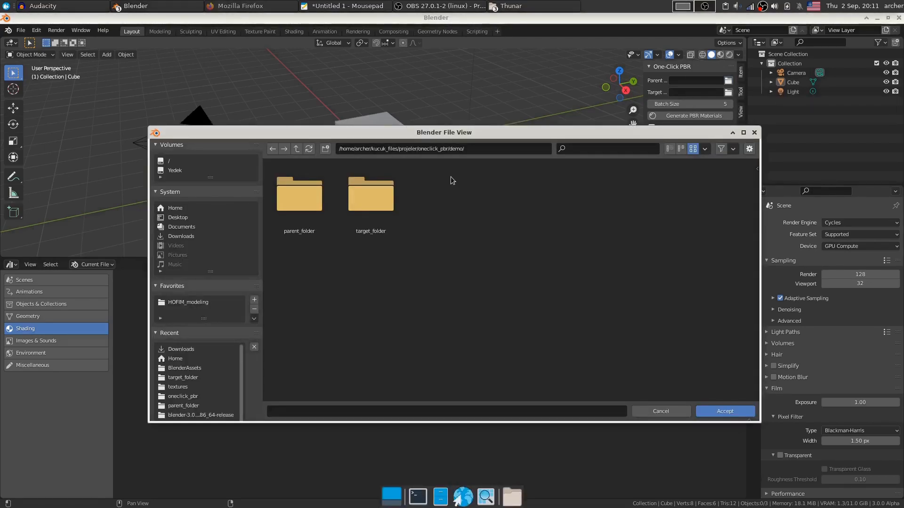
{"action": "mouse_move", "coordinate": [440, 204]}
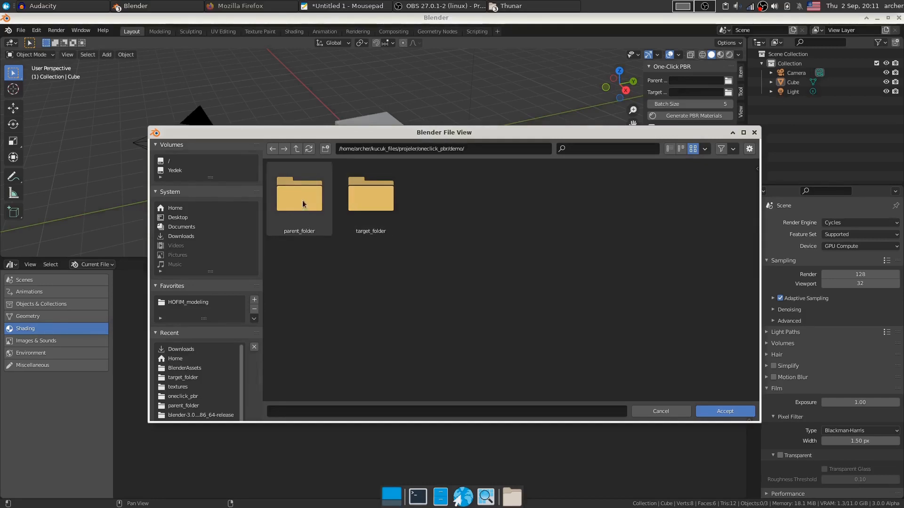
{"action": "double_click", "coordinate": [298, 193]}
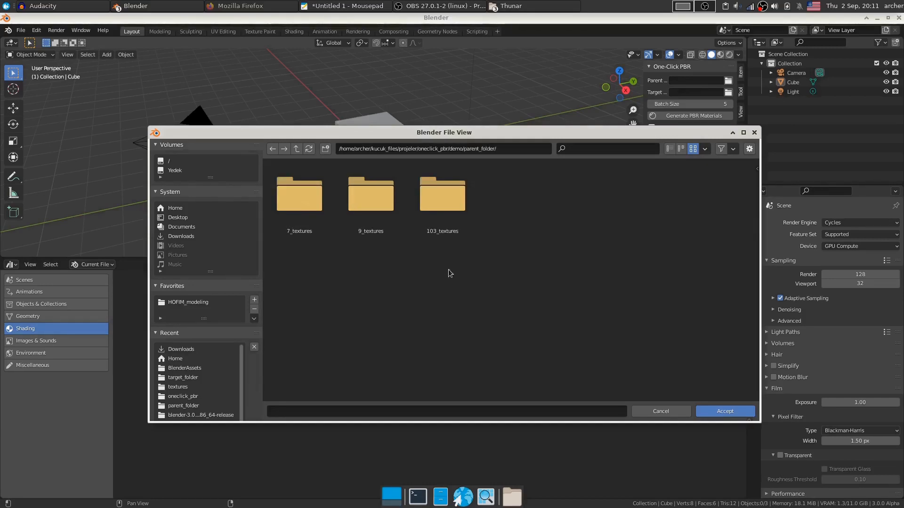
{"action": "mouse_move", "coordinate": [606, 138]}
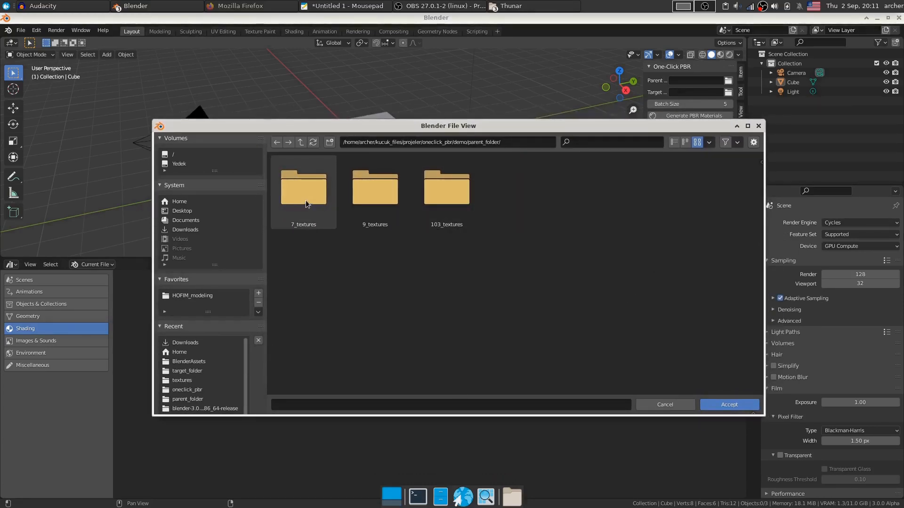
{"action": "mouse_move", "coordinate": [324, 205]}
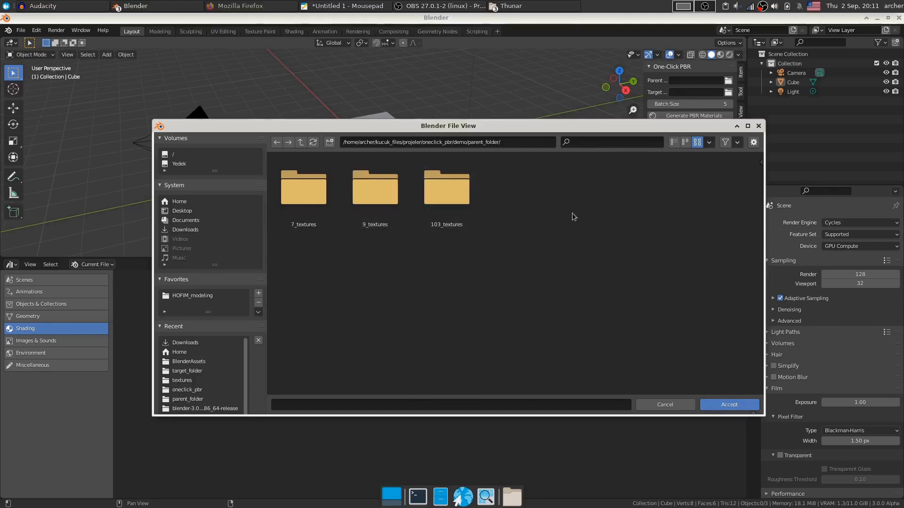
{"action": "double_click", "coordinate": [303, 186]}
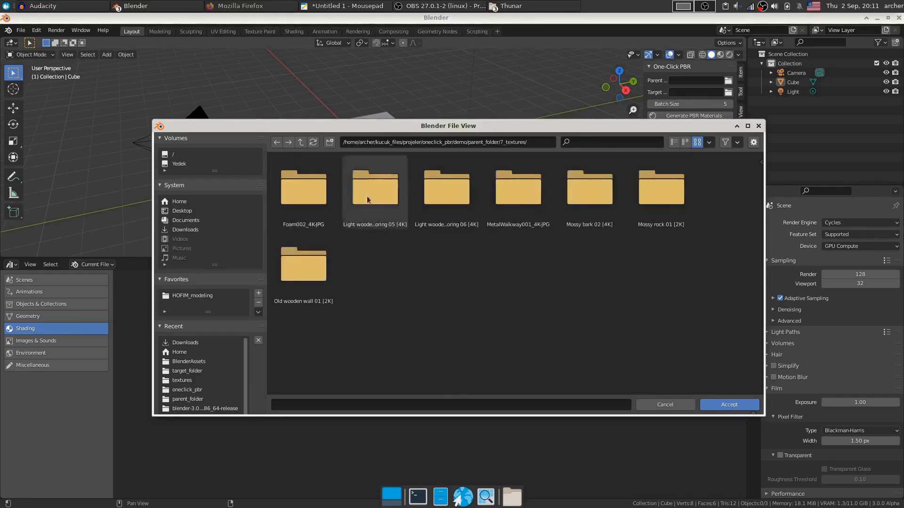
{"action": "double_click", "coordinate": [374, 186]}
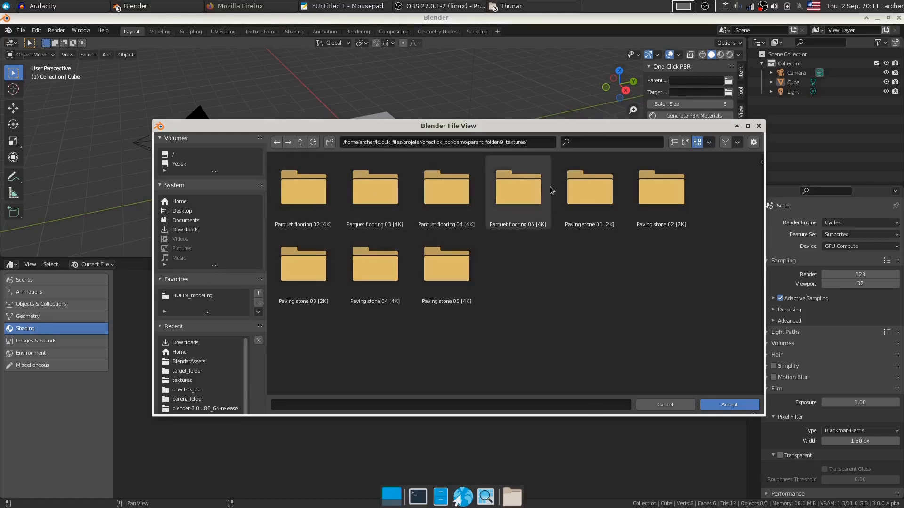
{"action": "left_click", "coordinate": [301, 142]}
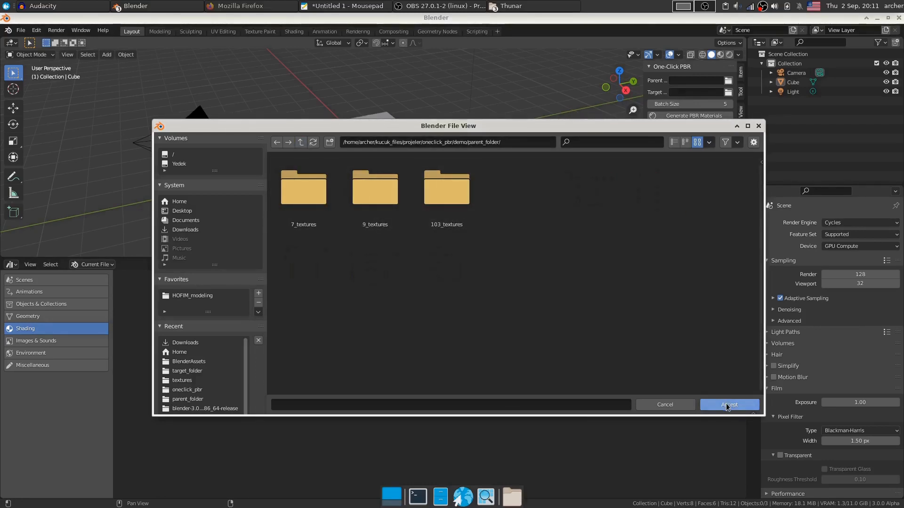
{"action": "left_click", "coordinate": [729, 404]}
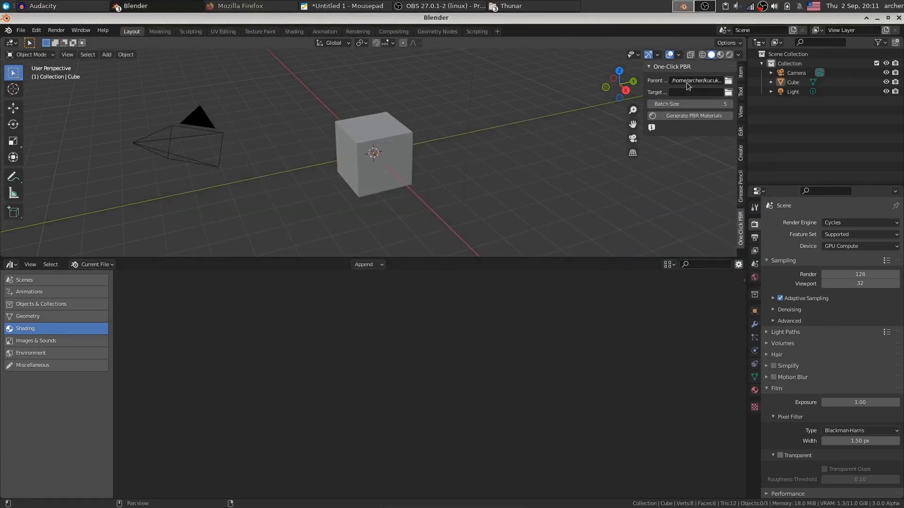
Step: Set the One-Click PBR Target folder to the empty target_folder
{"action": "left_click", "coordinate": [728, 80]}
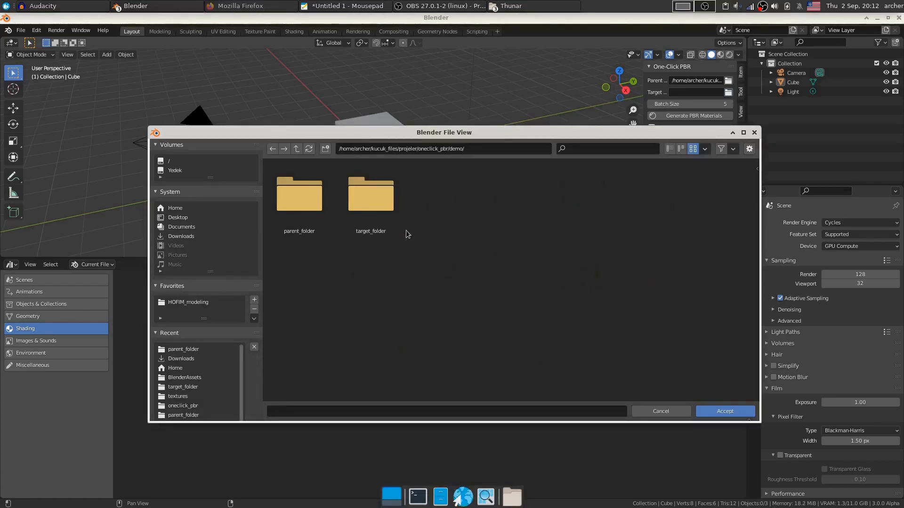
{"action": "double_click", "coordinate": [370, 193]}
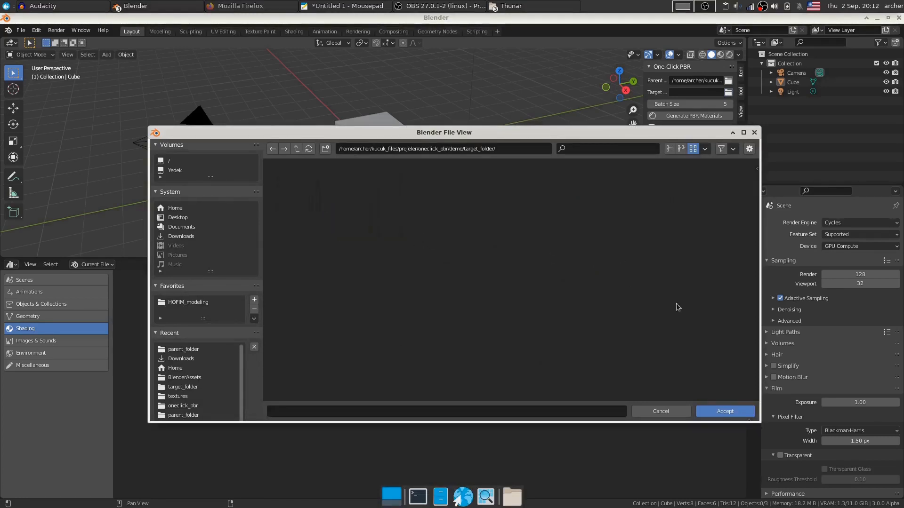
{"action": "mouse_move", "coordinate": [554, 223]}
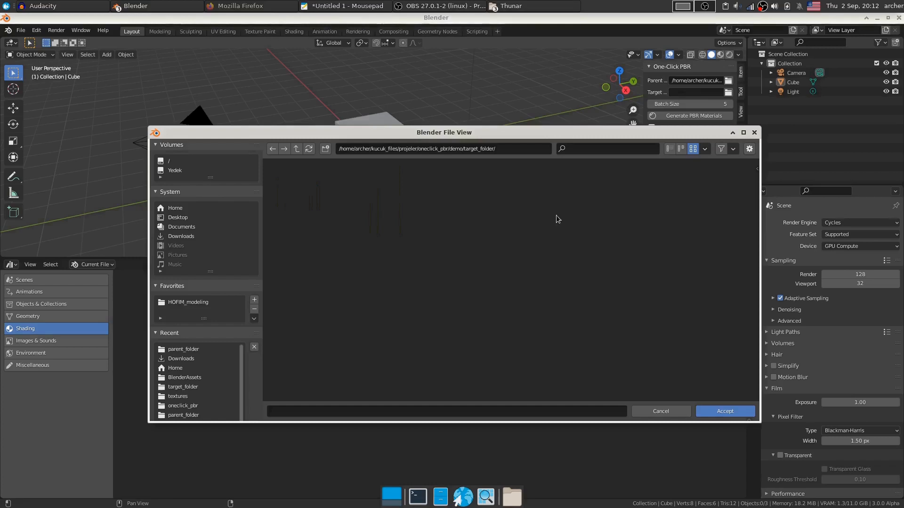
{"action": "mouse_move", "coordinate": [664, 346]}
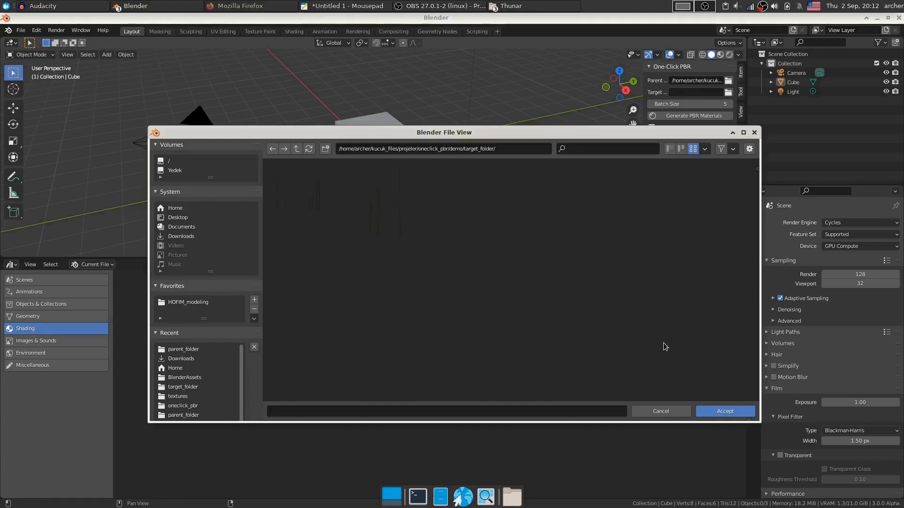
{"action": "mouse_move", "coordinate": [725, 410]}
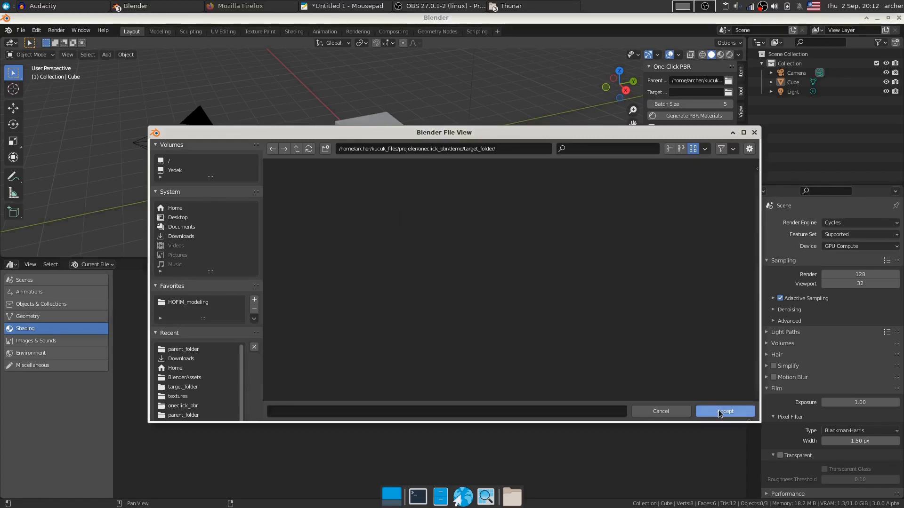
{"action": "left_click", "coordinate": [724, 411]}
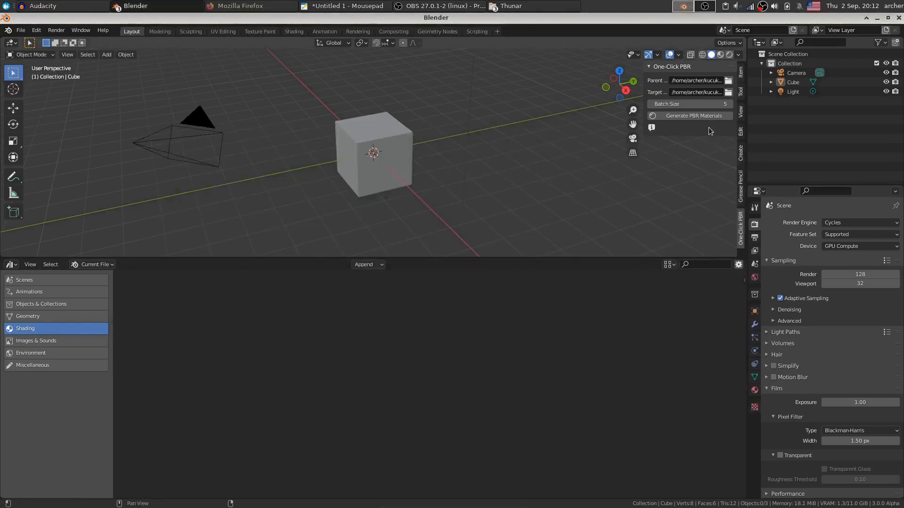
{"action": "mouse_move", "coordinate": [713, 121]}
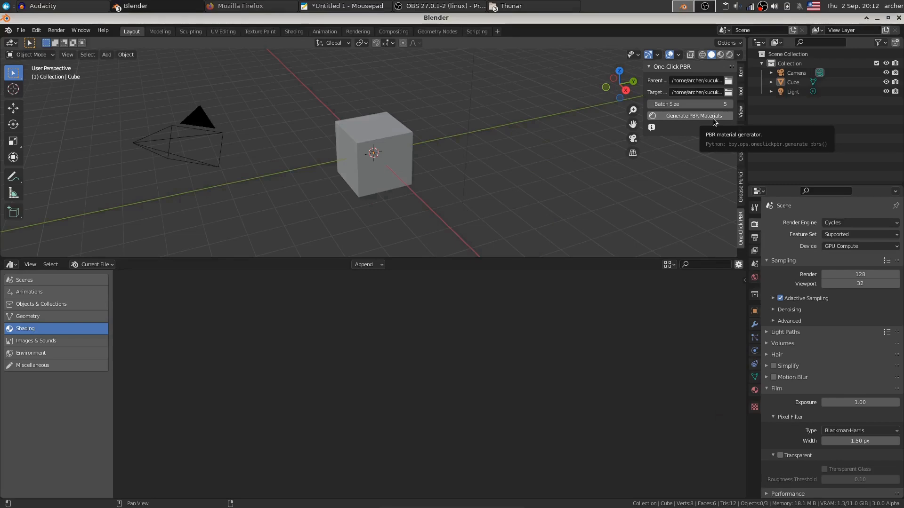
Step: Generate PBR materials, continuing through preview batches until 16 of 119 are done
{"action": "left_click", "coordinate": [693, 115]}
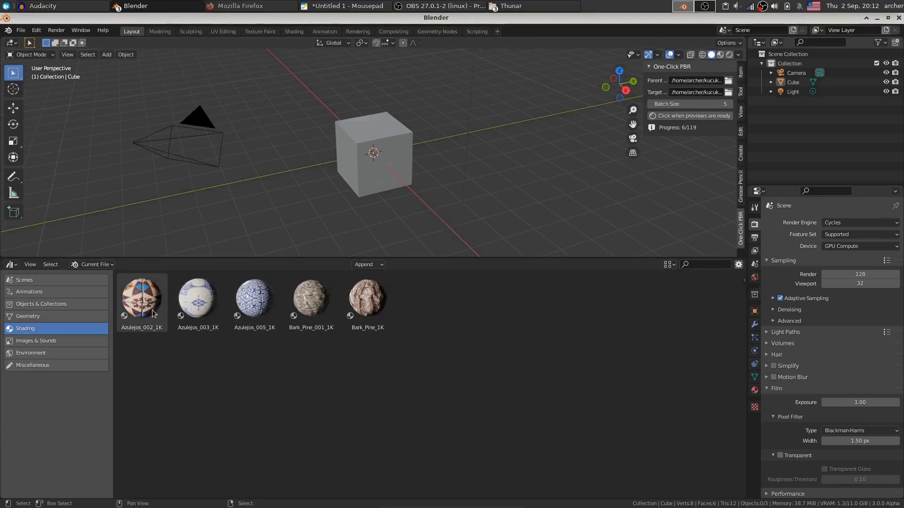
{"action": "left_click", "coordinate": [198, 296]}
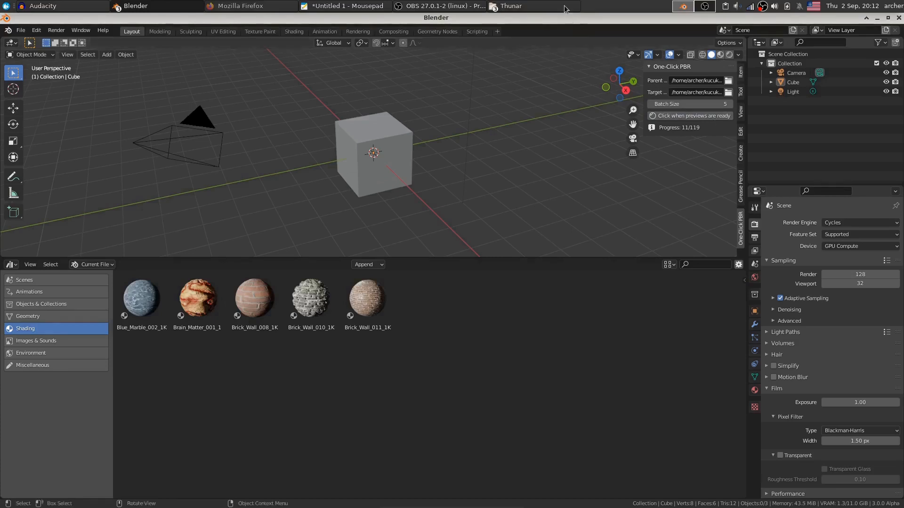
{"action": "mouse_move", "coordinate": [656, 15]}
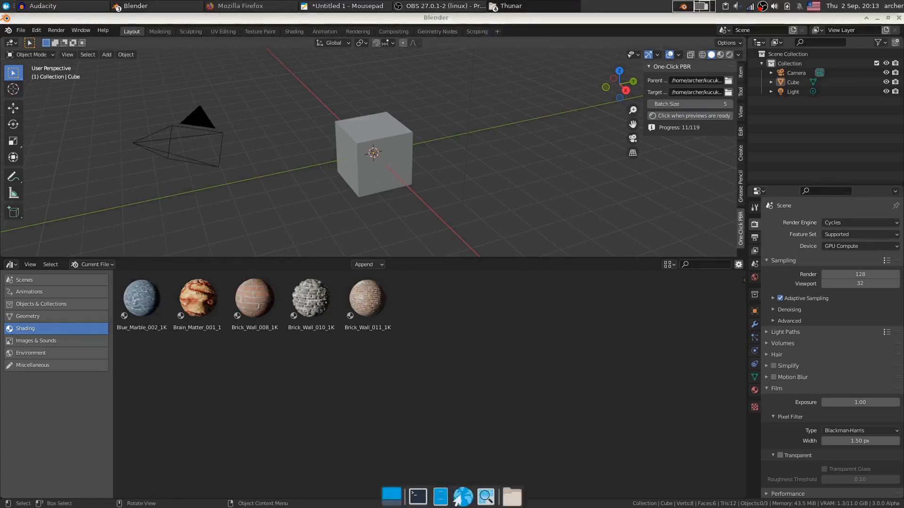
{"action": "left_click", "coordinate": [728, 92]}
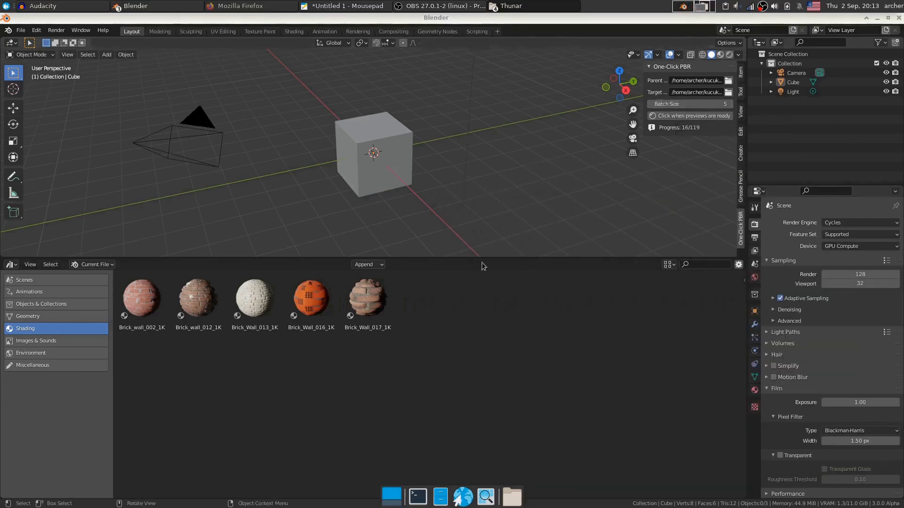
{"action": "left_click", "coordinate": [310, 295]}
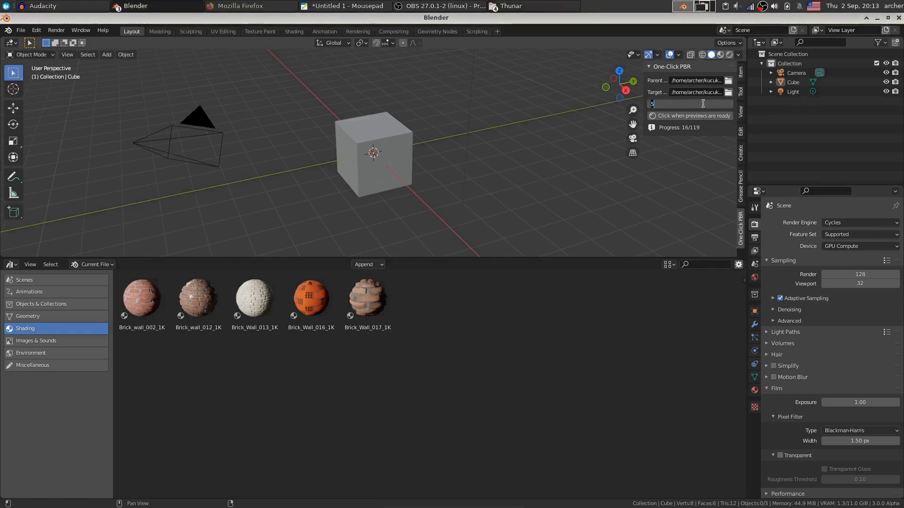
Step: Set Batch Size to 200 and browse all 119 generated materials in the Asset Browser
{"action": "type", "text": "200"}
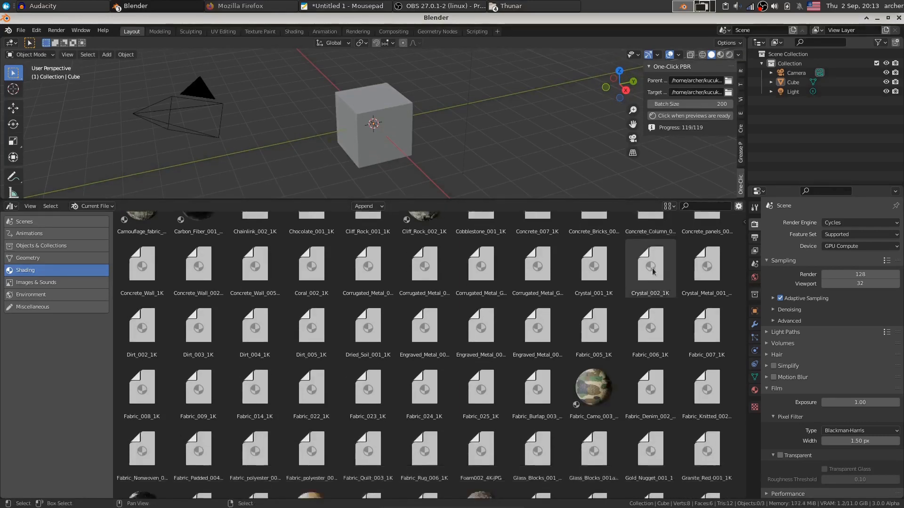
{"action": "scroll", "scroll_direction": "down", "scroll_amount": 3}
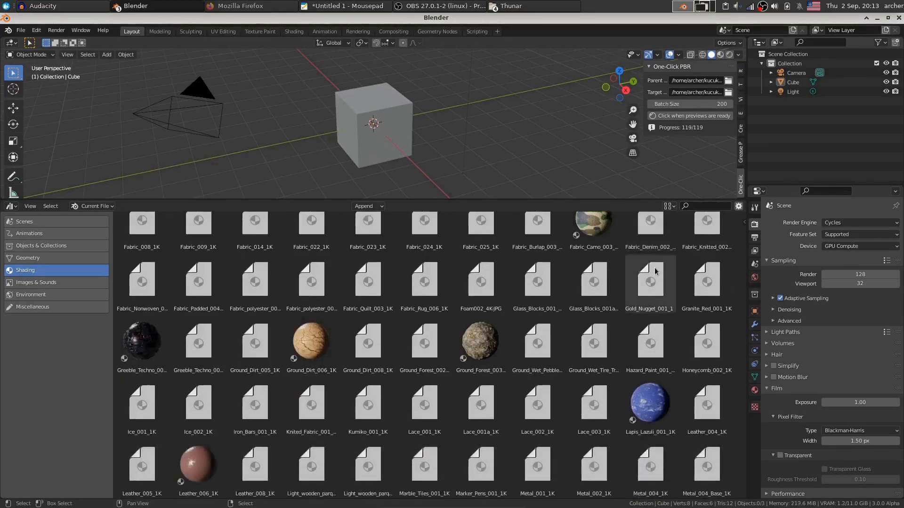
{"action": "scroll", "scroll_direction": "down", "scroll_amount": 3}
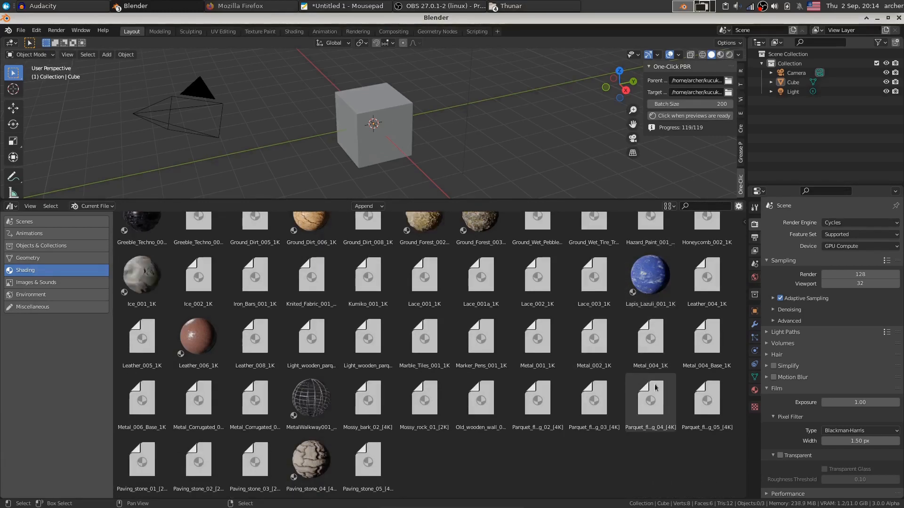
{"action": "scroll", "scroll_direction": "up", "scroll_amount": 3}
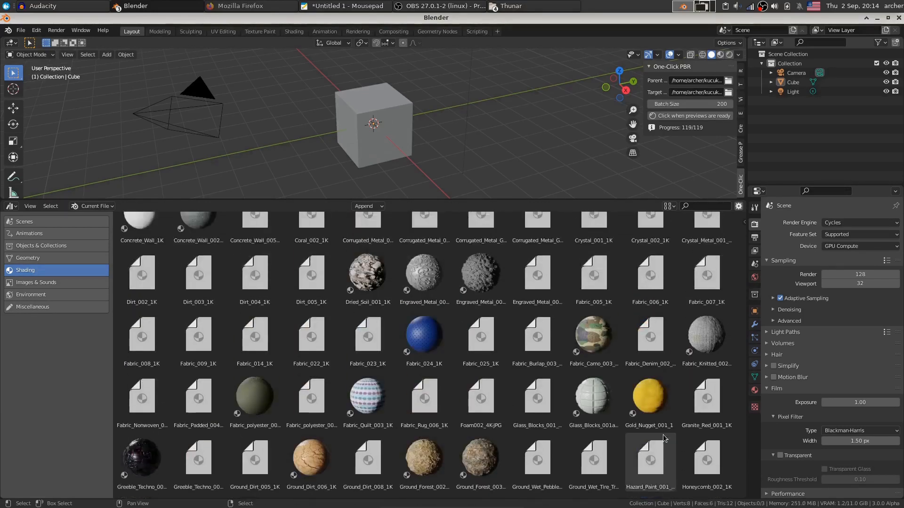
{"action": "scroll", "scroll_direction": "up", "scroll_amount": 3}
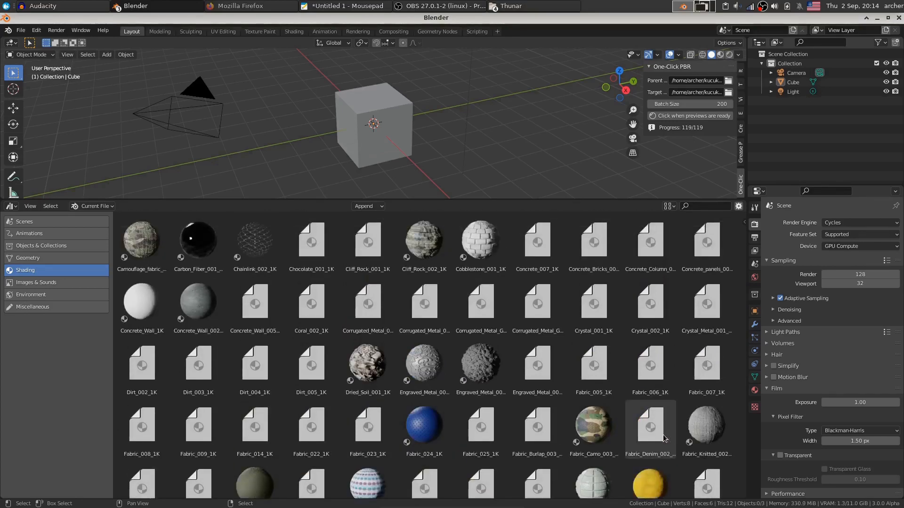
{"action": "mouse_move", "coordinate": [689, 185]}
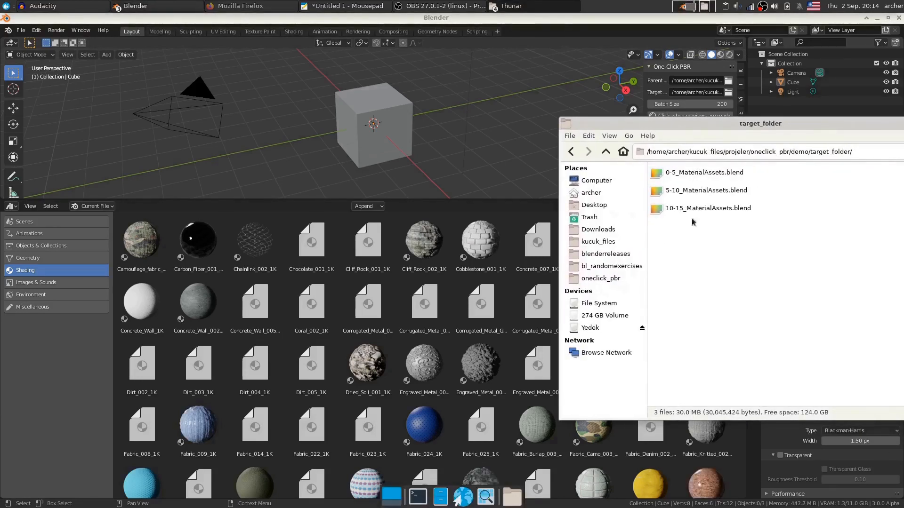
{"action": "mouse_move", "coordinate": [710, 197]}
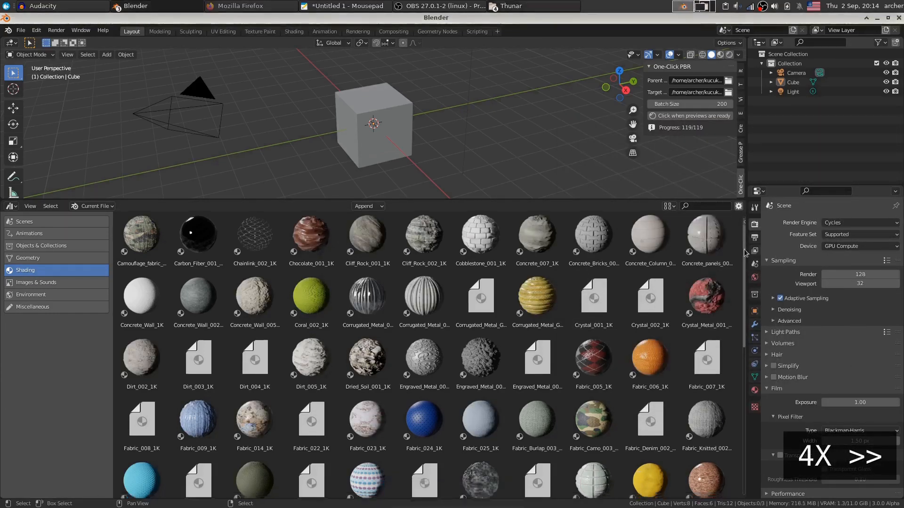
{"action": "scroll", "scroll_direction": "down", "scroll_amount": 3}
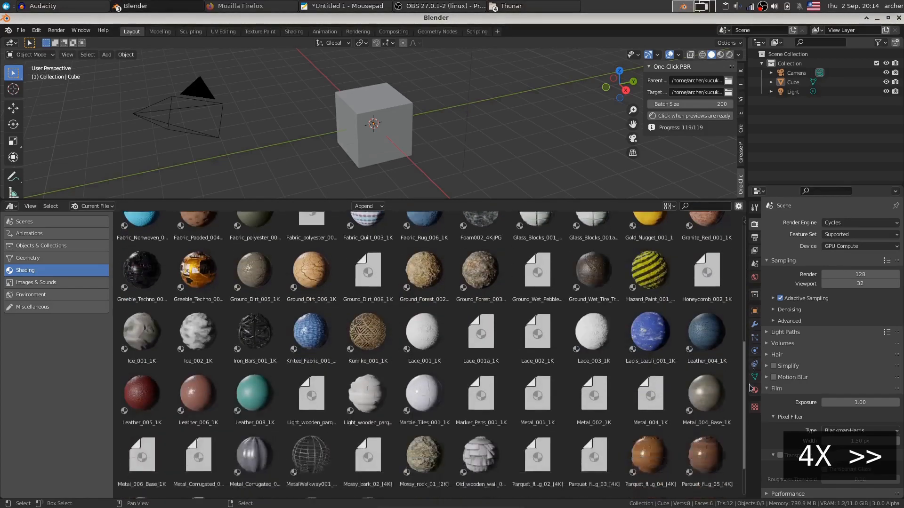
{"action": "scroll", "scroll_direction": "down", "scroll_amount": 3}
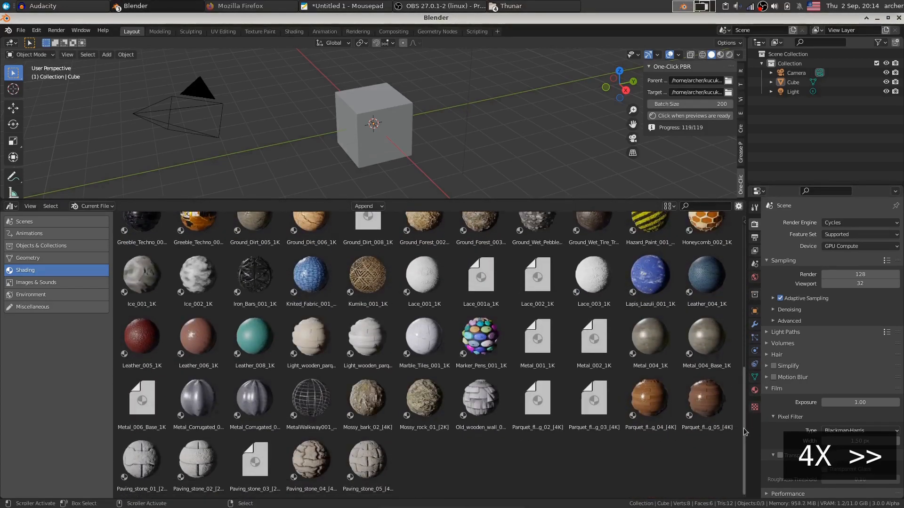
{"action": "scroll", "scroll_direction": "up", "scroll_amount": 3}
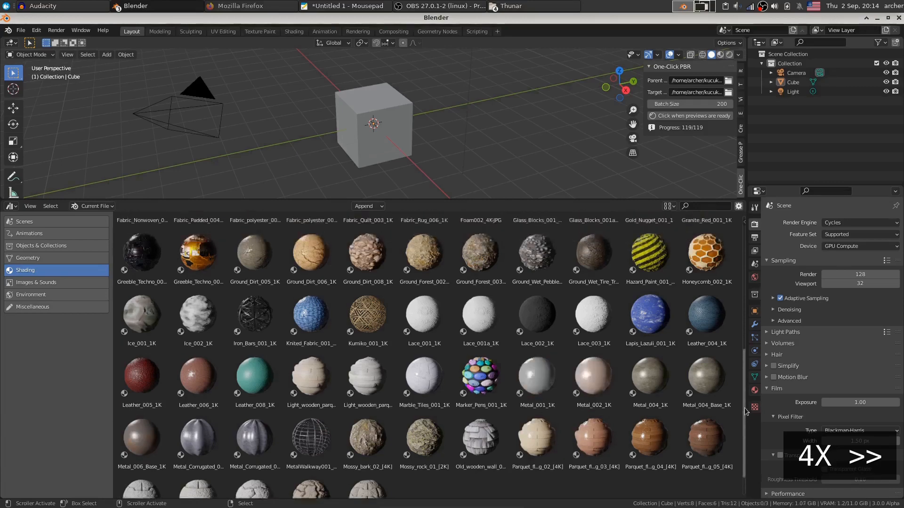
{"action": "scroll", "scroll_direction": "up", "scroll_amount": 3}
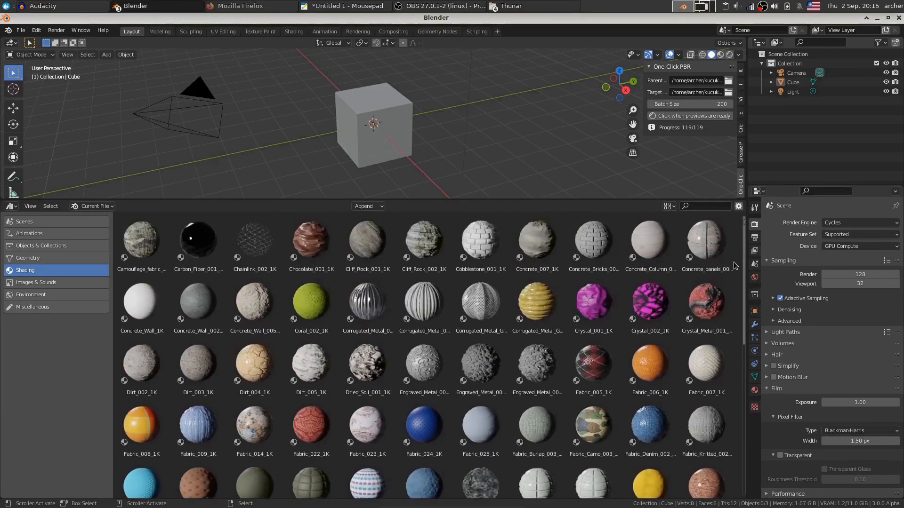
Step: Open target_folder in Thunar and copy its full path from the location bar
{"action": "left_click", "coordinate": [593, 240]}
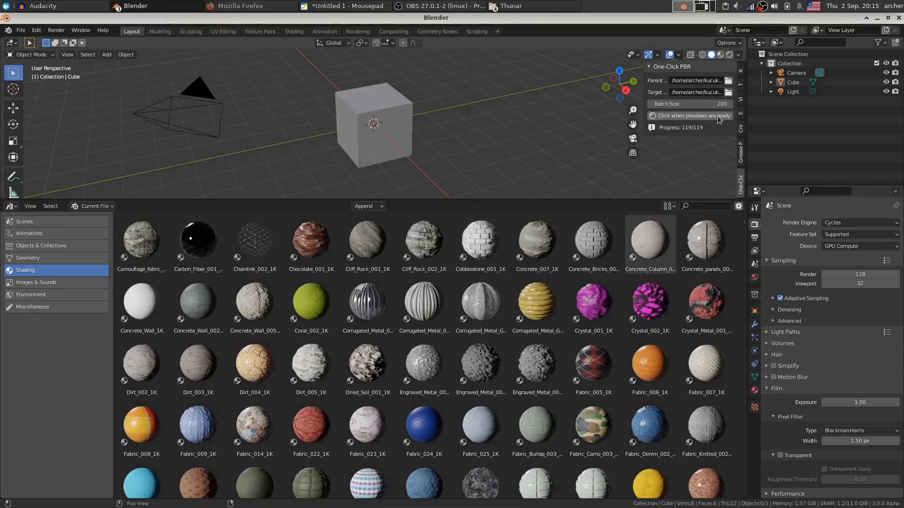
{"action": "mouse_move", "coordinate": [707, 119]}
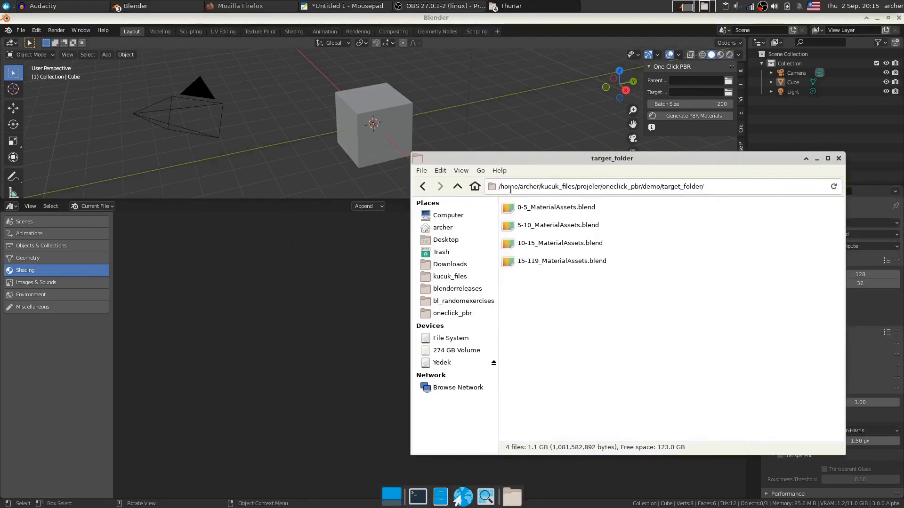
{"action": "left_click", "coordinate": [599, 186]}
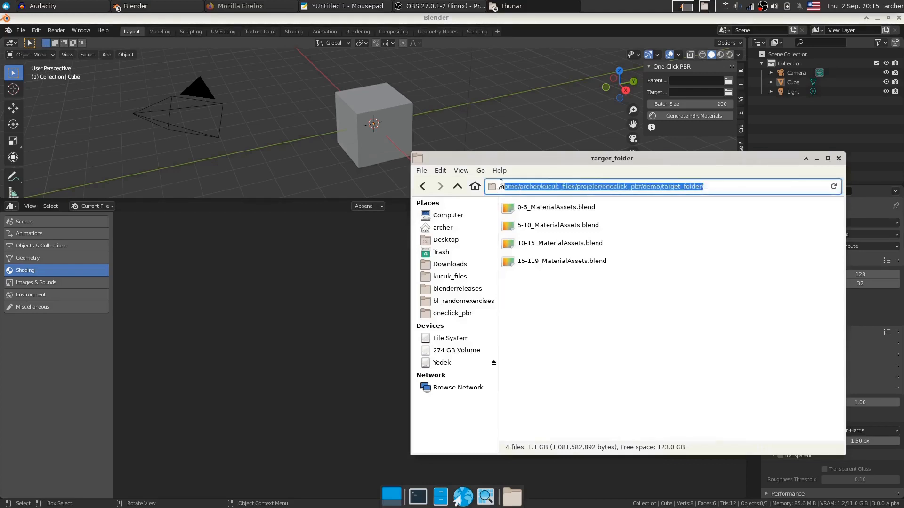
{"action": "right_click", "coordinate": [602, 186]}
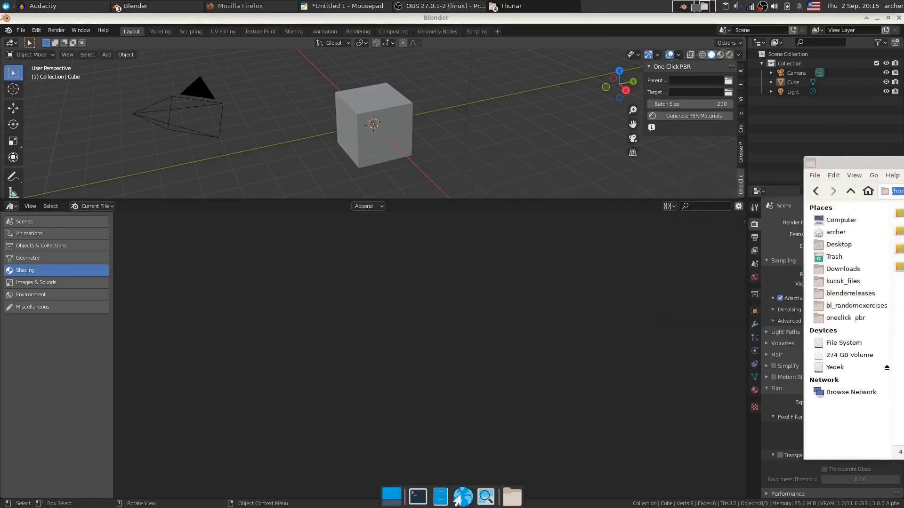
Step: Add an asset library named New Material Library under Preferences File Paths
{"action": "left_click", "coordinate": [20, 30]}
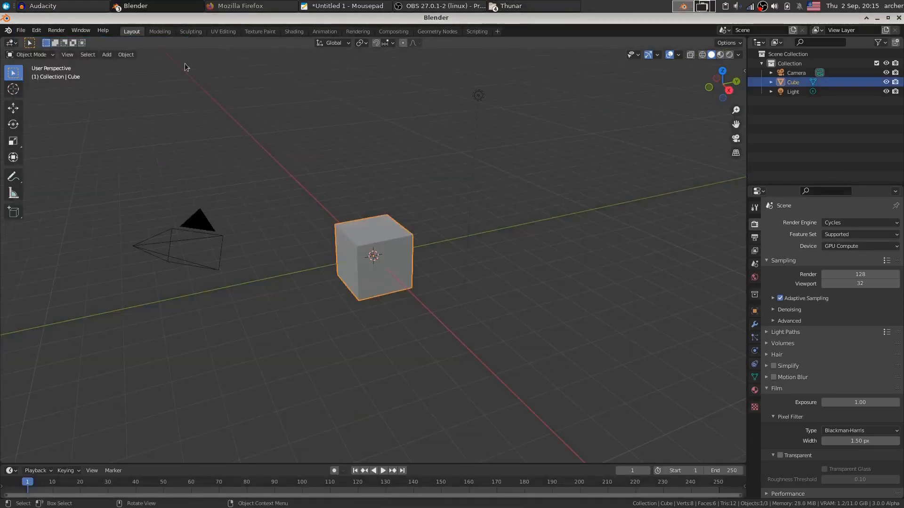
{"action": "left_click", "coordinate": [36, 30]}
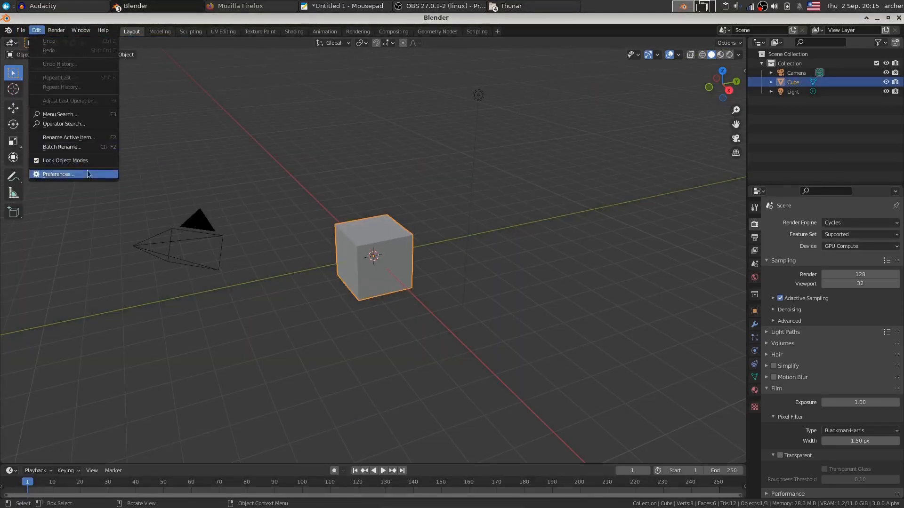
{"action": "left_click", "coordinate": [58, 174]}
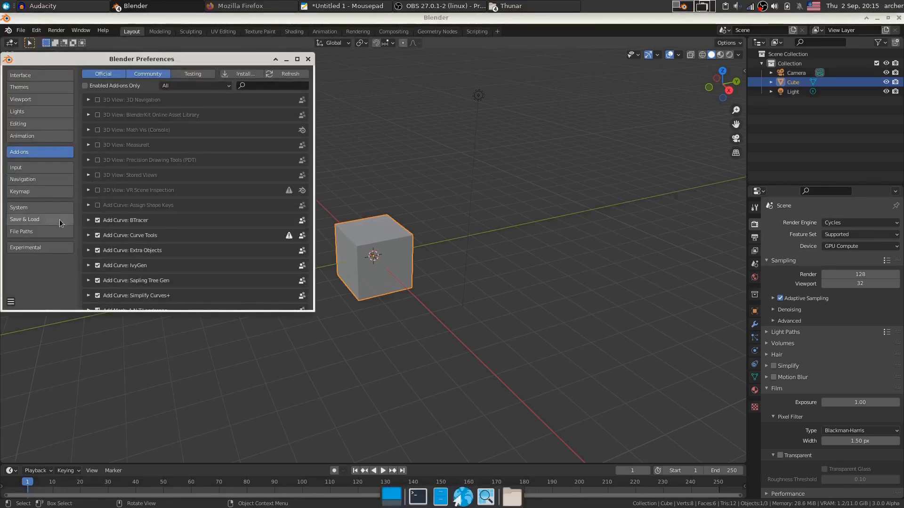
{"action": "left_click", "coordinate": [22, 231]}
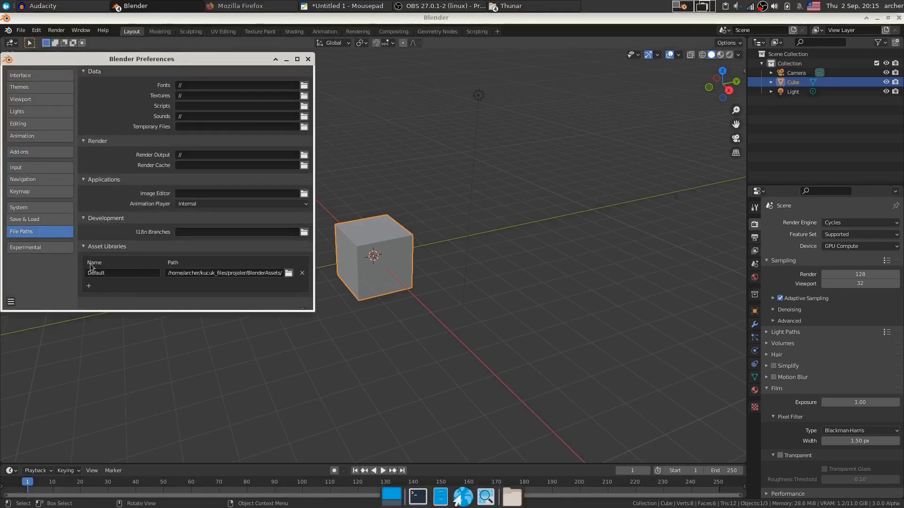
{"action": "left_click", "coordinate": [88, 286]}
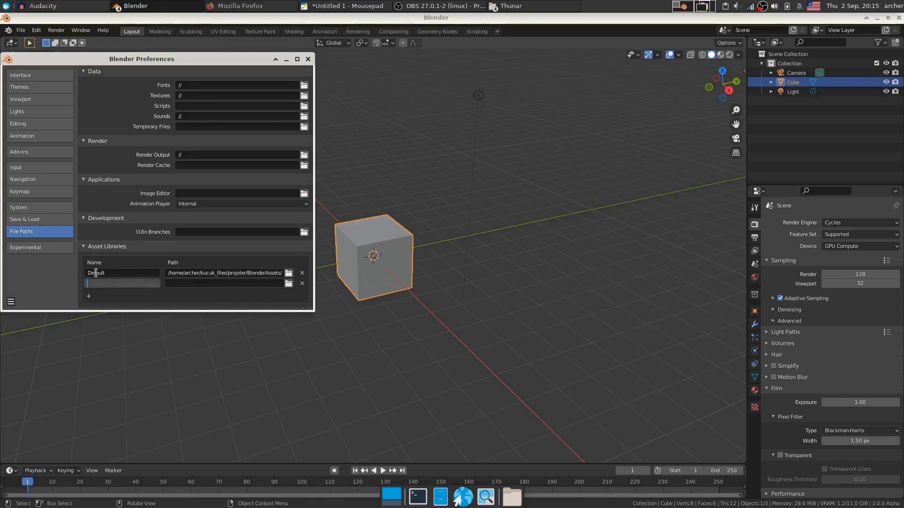
{"action": "type", "text": "New Material"}
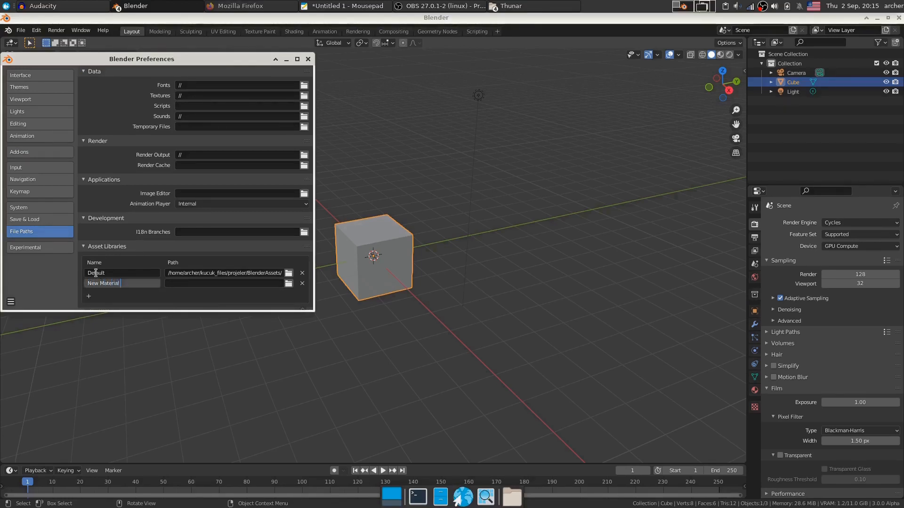
{"action": "type", "text": "Library"}
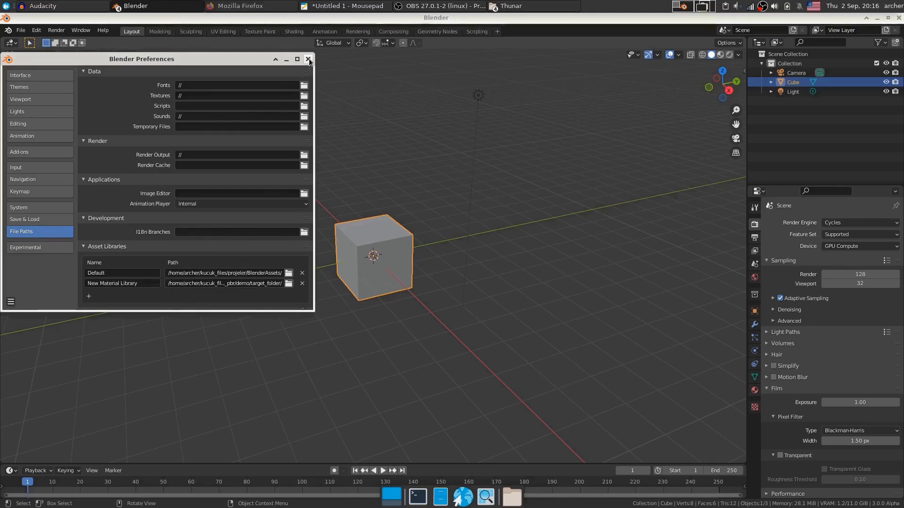
Step: Close Preferences and turn the lower timeline area into an Asset Browser
{"action": "left_click", "coordinate": [308, 59]}
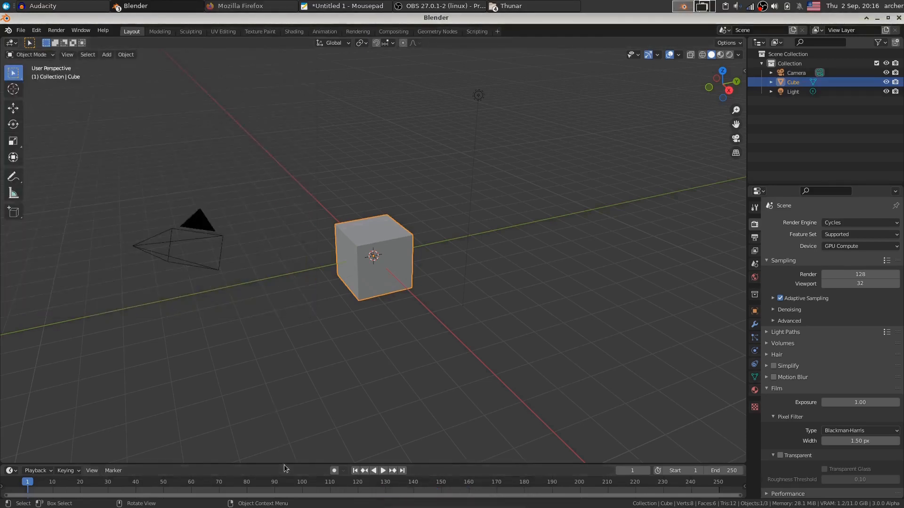
{"action": "left_click", "coordinate": [10, 237]}
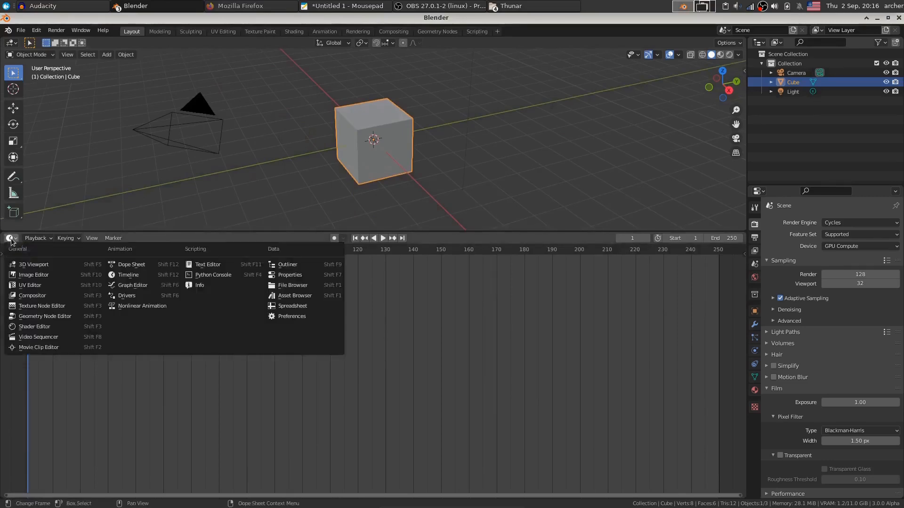
{"action": "left_click", "coordinate": [294, 295]}
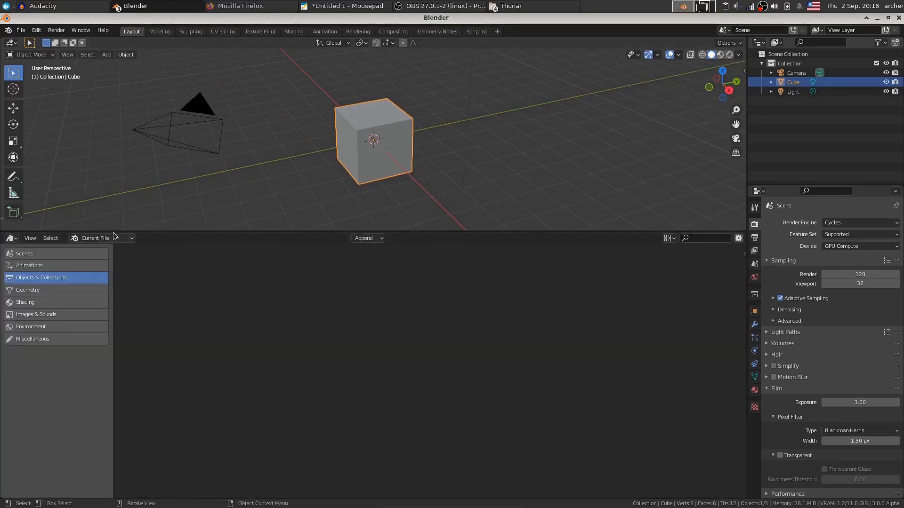
Step: Show the New Material Library's Shading category materials as preview spheres
{"action": "left_click", "coordinate": [102, 238]}
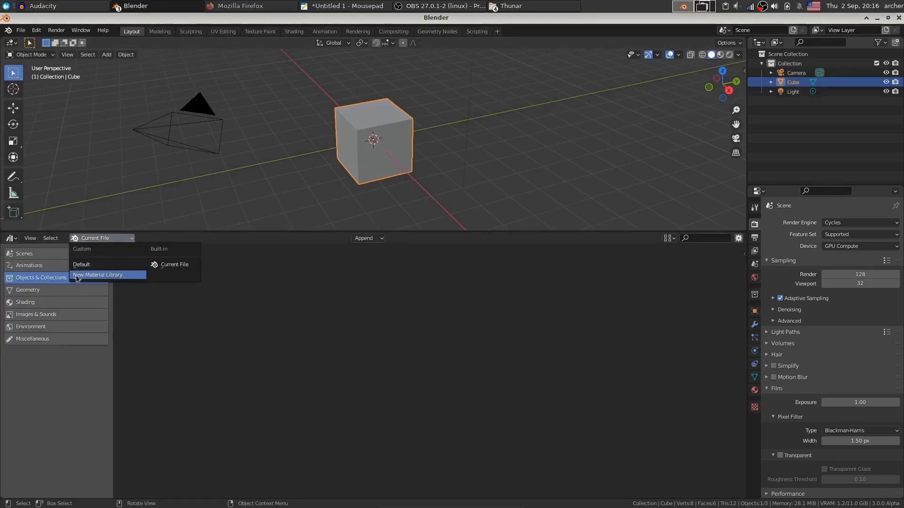
{"action": "left_click", "coordinate": [97, 274]}
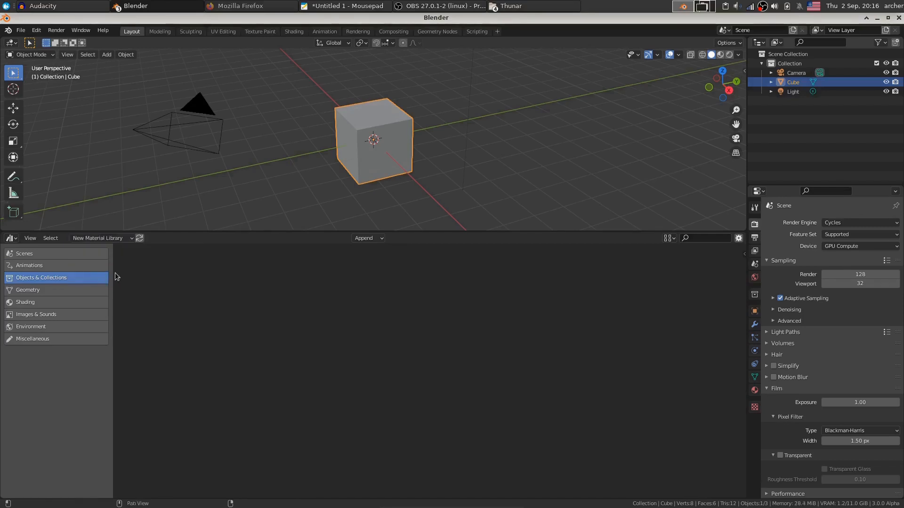
{"action": "mouse_move", "coordinate": [203, 261]}
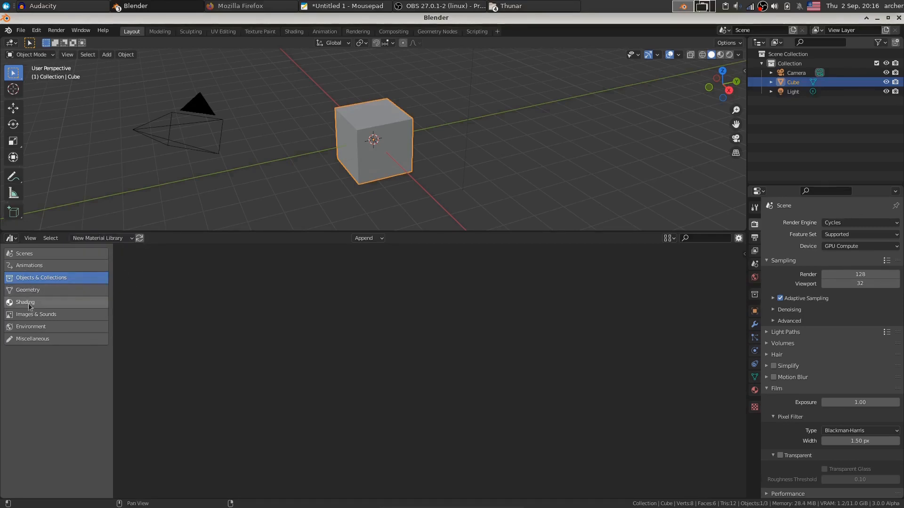
{"action": "left_click", "coordinate": [25, 302]}
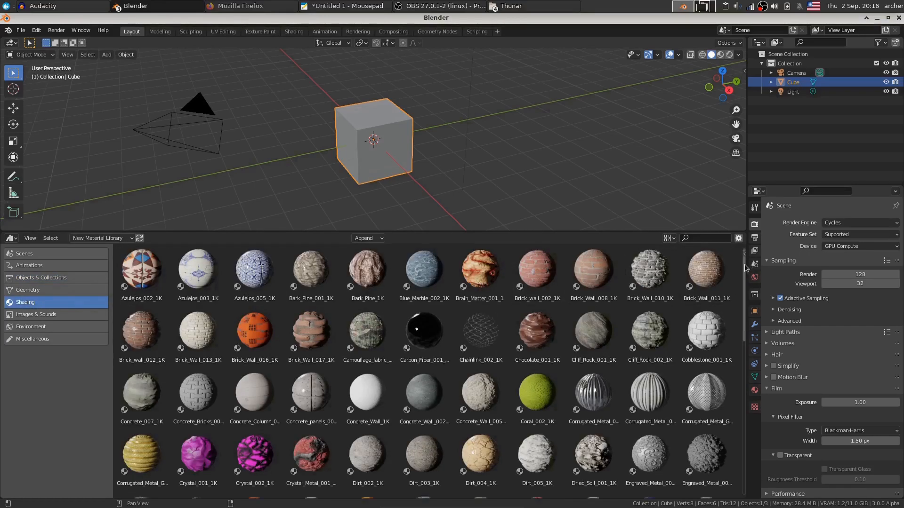
{"action": "scroll", "scroll_direction": "down", "scroll_amount": 3}
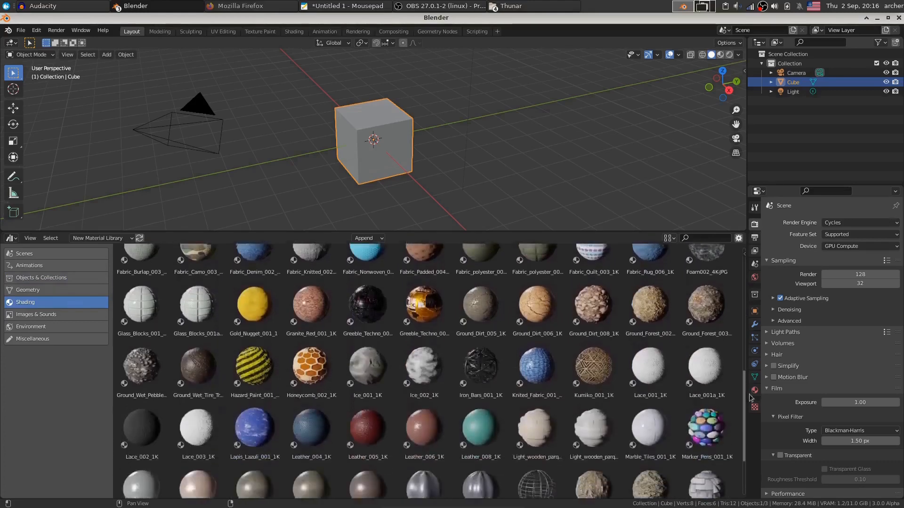
{"action": "scroll", "scroll_direction": "down", "scroll_amount": 3}
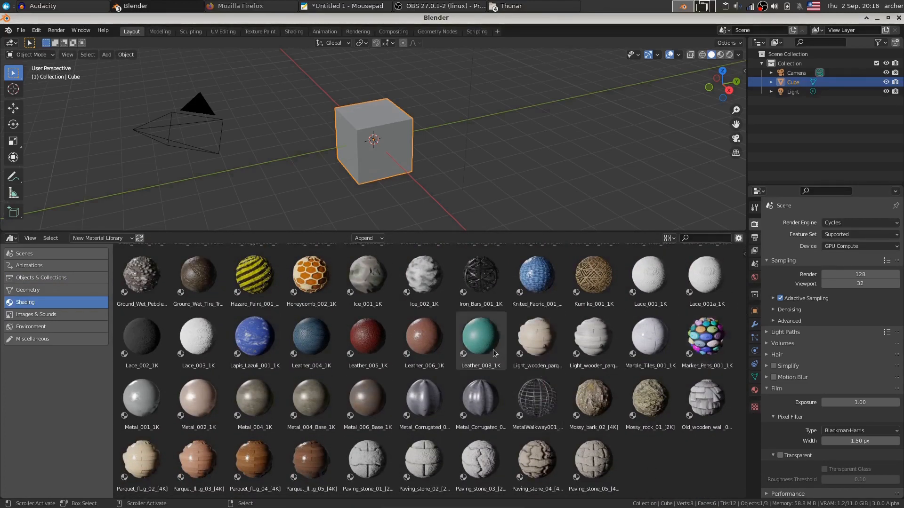
{"action": "left_click", "coordinate": [480, 340]}
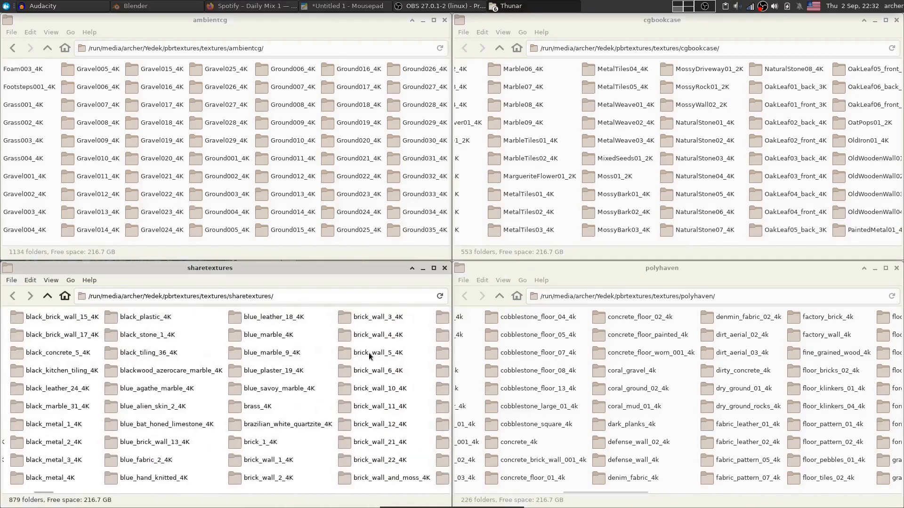
Step: Scroll the Thunar texture windows to reveal folders like Leather, Marble and PavingStone
{"action": "scroll", "scroll_direction": "right", "scroll_amount": 3}
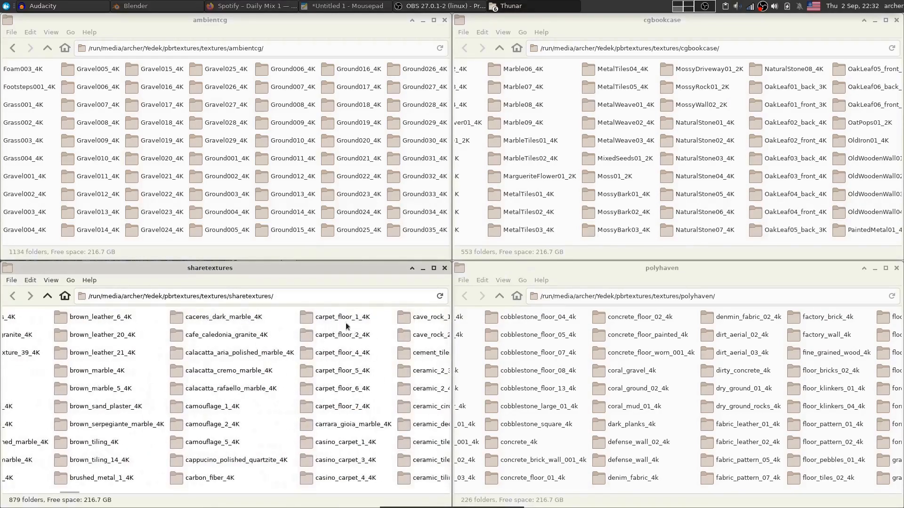
{"action": "mouse_move", "coordinate": [455, 287]}
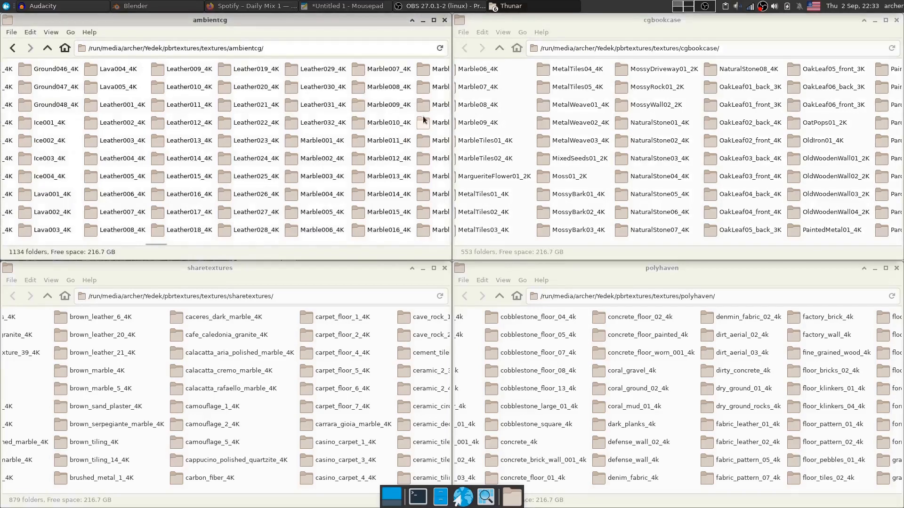
{"action": "scroll", "scroll_direction": "right", "scroll_amount": 3}
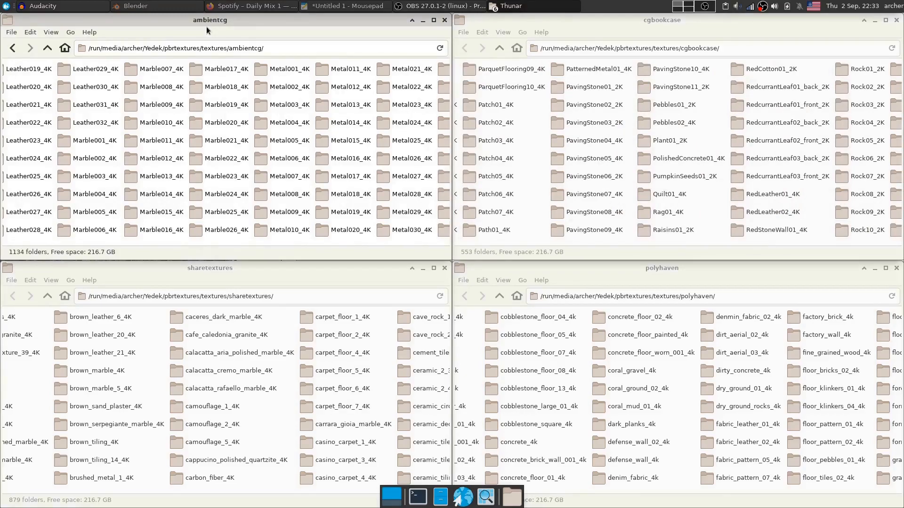
Step: Apply the brick_wall_4_4K material to the cube from the Shading catalog
{"action": "left_click", "coordinate": [135, 6]}
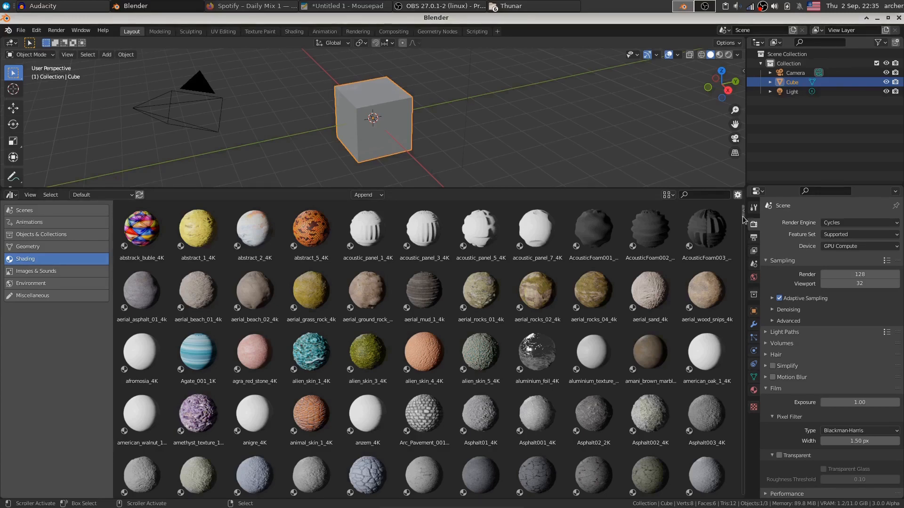
{"action": "scroll", "scroll_direction": "down", "scroll_amount": 3}
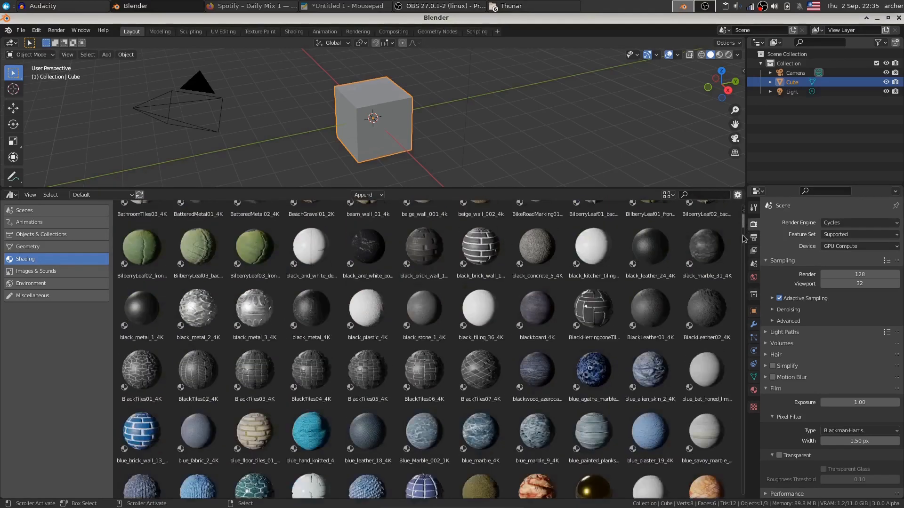
{"action": "scroll", "scroll_direction": "down", "scroll_amount": 3}
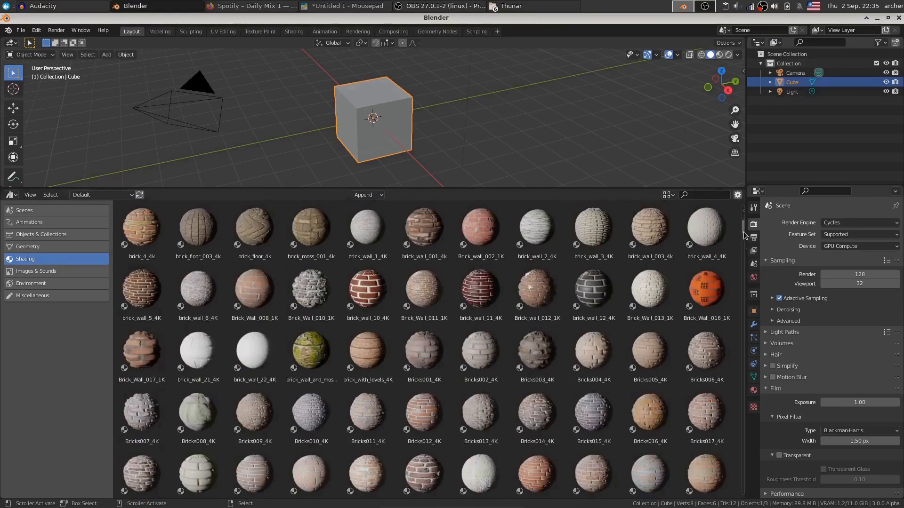
{"action": "left_click", "coordinate": [706, 231]}
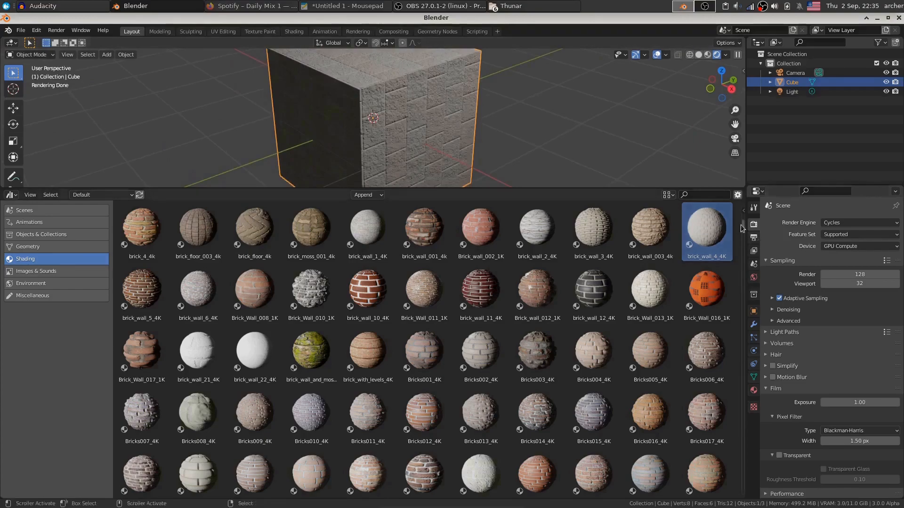
Step: Apply fence_rusty_4K, then Fence003_4K, to the cube
{"action": "scroll", "scroll_direction": "down", "scroll_amount": 3}
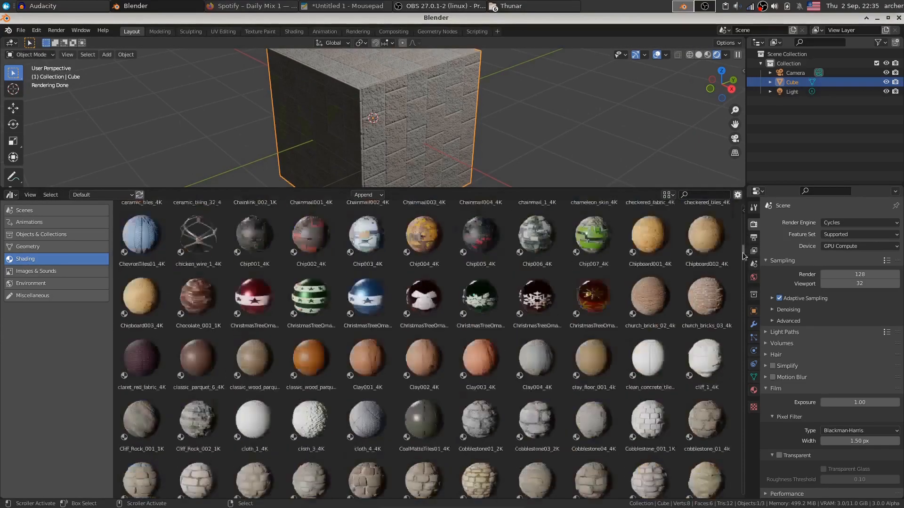
{"action": "scroll", "scroll_direction": "down", "scroll_amount": 3}
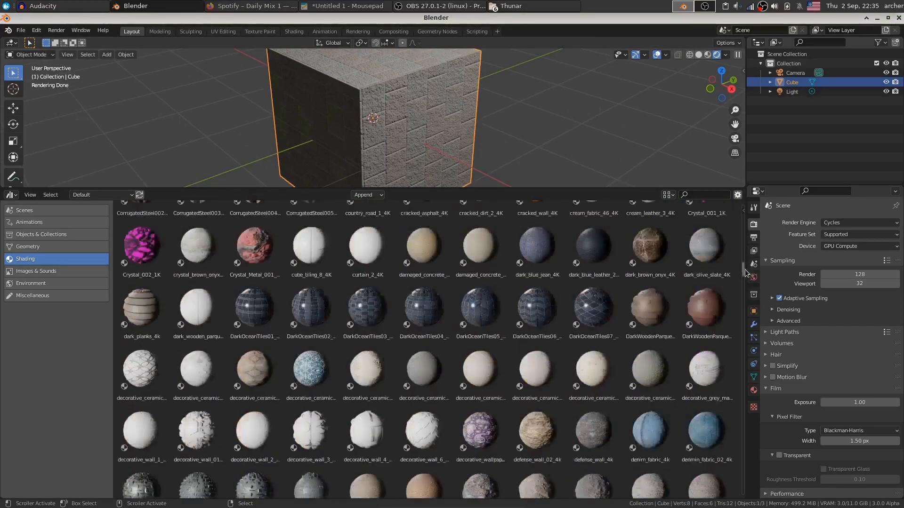
{"action": "scroll", "scroll_direction": "down", "scroll_amount": 3}
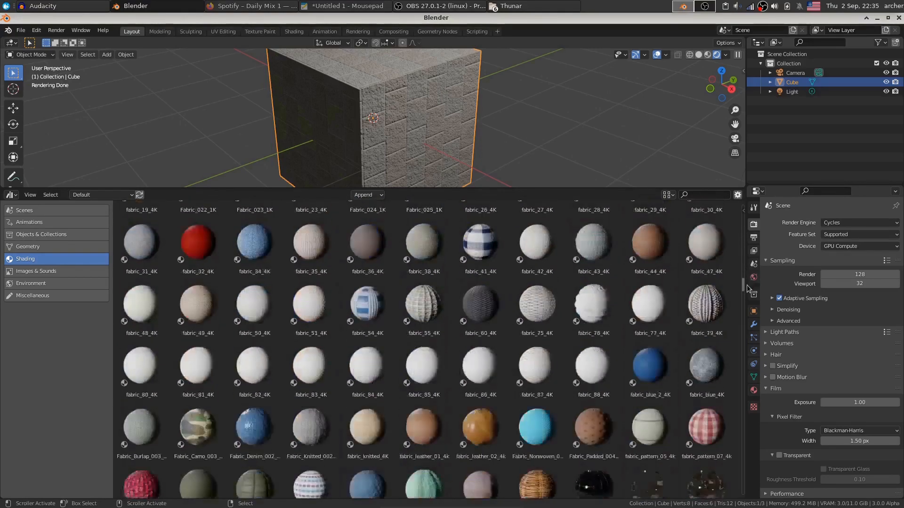
{"action": "scroll", "scroll_direction": "down", "scroll_amount": 3}
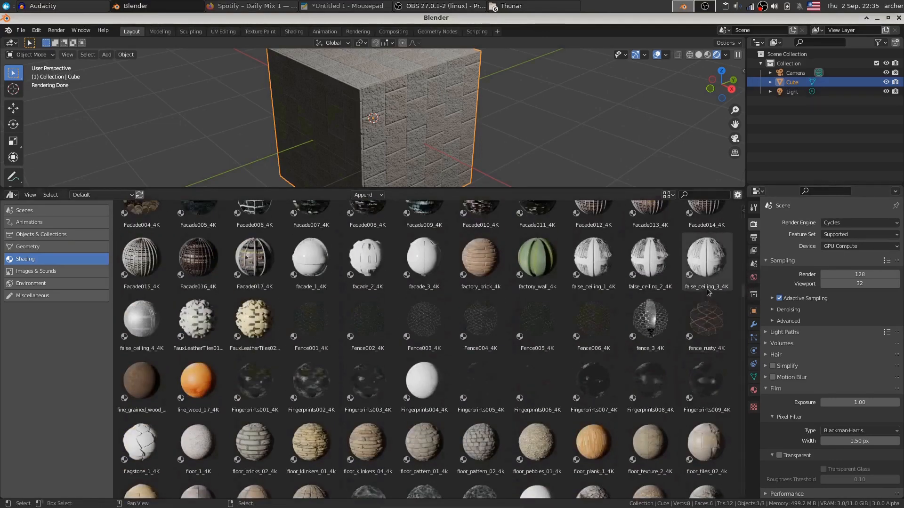
{"action": "left_click", "coordinate": [706, 321]}
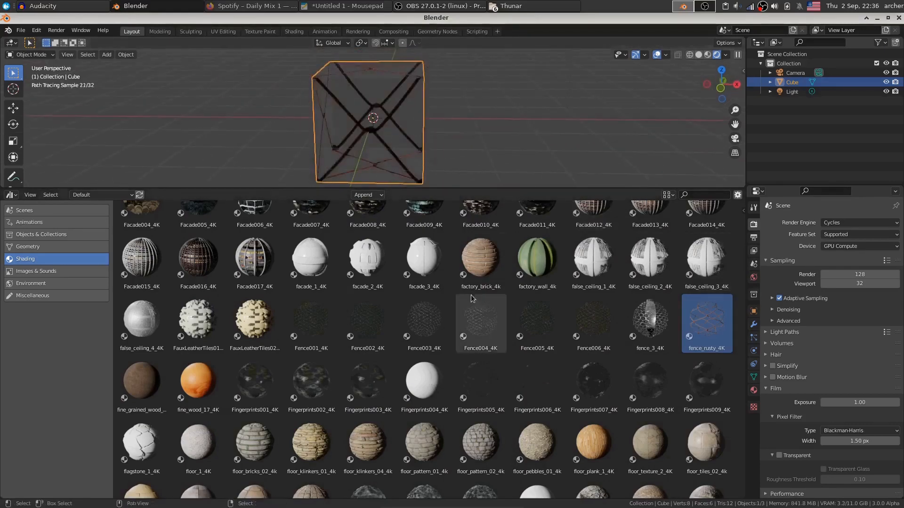
{"action": "left_click", "coordinate": [423, 320]}
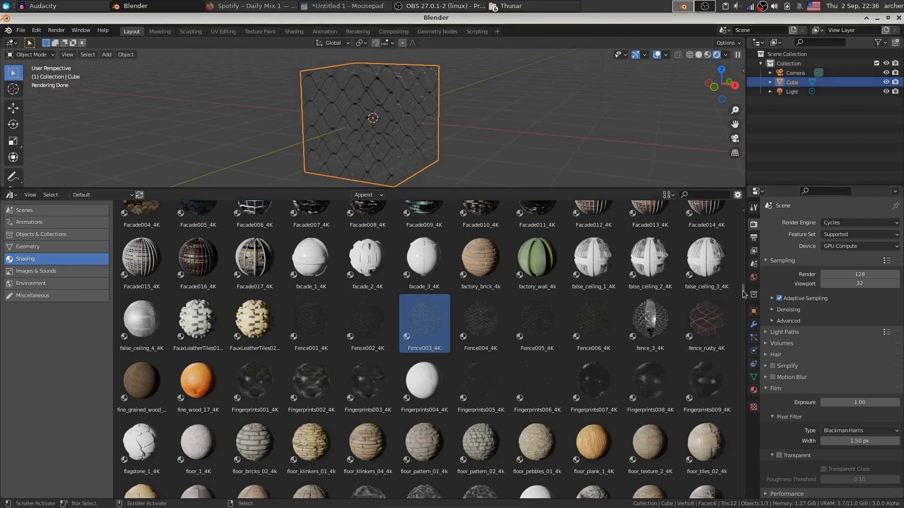
Step: Scroll through the rest of the material library to its end
{"action": "scroll", "scroll_direction": "down", "scroll_amount": 3}
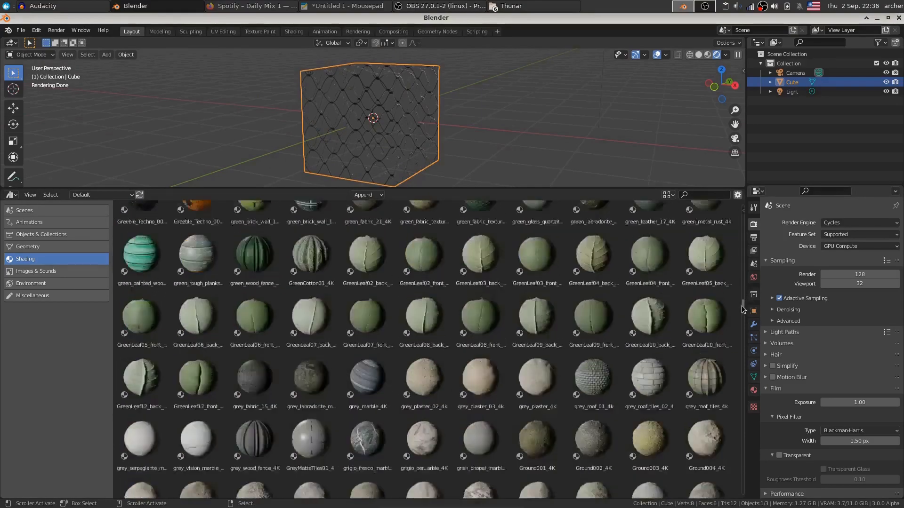
{"action": "scroll", "scroll_direction": "down", "scroll_amount": 3}
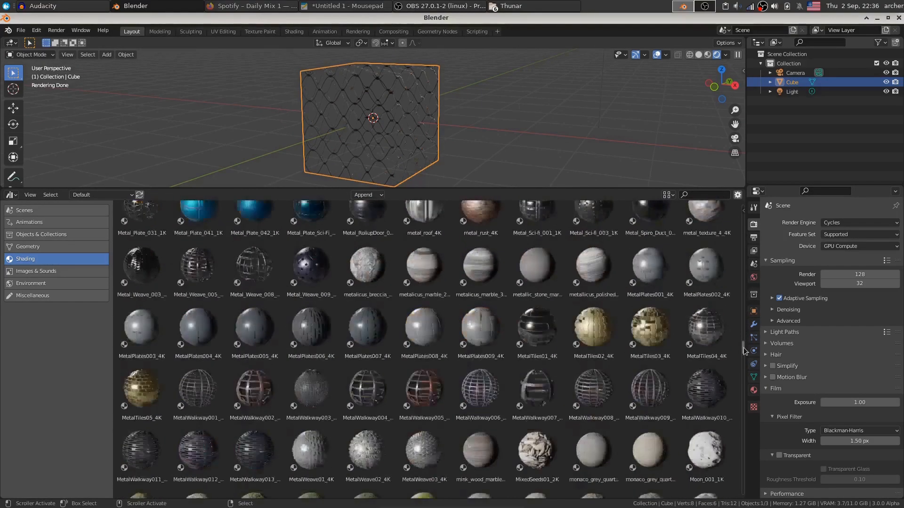
{"action": "scroll", "scroll_direction": "down", "scroll_amount": 3}
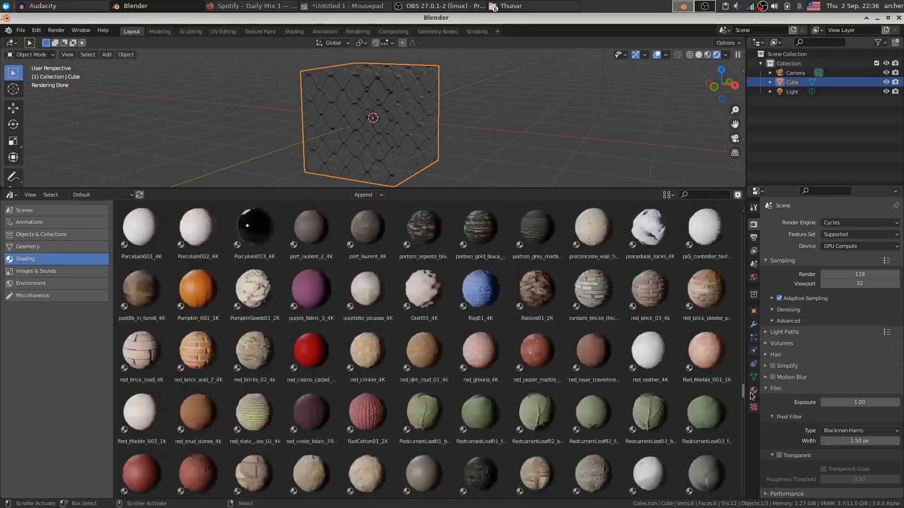
{"action": "scroll", "scroll_direction": "down", "scroll_amount": 3}
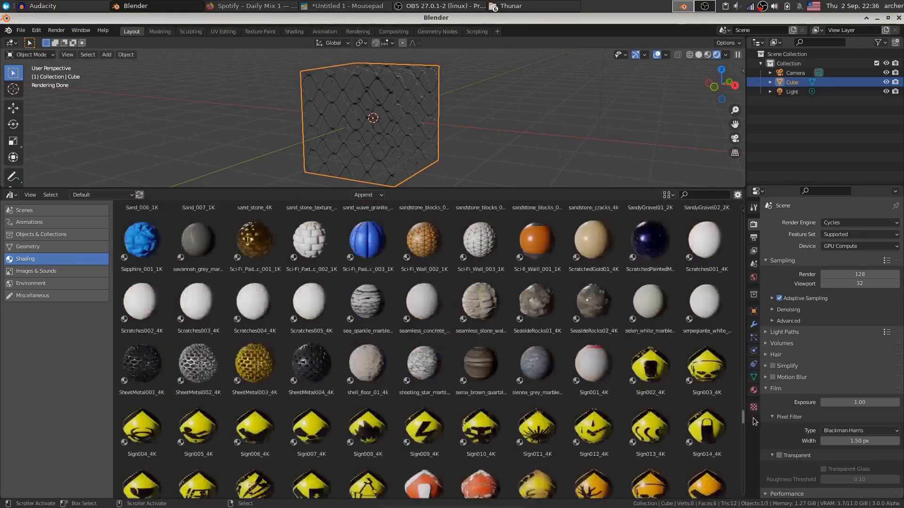
{"action": "scroll", "scroll_direction": "down", "scroll_amount": 3}
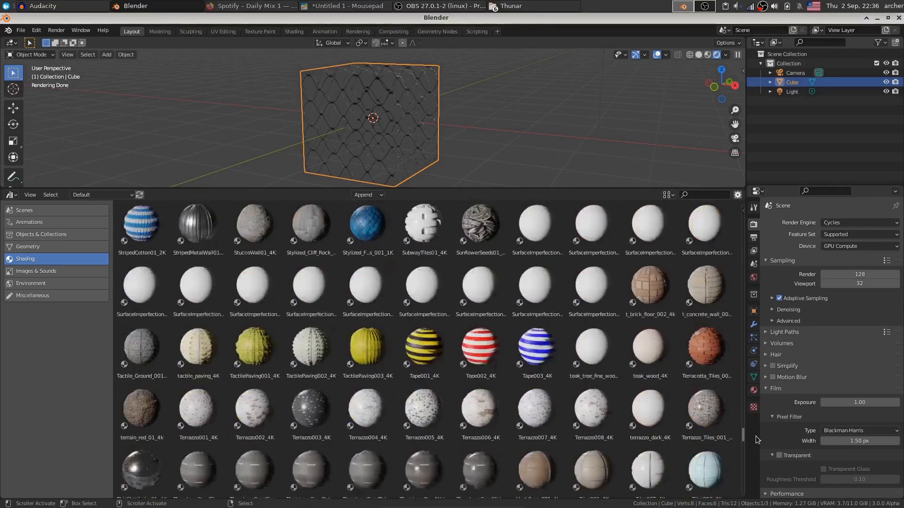
{"action": "scroll", "scroll_direction": "down", "scroll_amount": 3}
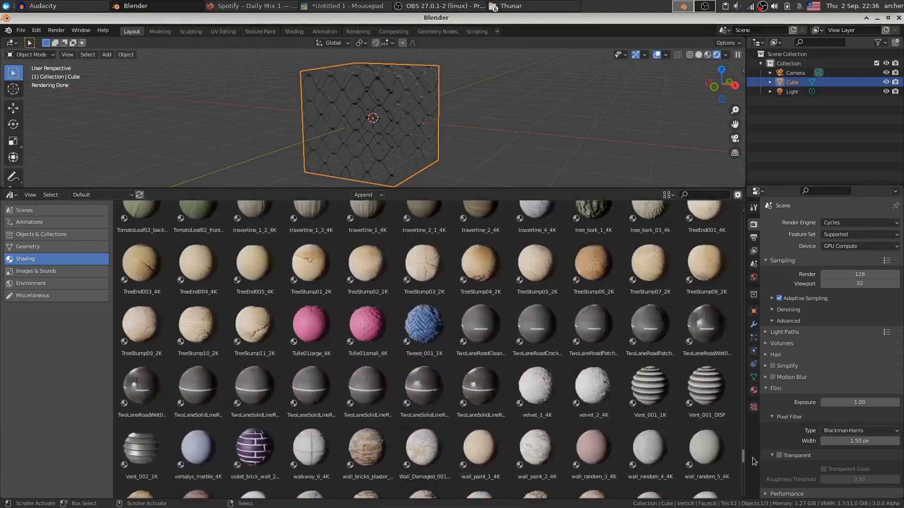
{"action": "scroll", "scroll_direction": "down", "scroll_amount": 3}
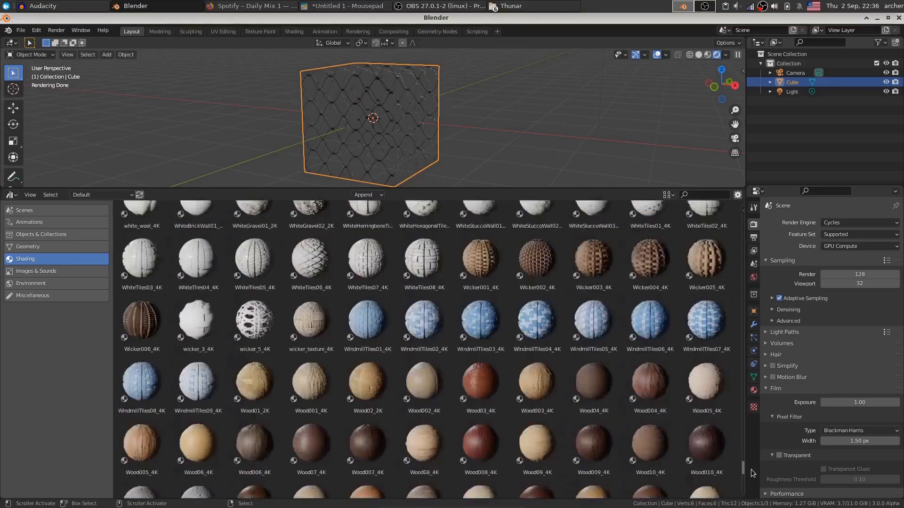
{"action": "scroll", "scroll_direction": "down", "scroll_amount": 3}
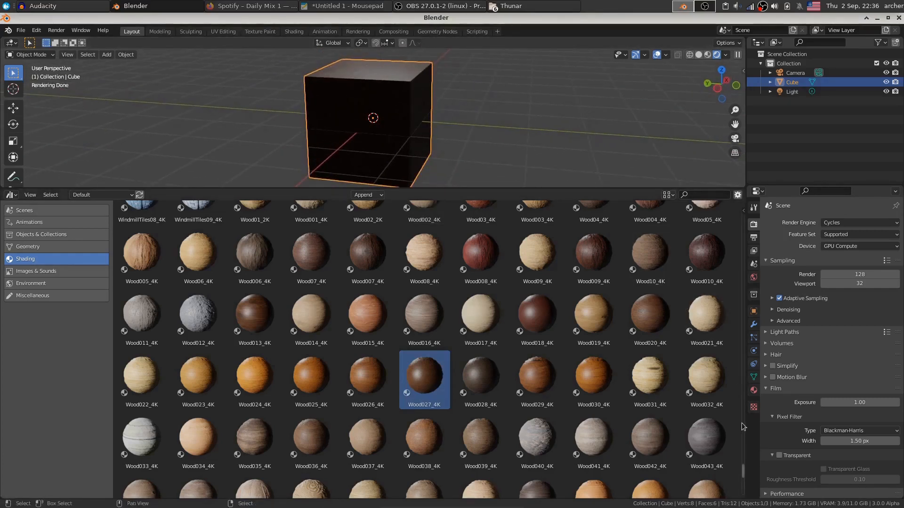
{"action": "scroll", "scroll_direction": "down", "scroll_amount": 3}
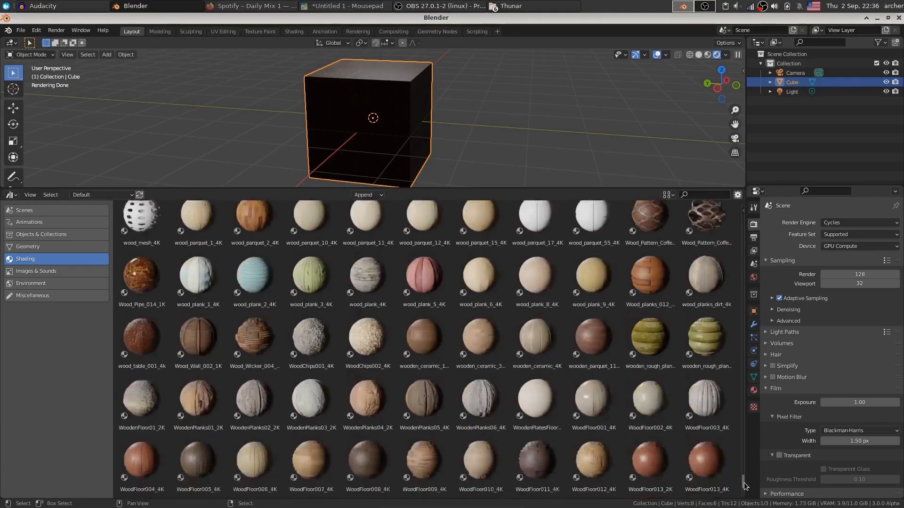
{"action": "scroll", "scroll_direction": "down", "scroll_amount": 3}
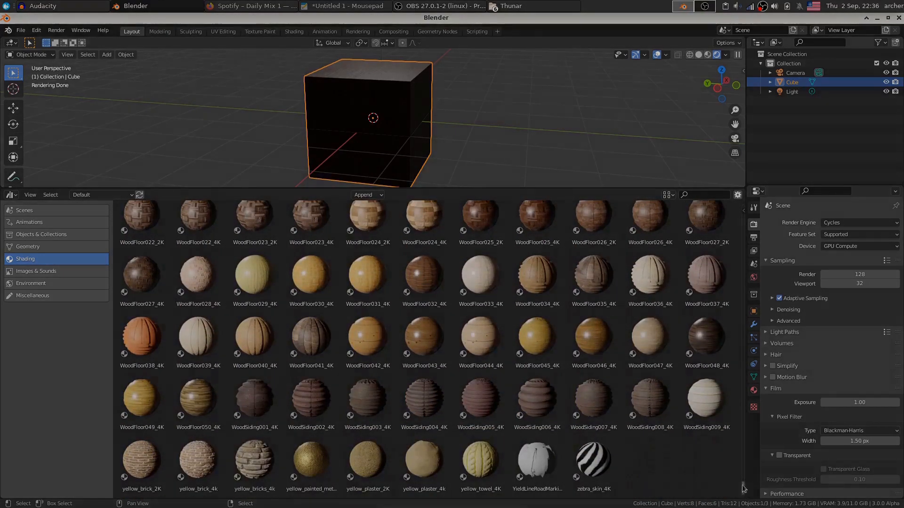
{"action": "left_click", "coordinate": [227, 6]}
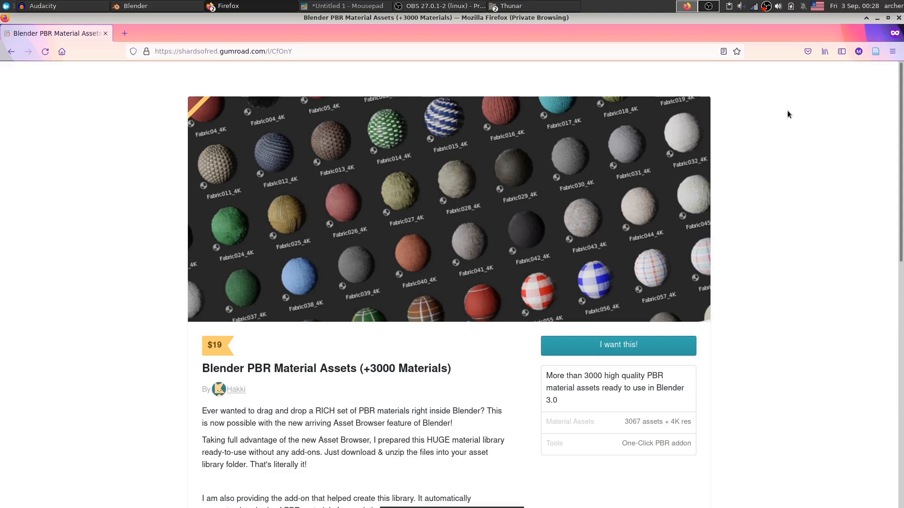
{"action": "mouse_move", "coordinate": [896, 69]}
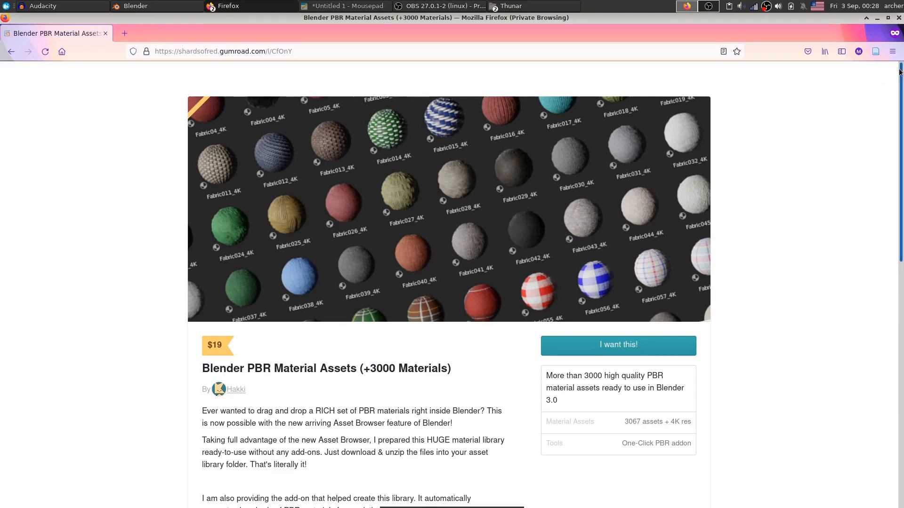
{"action": "mouse_move", "coordinate": [375, 315]}
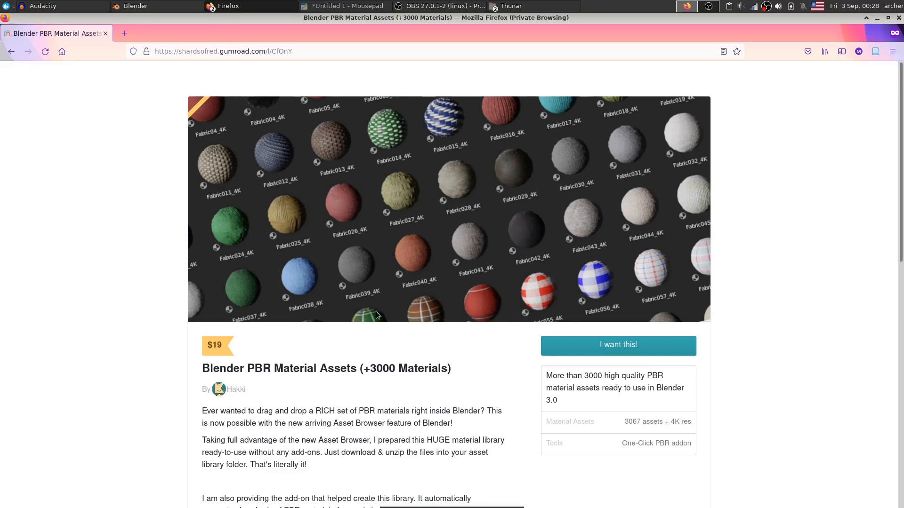
{"action": "mouse_move", "coordinate": [701, 313]}
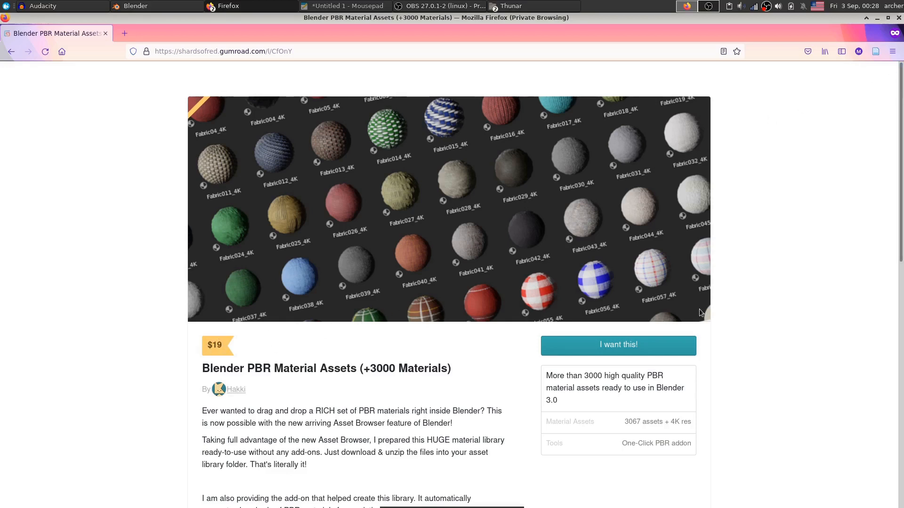
{"action": "mouse_move", "coordinate": [829, 168]}
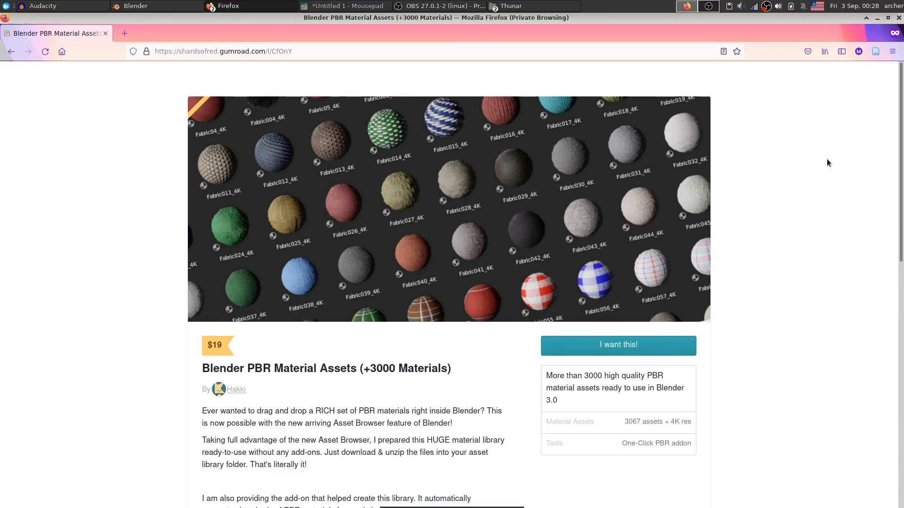
{"action": "mouse_move", "coordinate": [847, 136]}
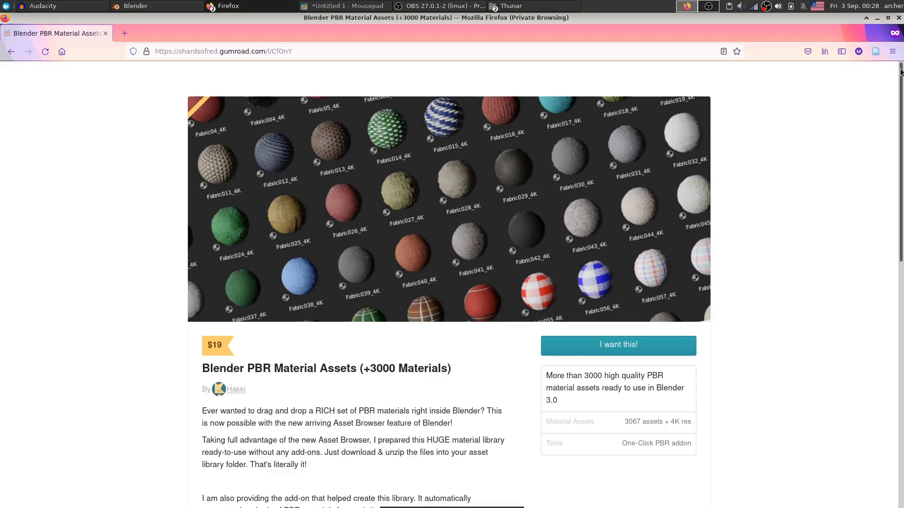
Step: Scroll the $19 Gumroad product page down to the texture credits and back up
{"action": "scroll", "scroll_direction": "down", "scroll_amount": 3}
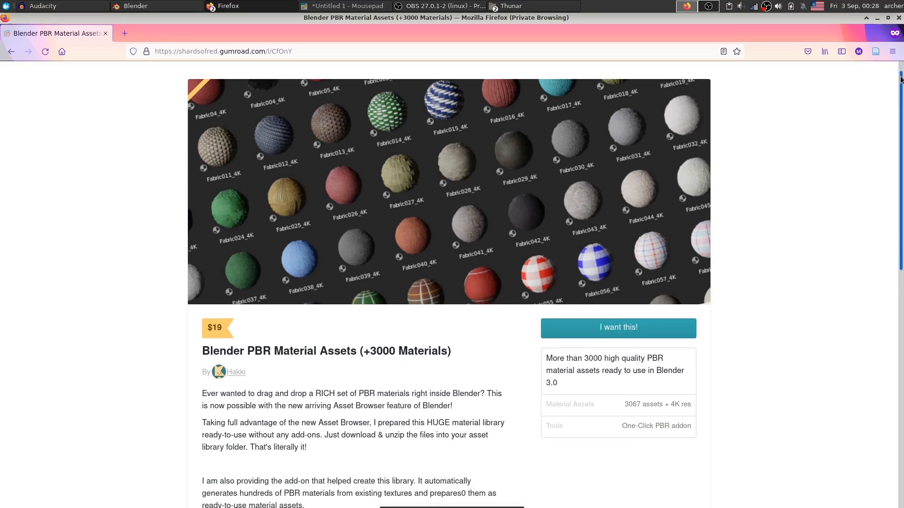
{"action": "scroll", "scroll_direction": "down", "scroll_amount": 3}
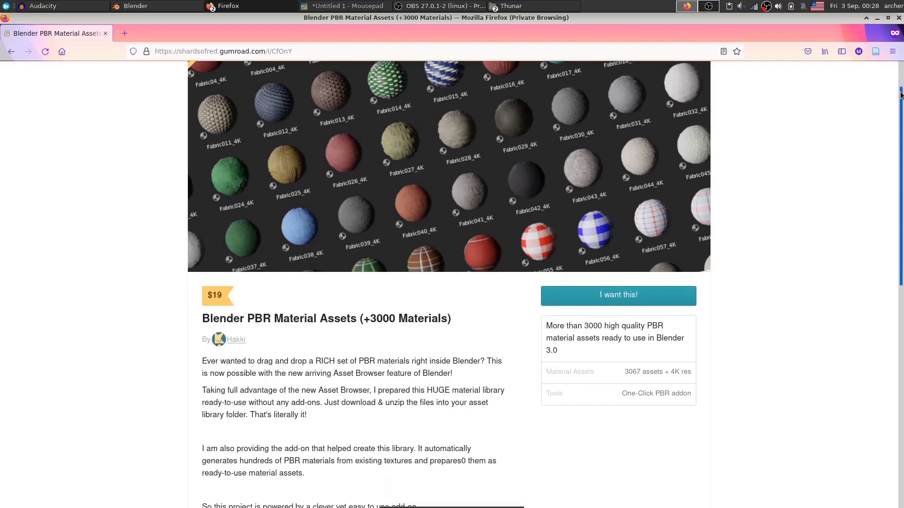
{"action": "scroll", "scroll_direction": "down", "scroll_amount": 3}
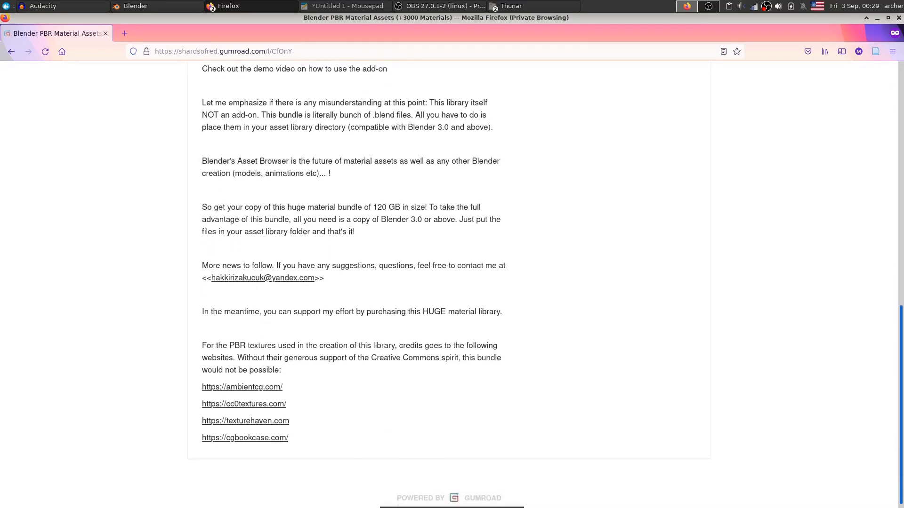
{"action": "scroll", "scroll_direction": "up", "scroll_amount": 3}
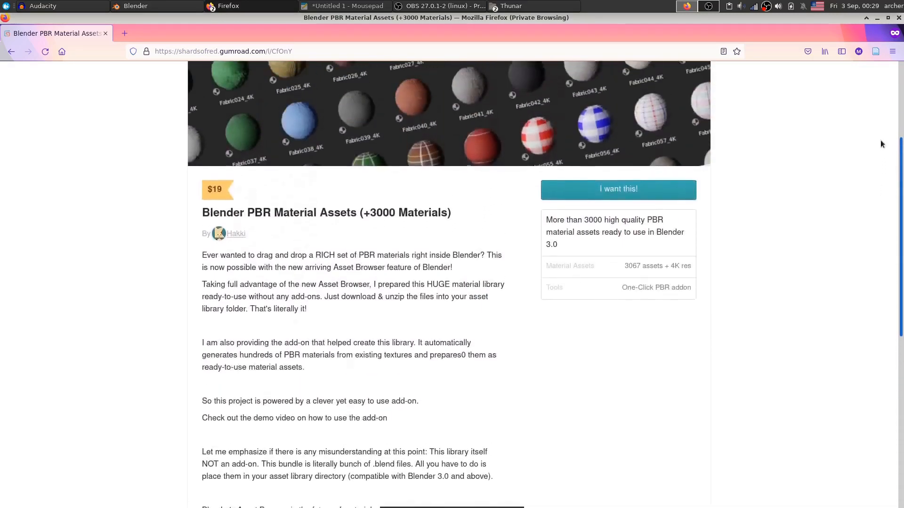
{"action": "scroll", "scroll_direction": "down", "scroll_amount": 3}
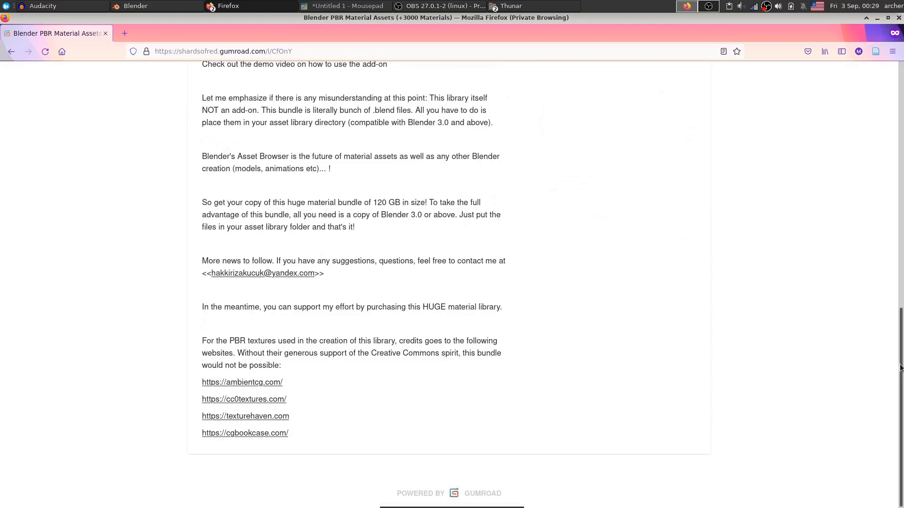
{"action": "scroll", "scroll_direction": "up", "scroll_amount": 3}
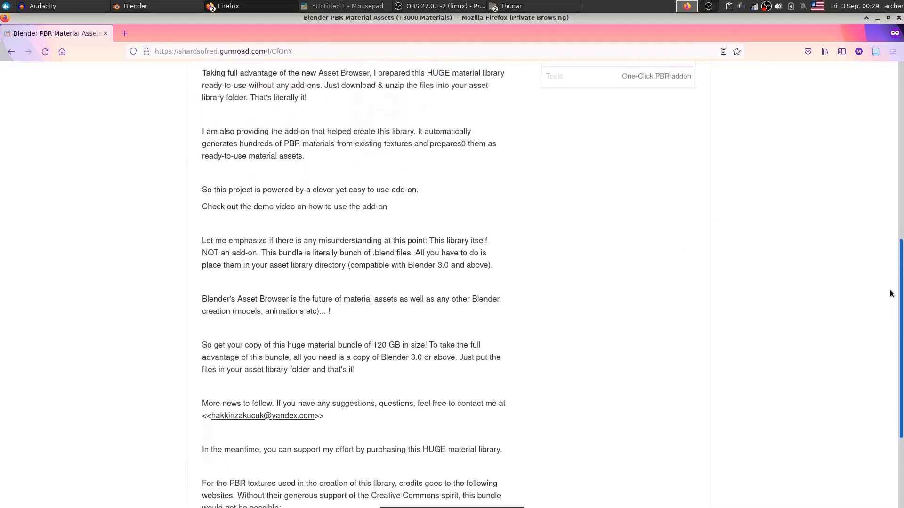
{"action": "scroll", "scroll_direction": "up", "scroll_amount": 3}
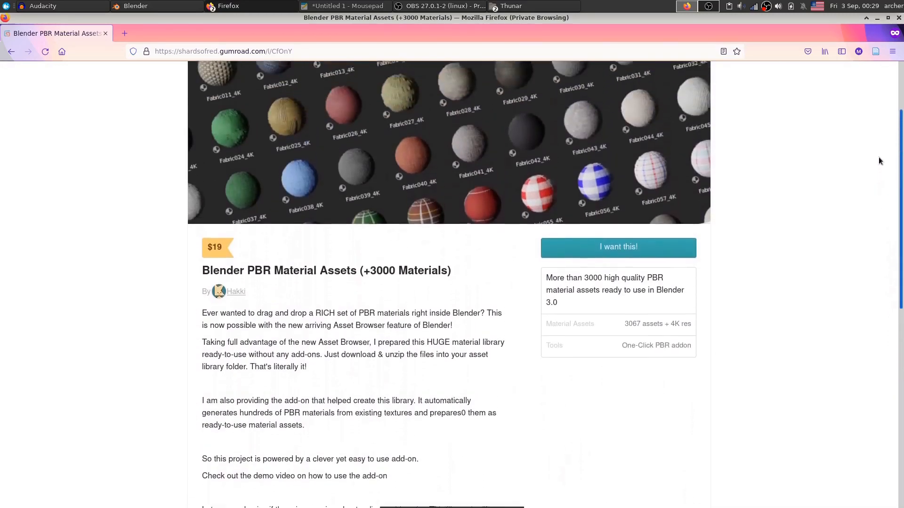
{"action": "scroll", "scroll_direction": "up", "scroll_amount": 3}
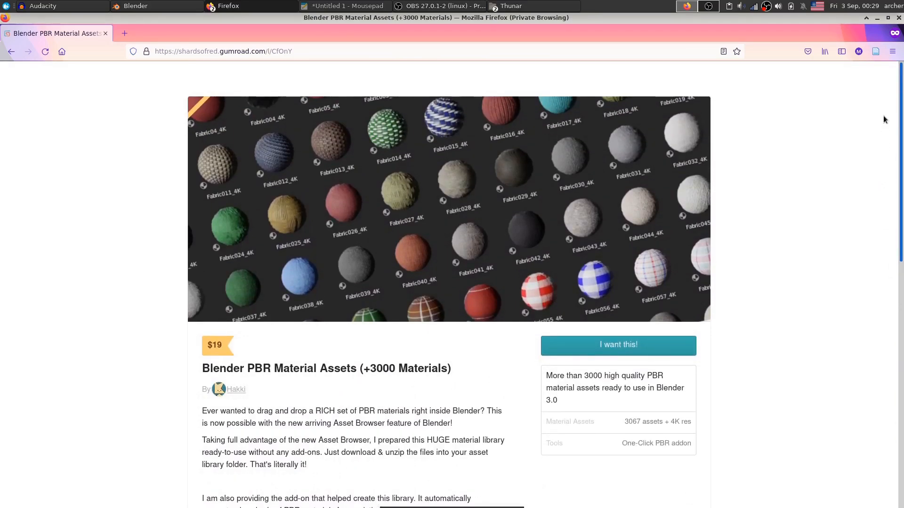
{"action": "mouse_move", "coordinate": [875, 129]}
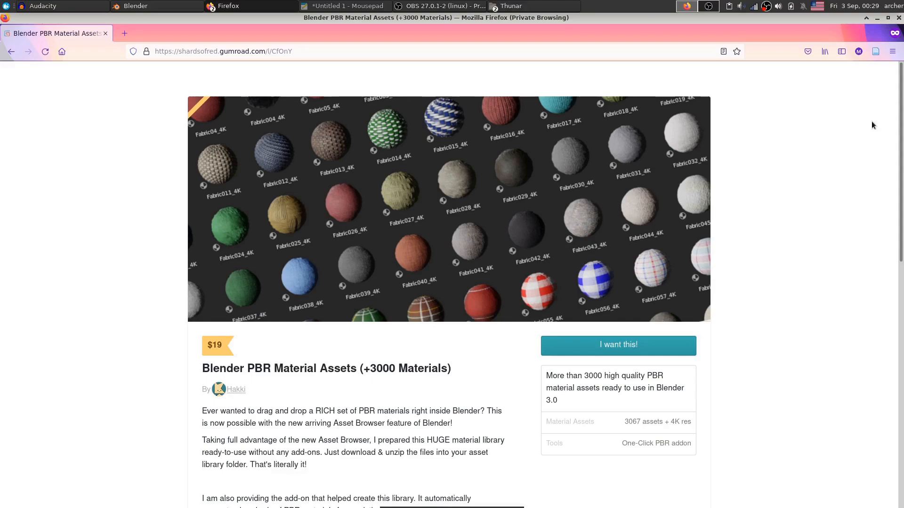
{"action": "left_click", "coordinate": [136, 5]}
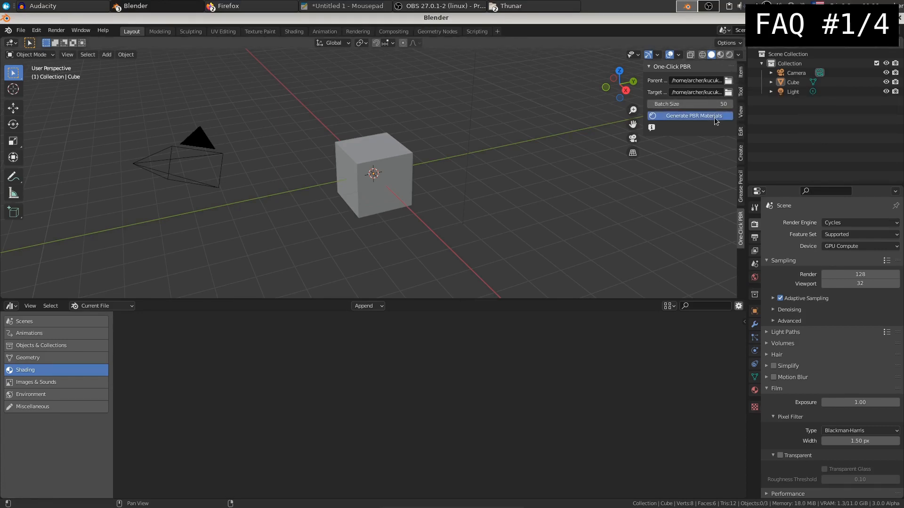
Step: Generate PBR materials from the texture folder in the One-Click PBR panel
{"action": "left_click", "coordinate": [689, 115]}
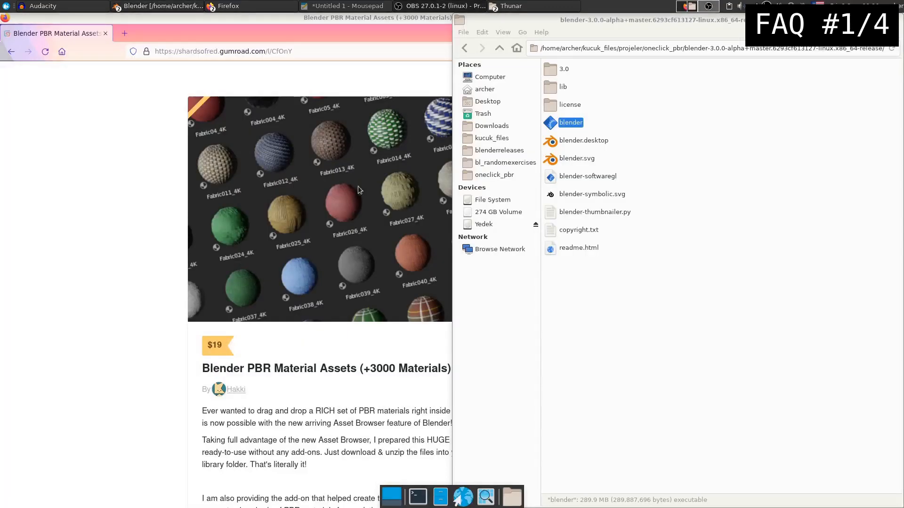
{"action": "mouse_move", "coordinate": [718, 240]}
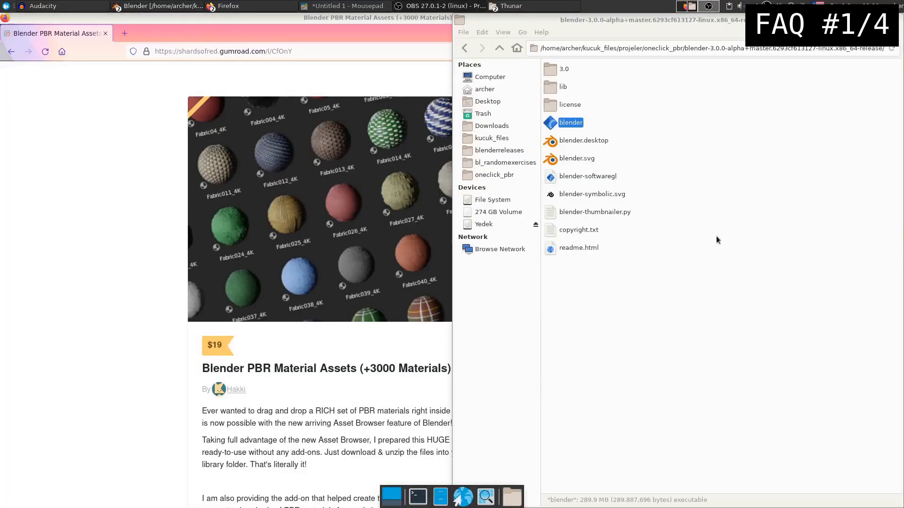
{"action": "mouse_move", "coordinate": [781, 344]}
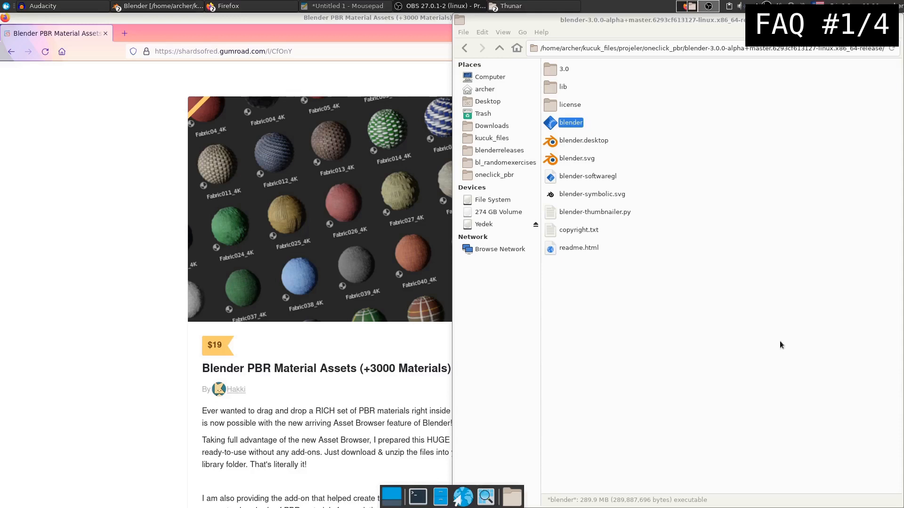
{"action": "mouse_move", "coordinate": [693, 335]}
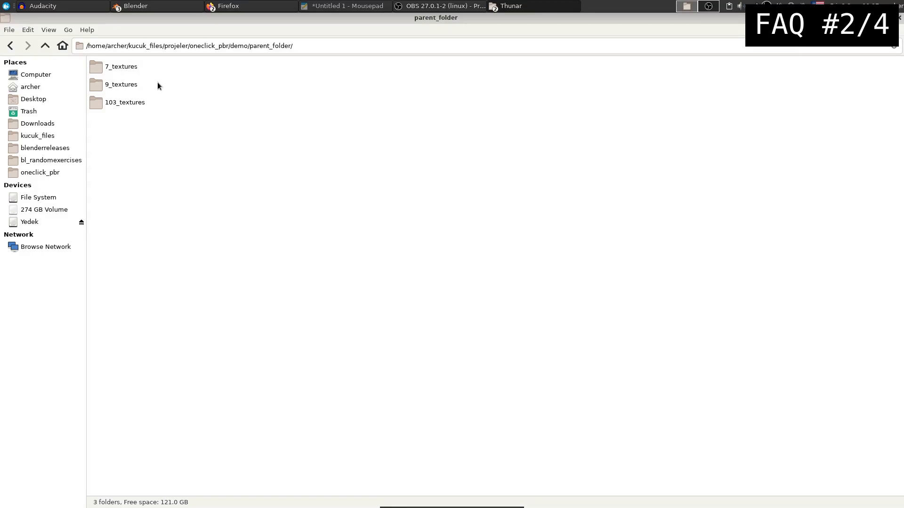
{"action": "mouse_move", "coordinate": [161, 95]}
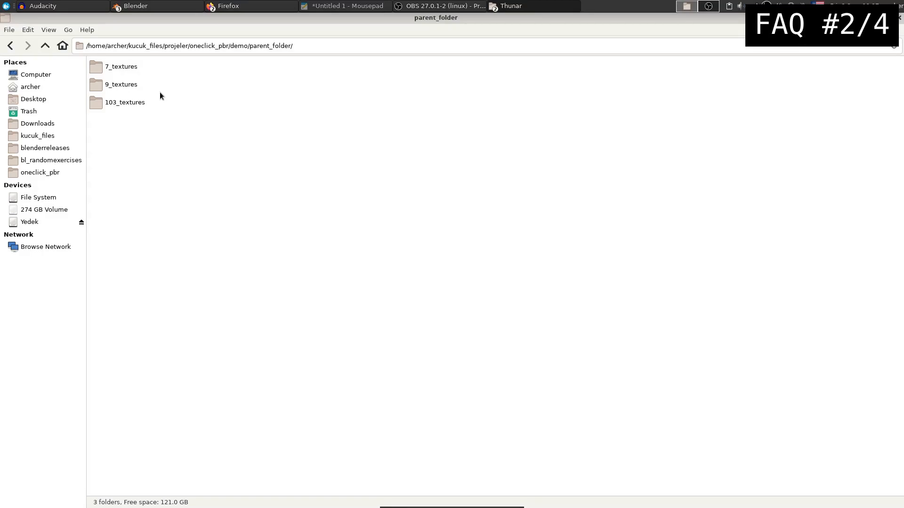
Step: Open the 9_textures folder and its Paving stone 01 [2K] subfolder
{"action": "key", "text": "ctrl+a"}
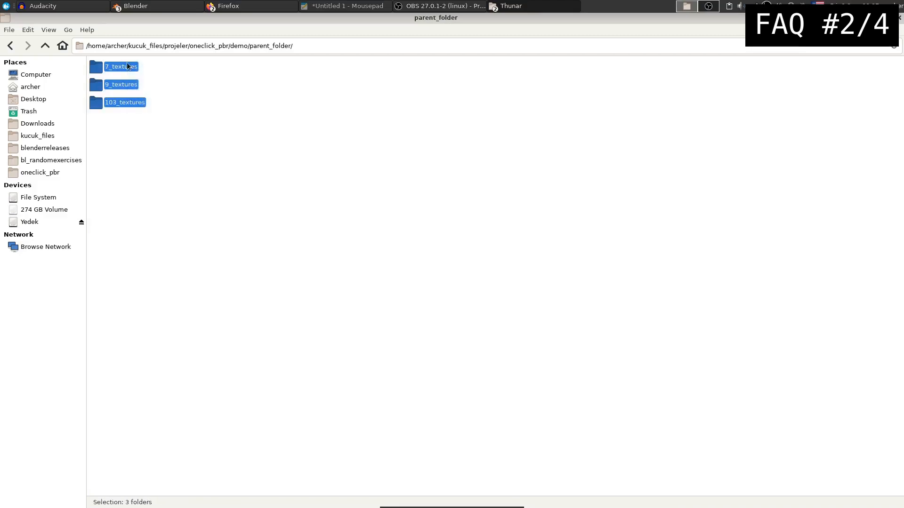
{"action": "left_click", "coordinate": [120, 67]}
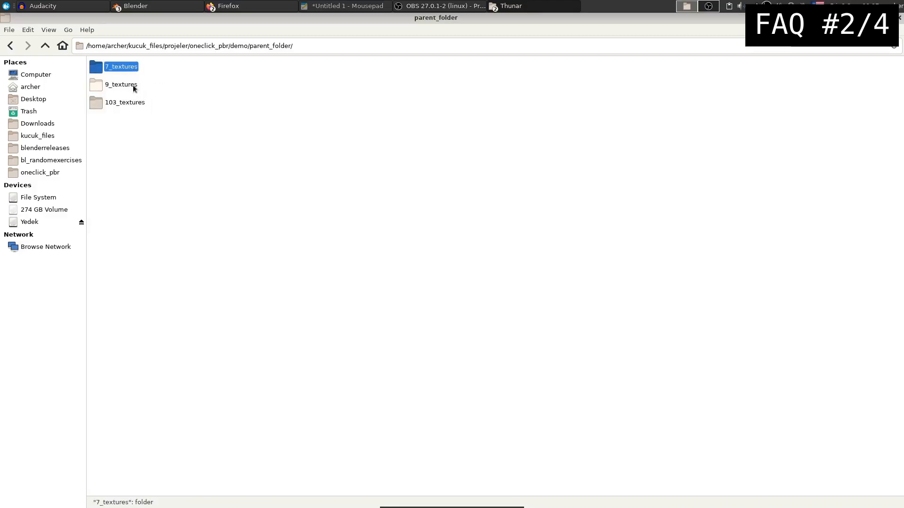
{"action": "left_click", "coordinate": [124, 102]}
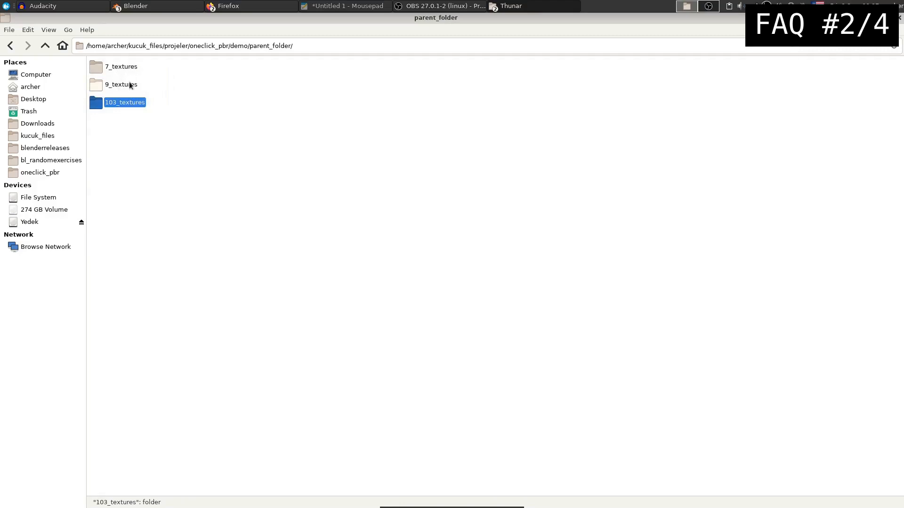
{"action": "double_click", "coordinate": [120, 84]}
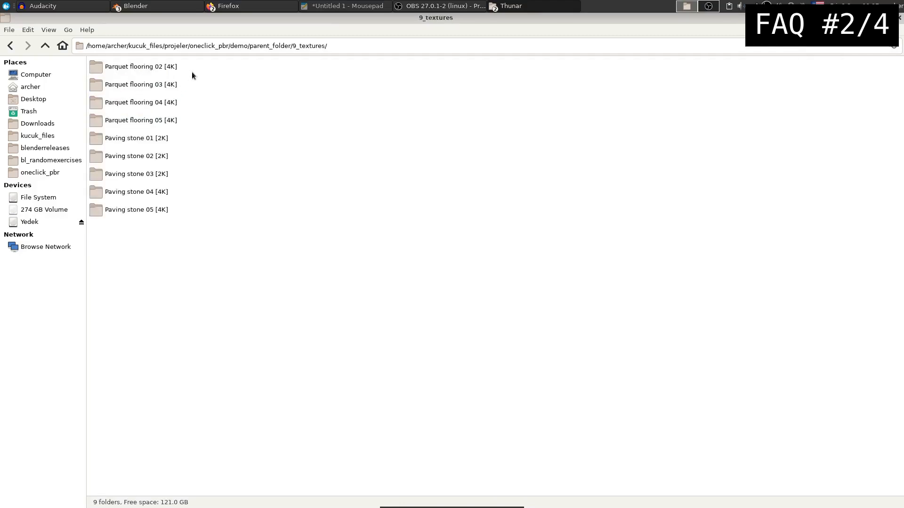
{"action": "mouse_move", "coordinate": [203, 221]}
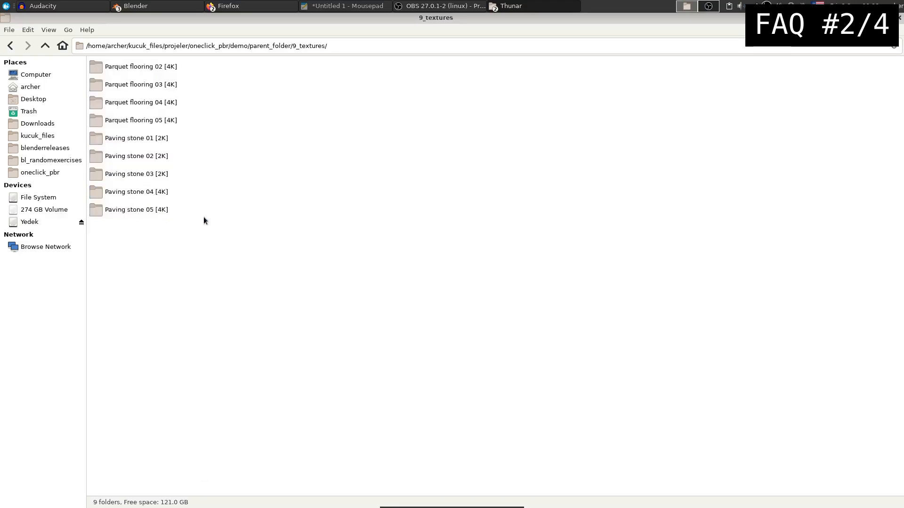
{"action": "mouse_move", "coordinate": [157, 139]}
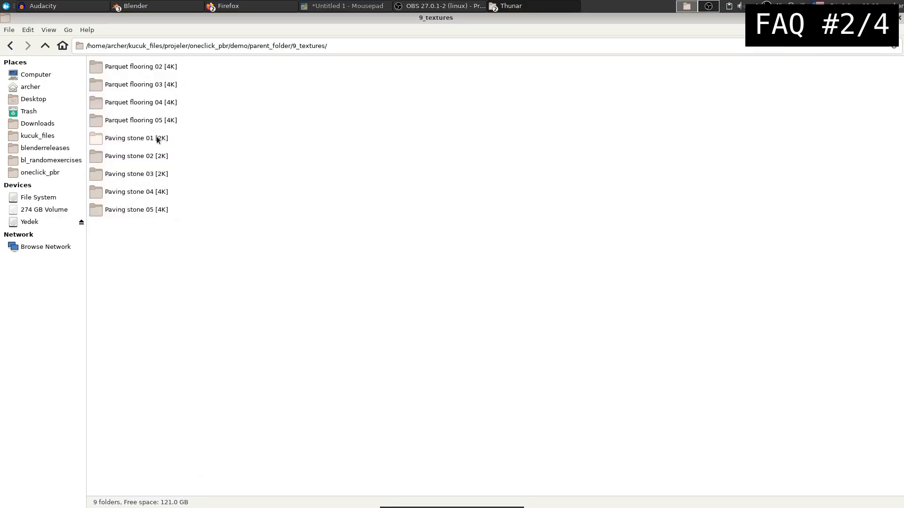
{"action": "double_click", "coordinate": [137, 138]}
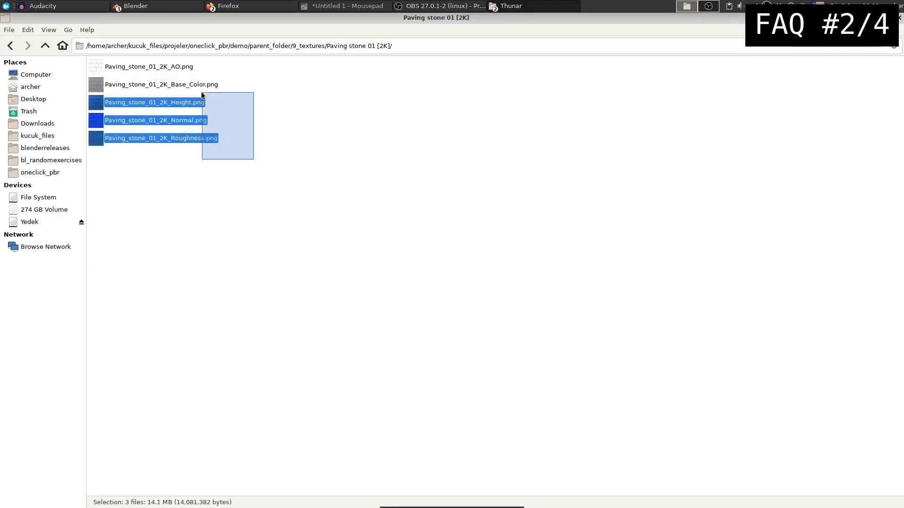
Step: Preview the Paving stone Base_Color texture image, then close the preview
{"action": "left_click", "coordinate": [237, 78]}
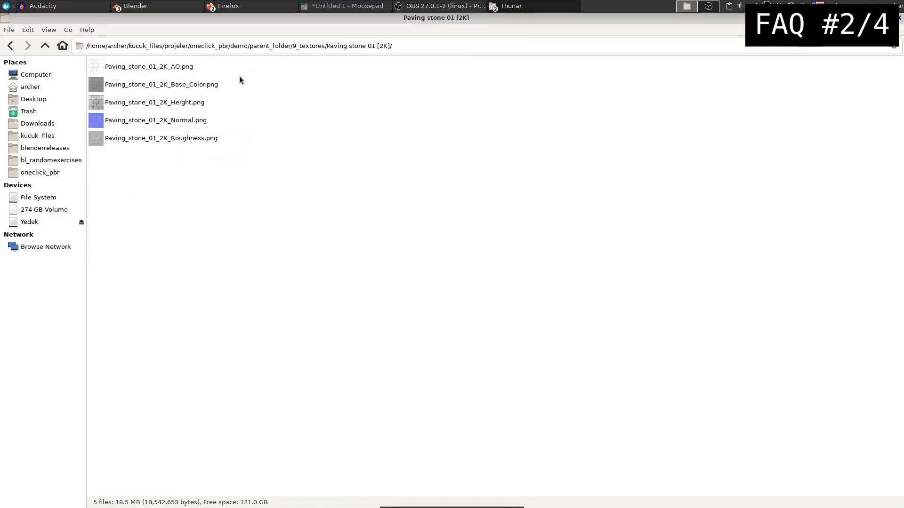
{"action": "mouse_move", "coordinate": [246, 74]}
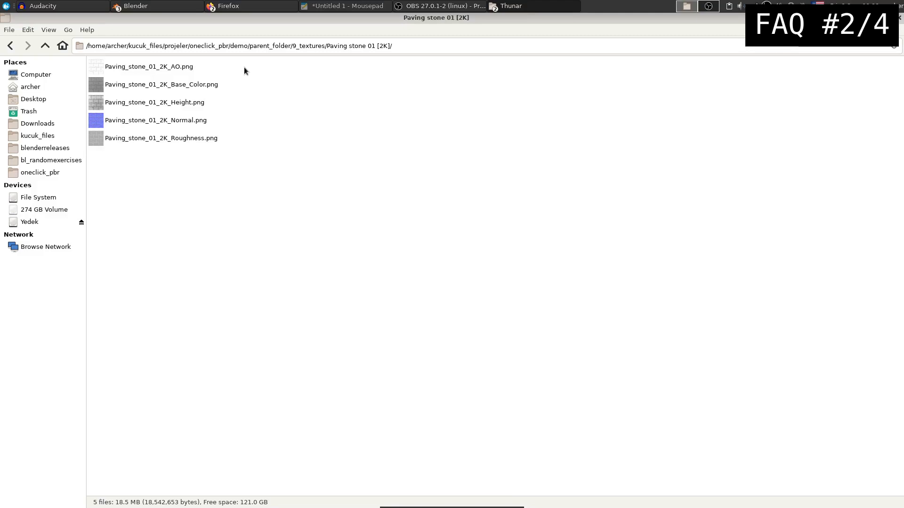
{"action": "mouse_move", "coordinate": [229, 134]}
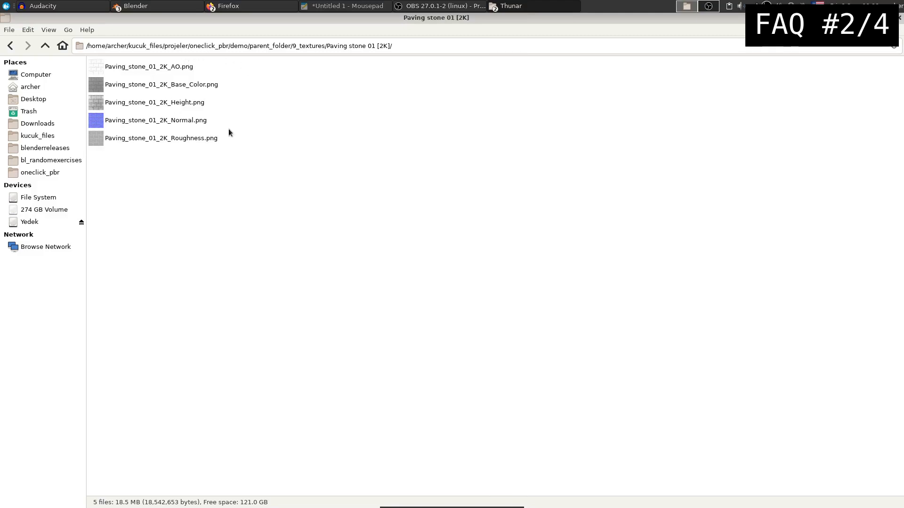
{"action": "double_click", "coordinate": [161, 84]}
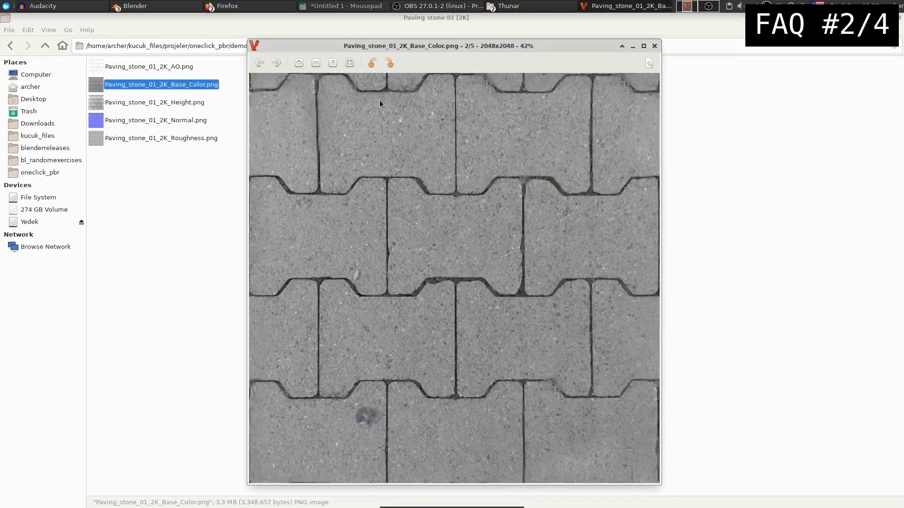
{"action": "left_click", "coordinate": [654, 45]}
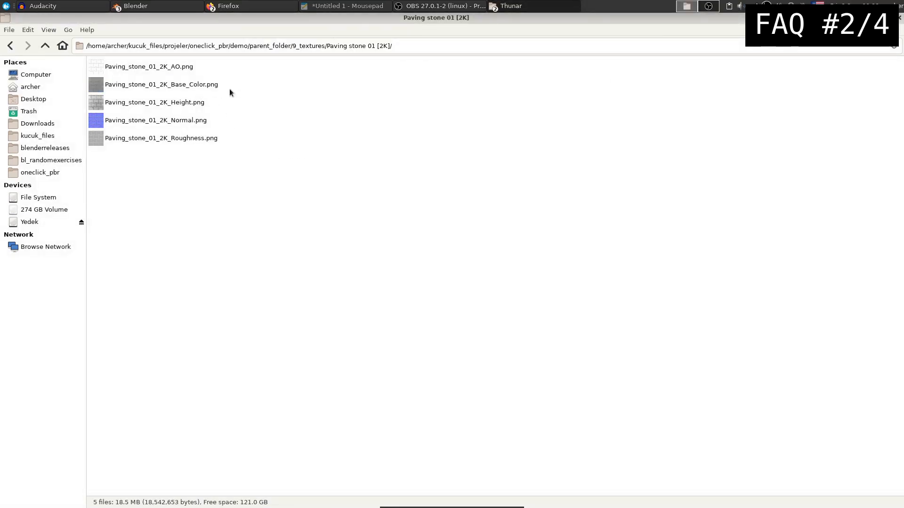
{"action": "left_click", "coordinate": [161, 85]}
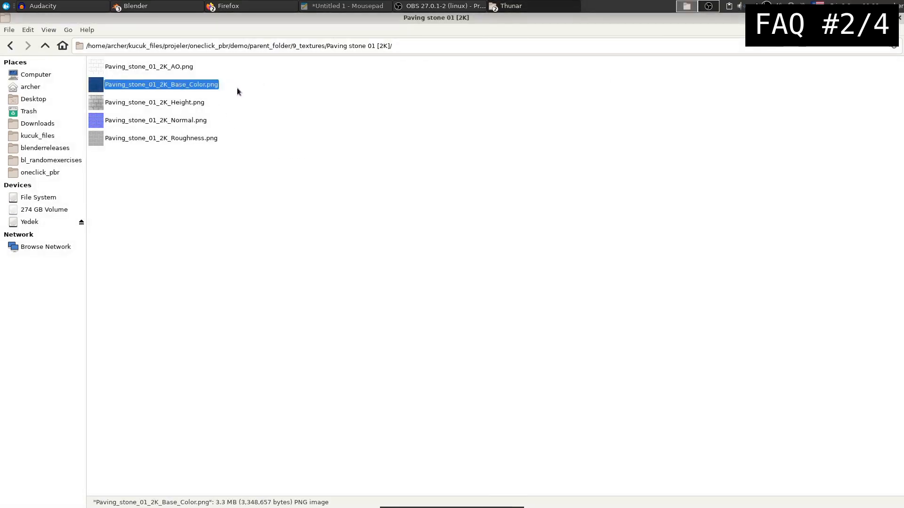
{"action": "left_click", "coordinate": [316, 118]}
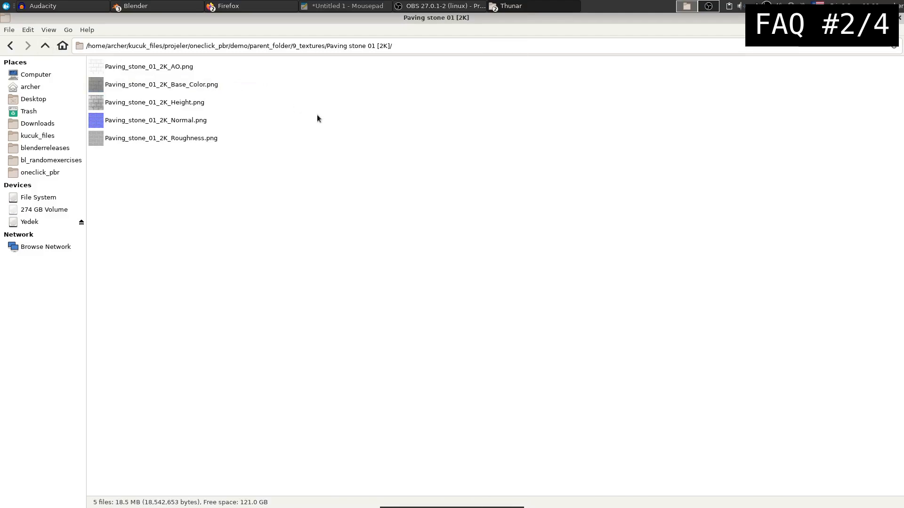
{"action": "mouse_move", "coordinate": [268, 108]}
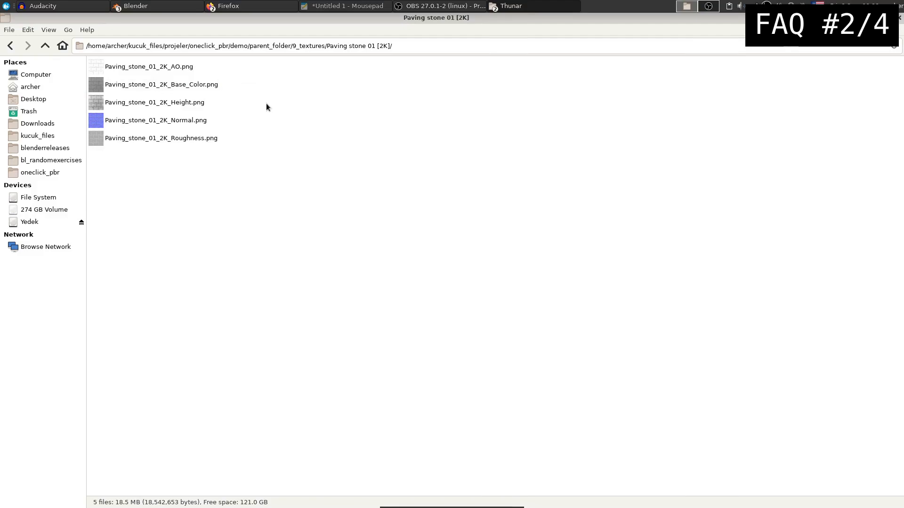
{"action": "left_click", "coordinate": [161, 84]}
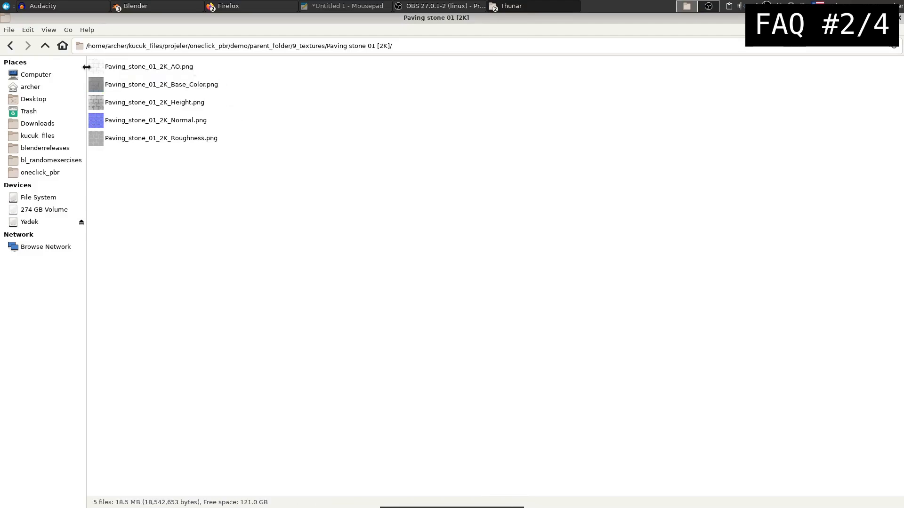
Step: Return to the 9_textures folder listing its nine texture folders
{"action": "left_click", "coordinate": [46, 45]}
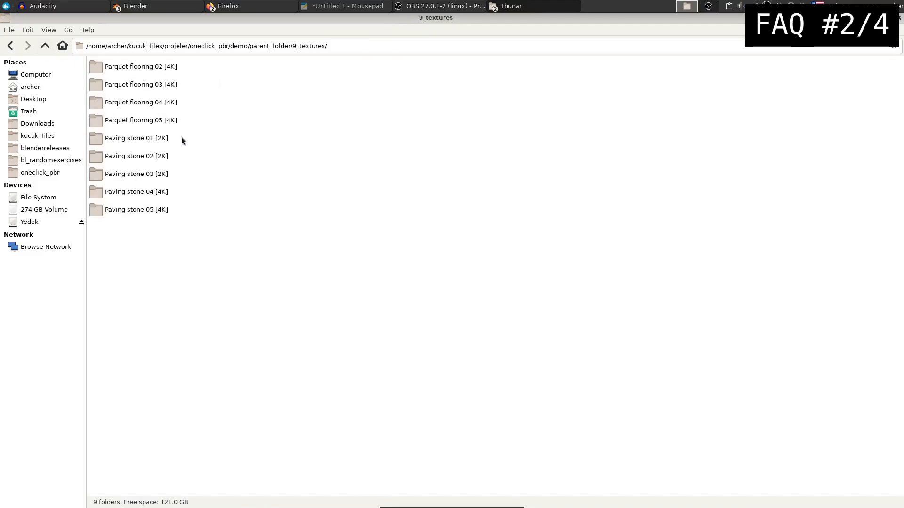
{"action": "mouse_move", "coordinate": [185, 137]}
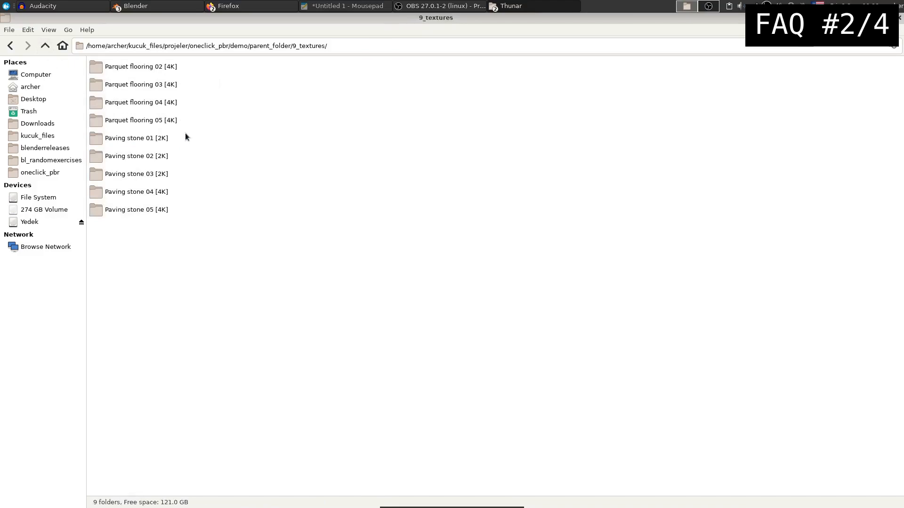
{"action": "mouse_move", "coordinate": [161, 141]}
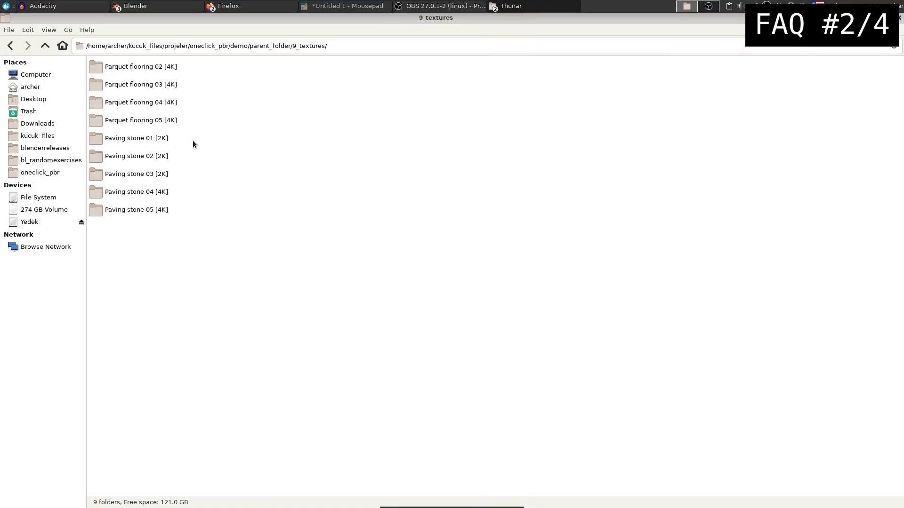
{"action": "mouse_move", "coordinate": [155, 144]}
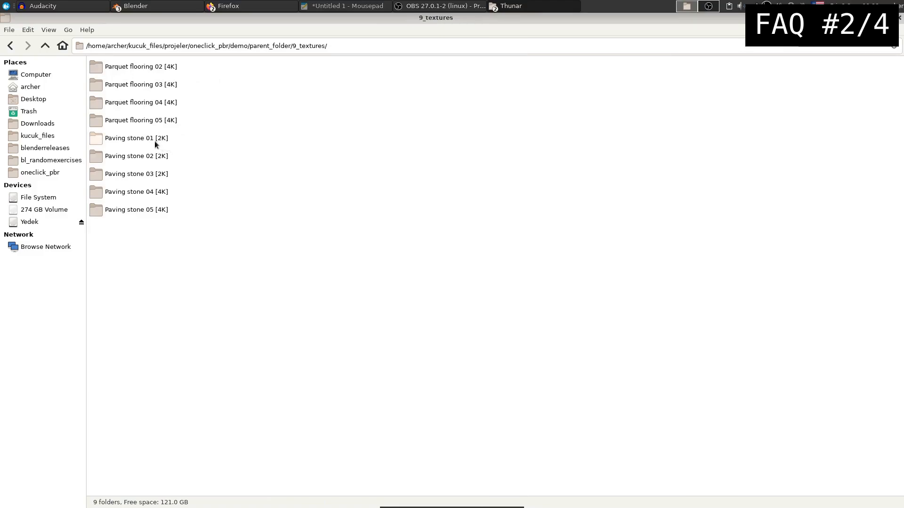
{"action": "left_click", "coordinate": [136, 138]}
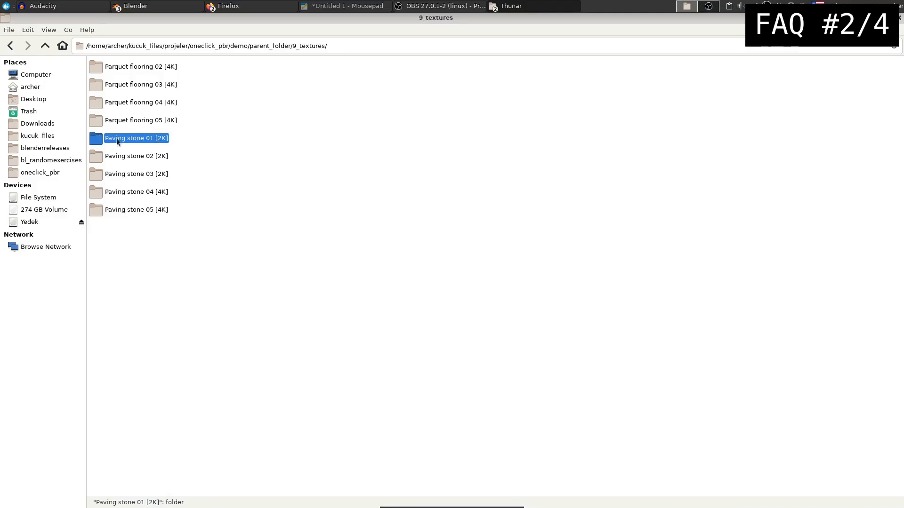
{"action": "left_click", "coordinate": [217, 127]}
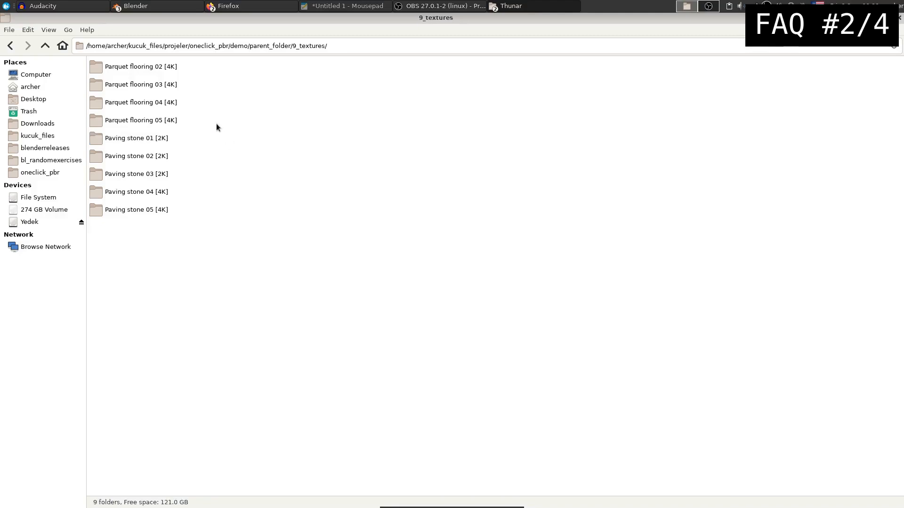
{"action": "mouse_move", "coordinate": [45, 46]}
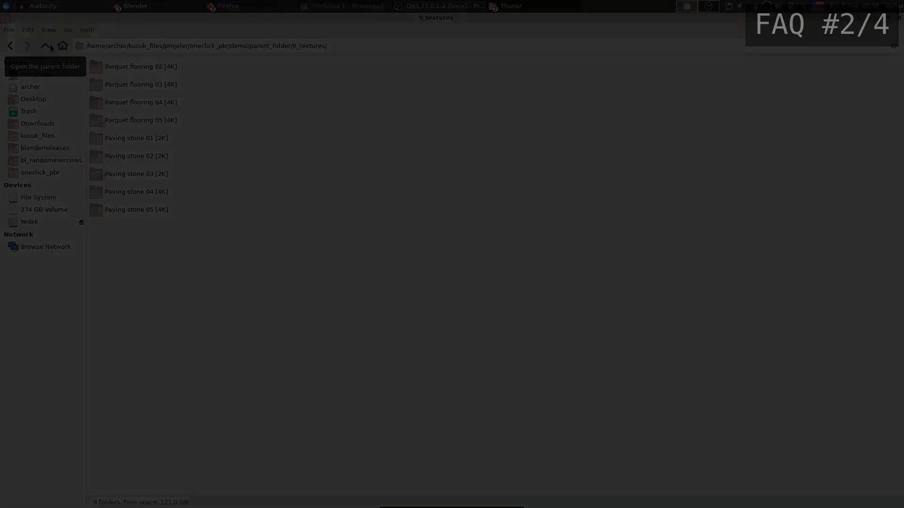
Step: Scroll the Gumroad page to the credited texture website links, then back to the top
{"action": "left_click", "coordinate": [228, 5]}
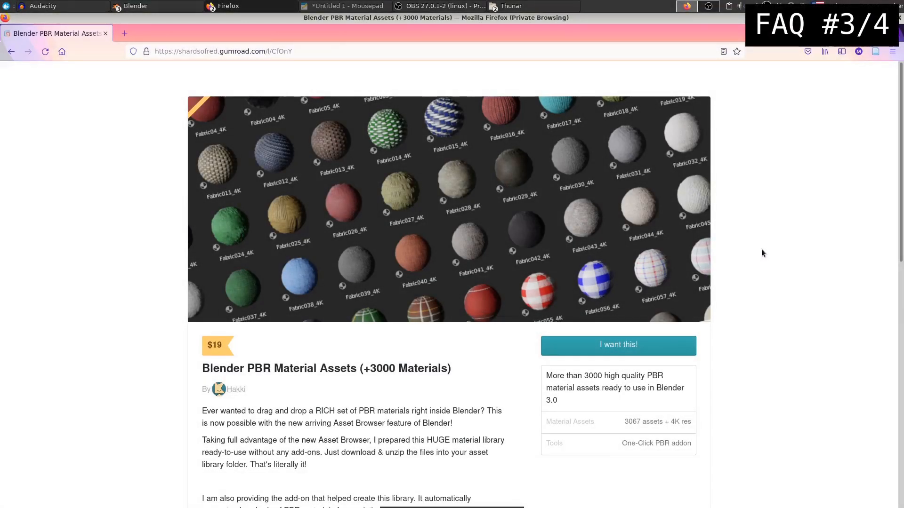
{"action": "mouse_move", "coordinate": [748, 194]}
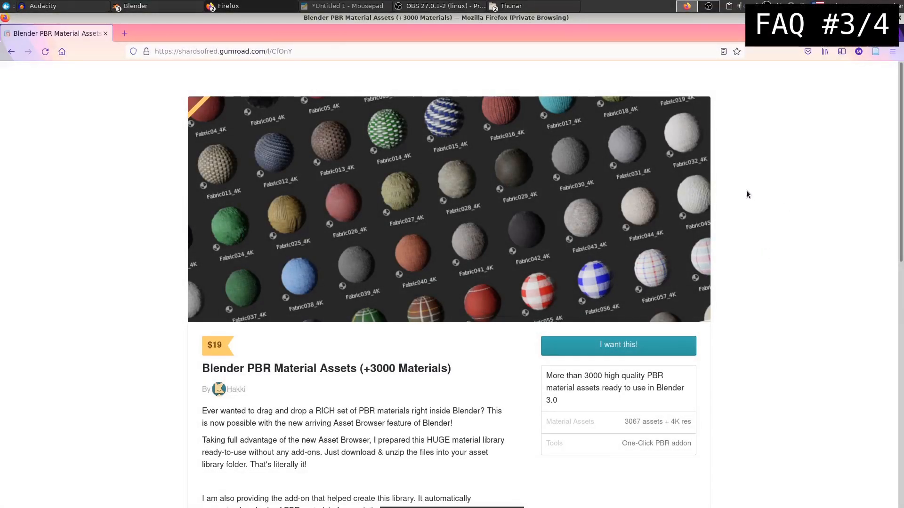
{"action": "mouse_move", "coordinate": [662, 168]}
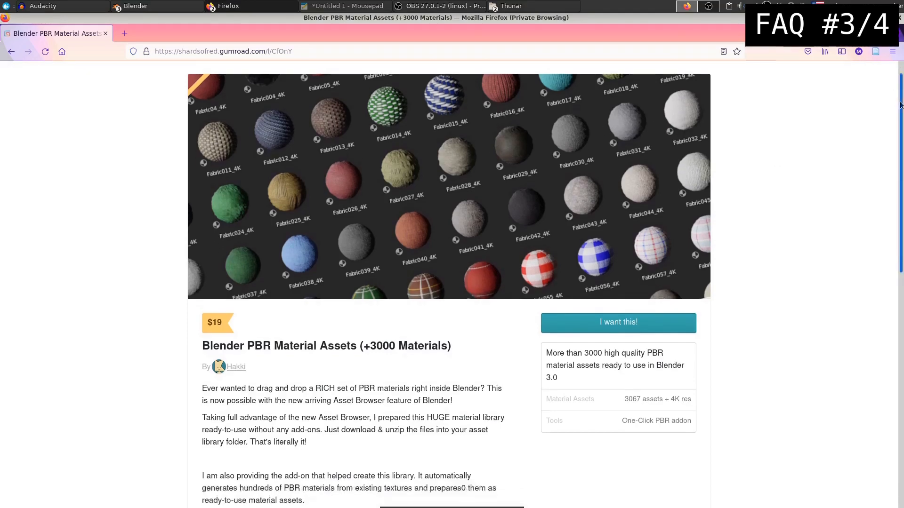
{"action": "scroll", "scroll_direction": "down", "scroll_amount": 3}
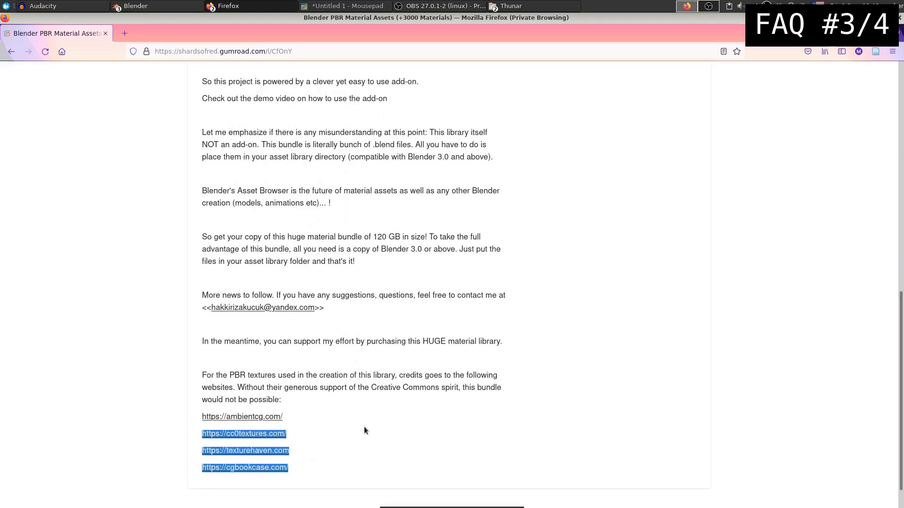
{"action": "left_click", "coordinate": [368, 404]}
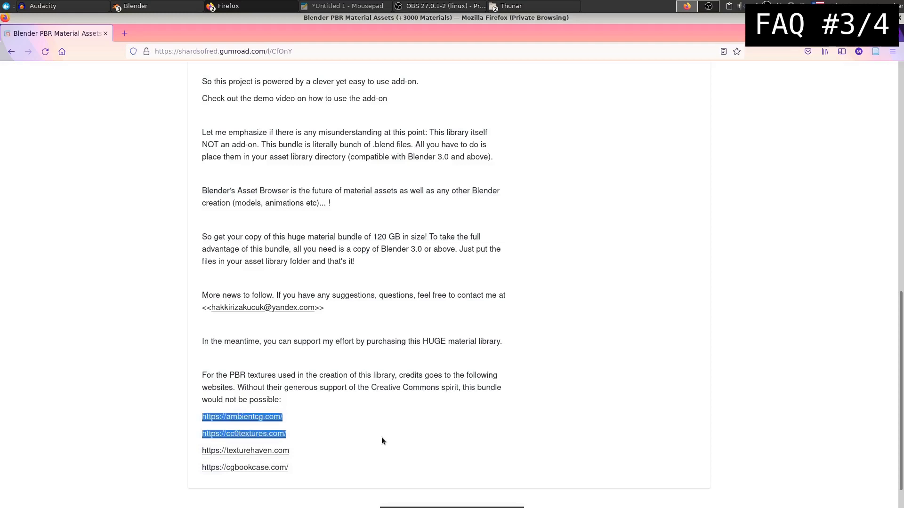
{"action": "left_click", "coordinate": [386, 476]}
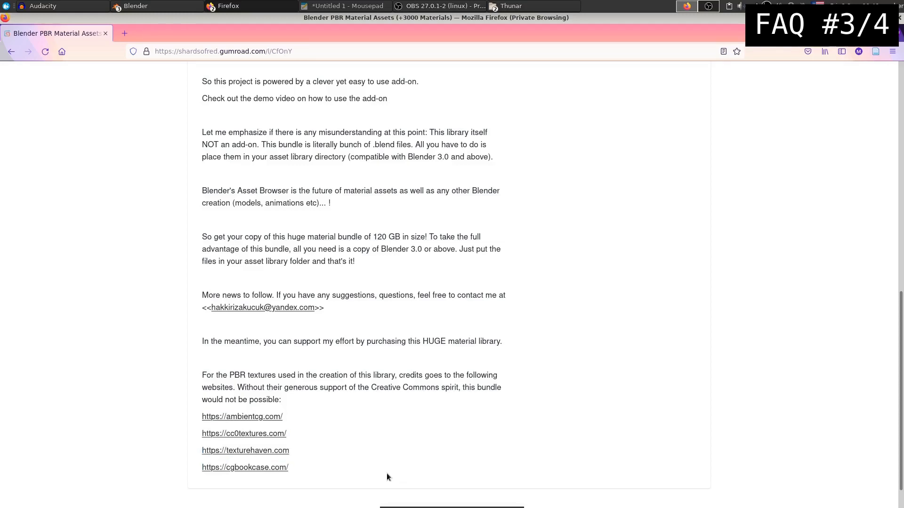
{"action": "mouse_move", "coordinate": [414, 449]}
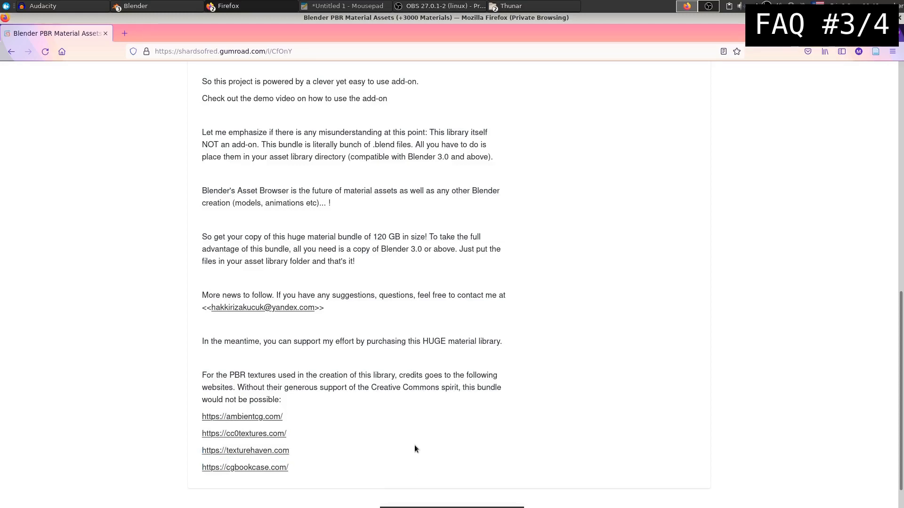
{"action": "mouse_move", "coordinate": [360, 434]}
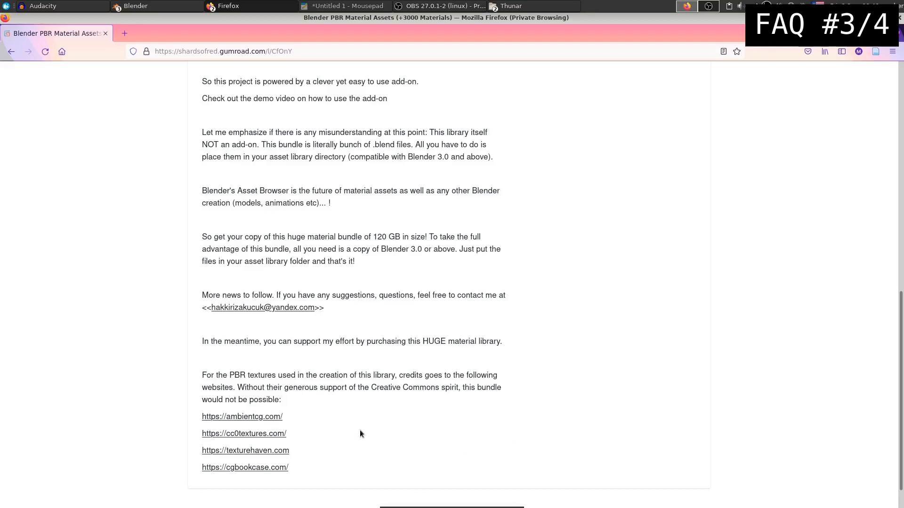
{"action": "mouse_move", "coordinate": [771, 422]}
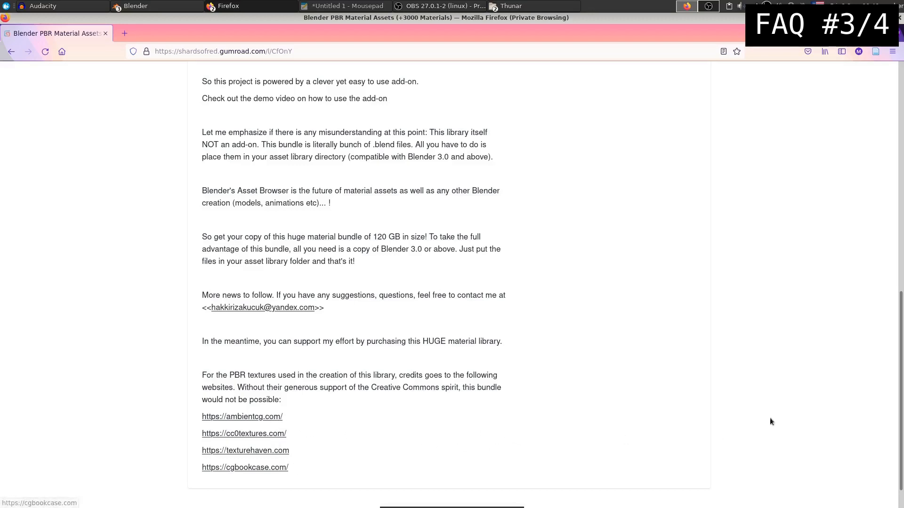
{"action": "scroll", "scroll_direction": "up", "scroll_amount": 3}
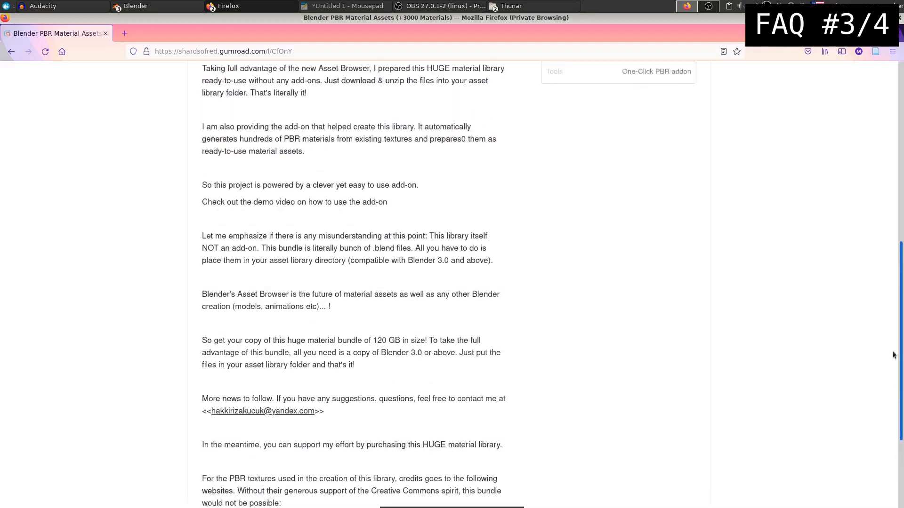
{"action": "scroll", "scroll_direction": "up", "scroll_amount": 3}
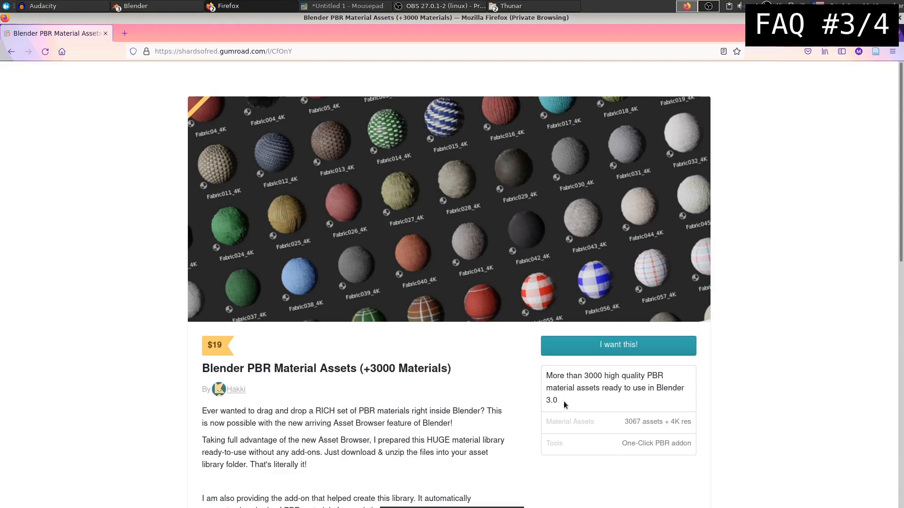
{"action": "mouse_move", "coordinate": [509, 362]}
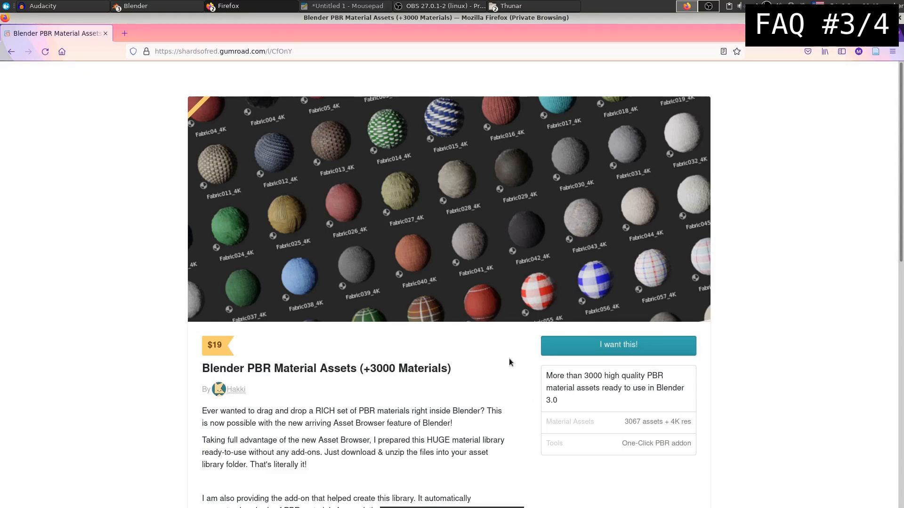
{"action": "mouse_move", "coordinate": [469, 355]}
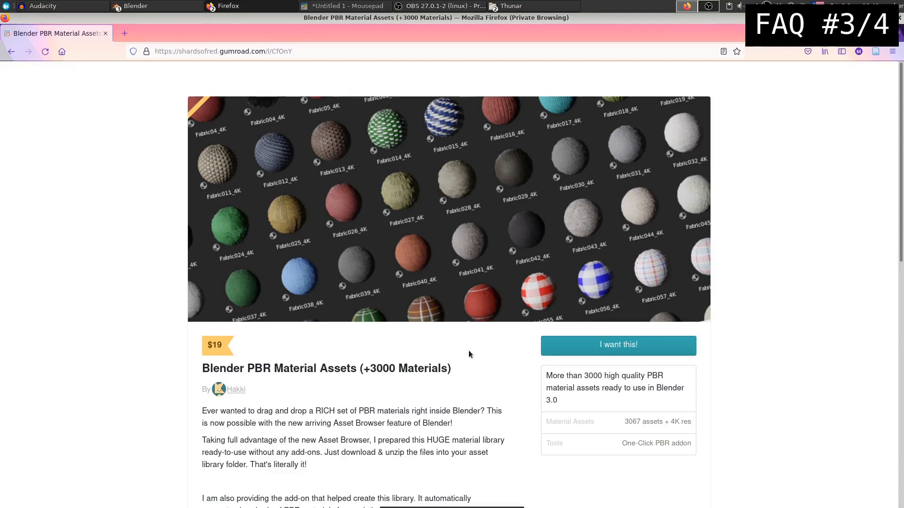
{"action": "mouse_move", "coordinate": [478, 375]}
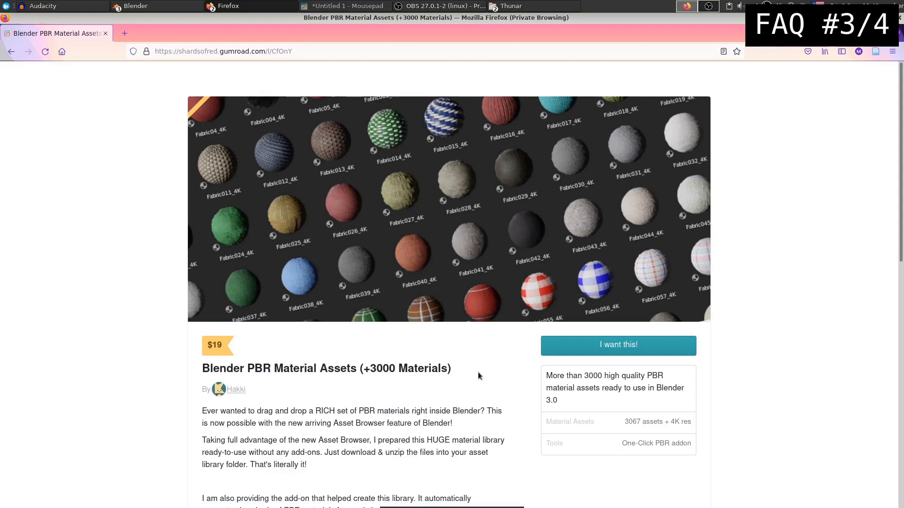
{"action": "mouse_move", "coordinate": [839, 162]}
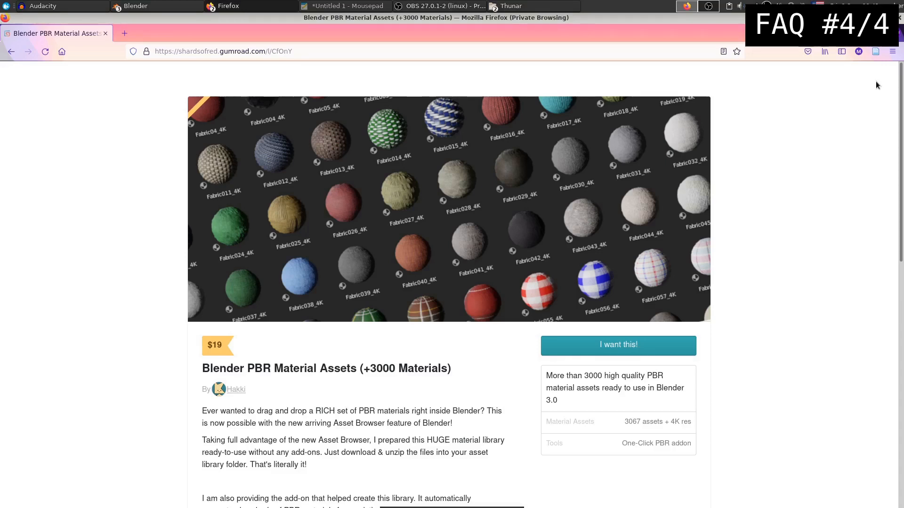
{"action": "mouse_move", "coordinate": [896, 79]}
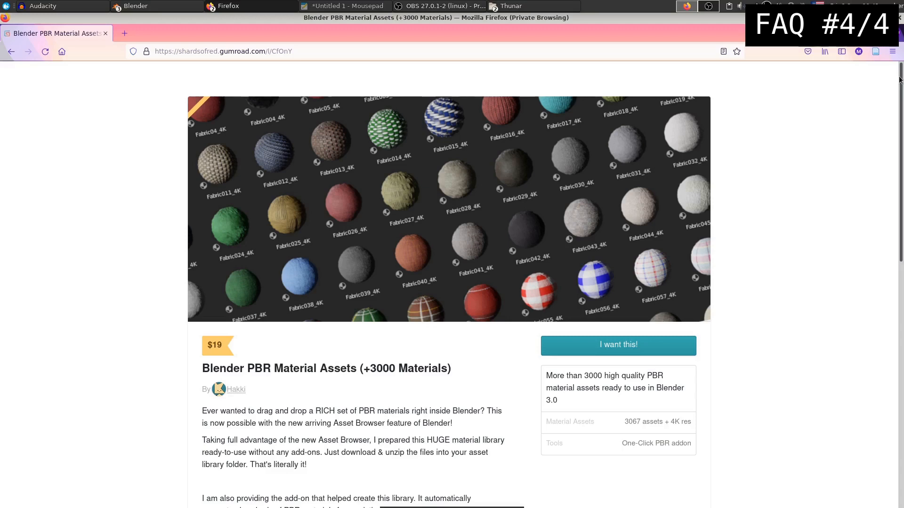
{"action": "mouse_move", "coordinate": [364, 371]}
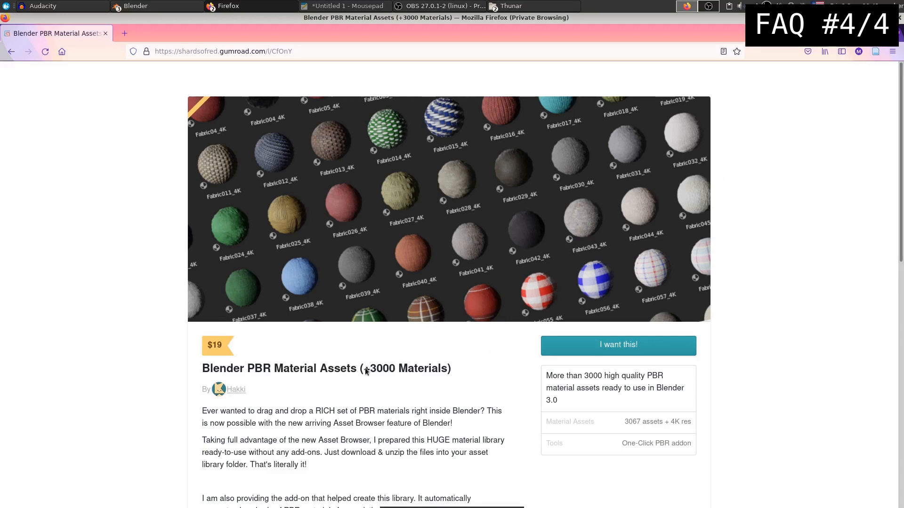
{"action": "mouse_move", "coordinate": [454, 372]}
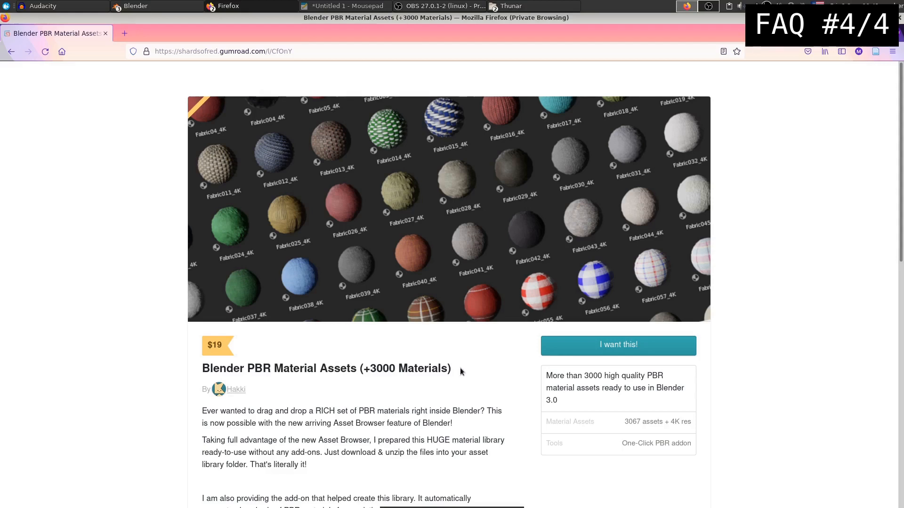
{"action": "mouse_move", "coordinate": [886, 183]}
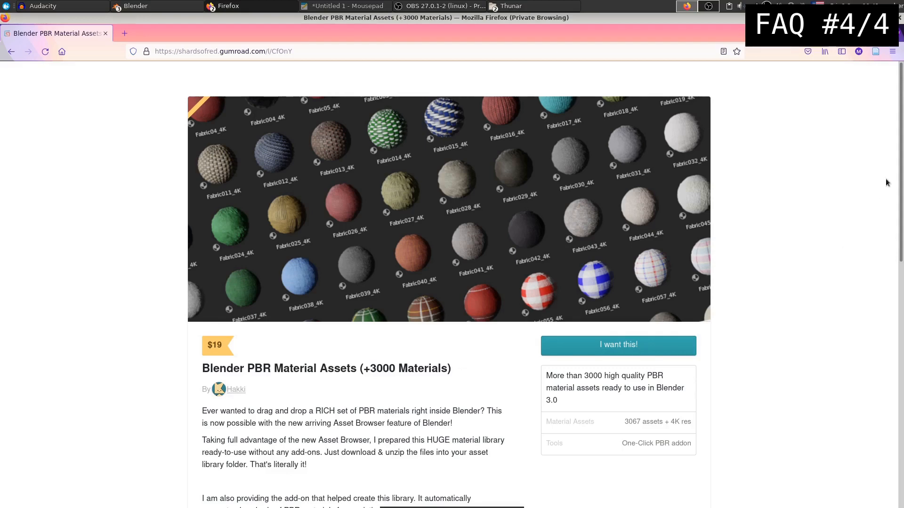
{"action": "scroll", "scroll_direction": "down", "scroll_amount": 3}
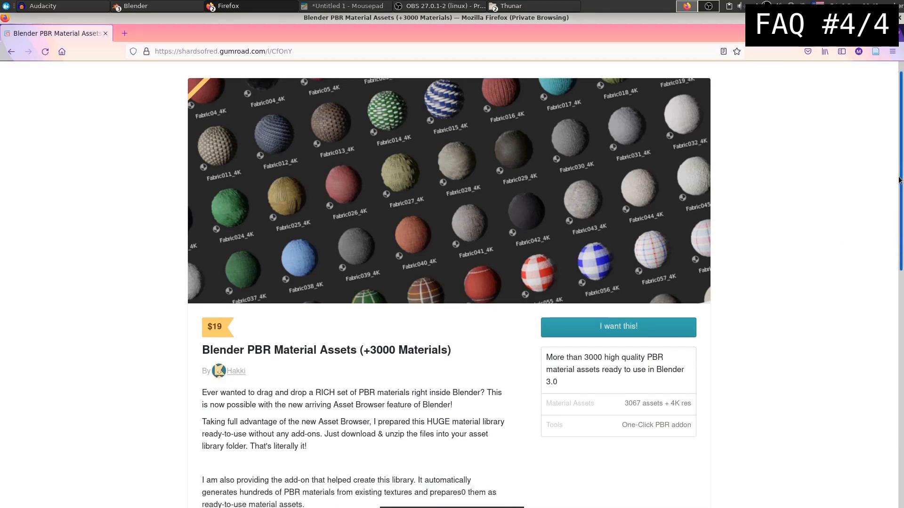
{"action": "scroll", "scroll_direction": "down", "scroll_amount": 3}
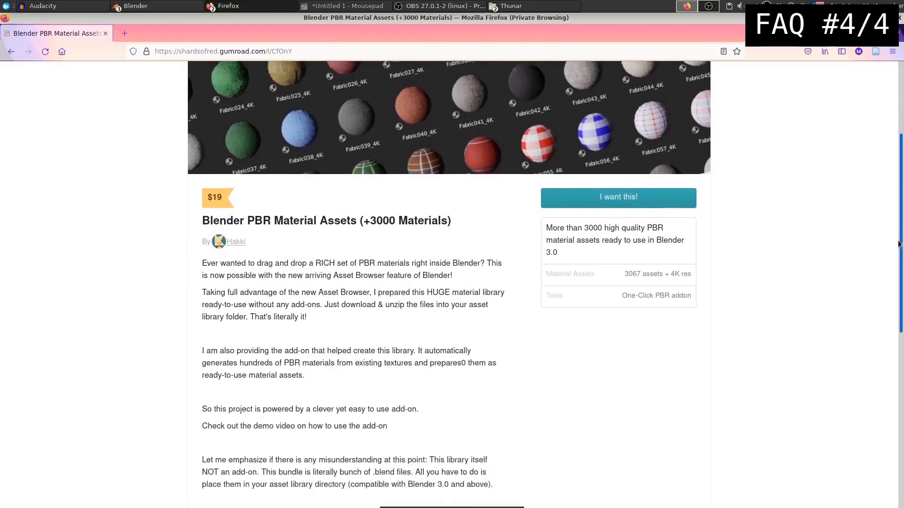
{"action": "scroll", "scroll_direction": "down", "scroll_amount": 3}
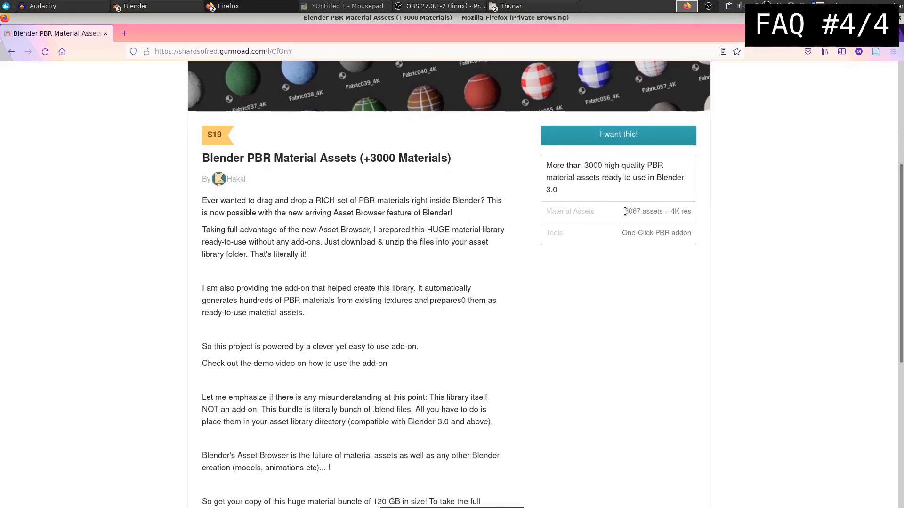
{"action": "double_click", "coordinate": [674, 211]}
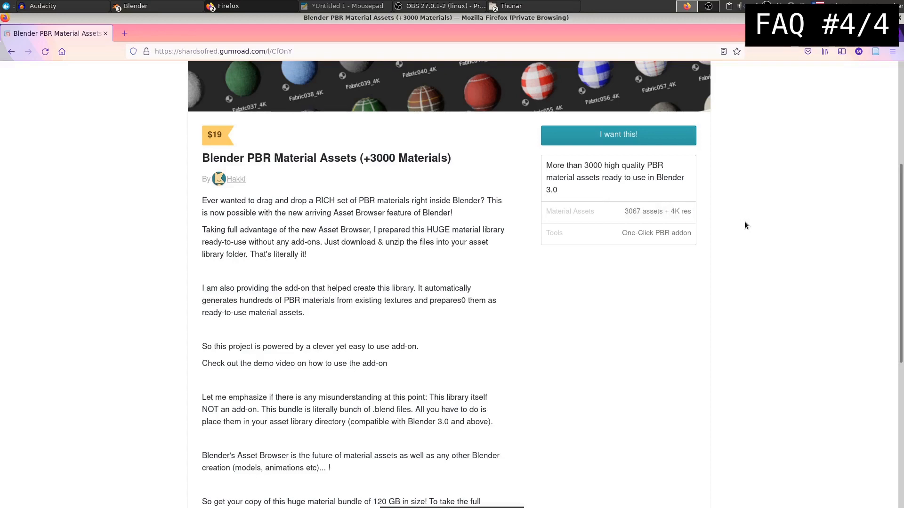
{"action": "mouse_move", "coordinate": [753, 242]}
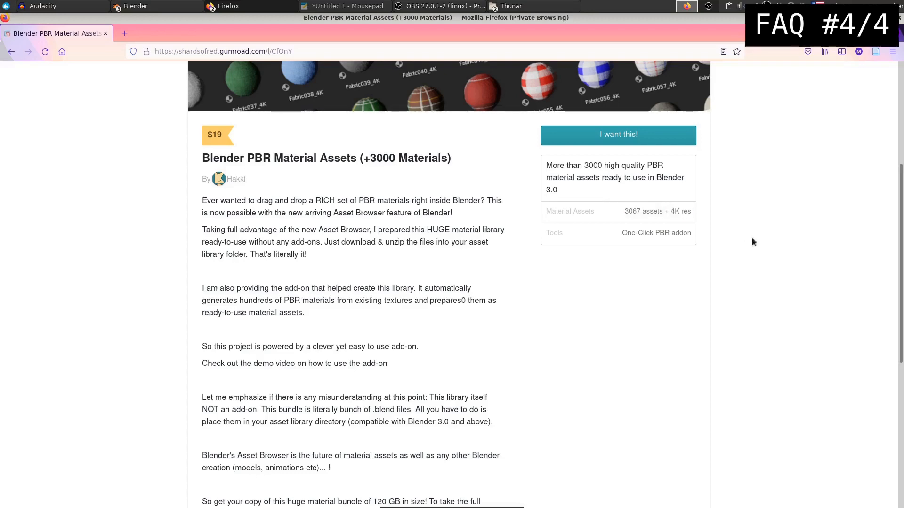
{"action": "scroll", "scroll_direction": "down", "scroll_amount": 3}
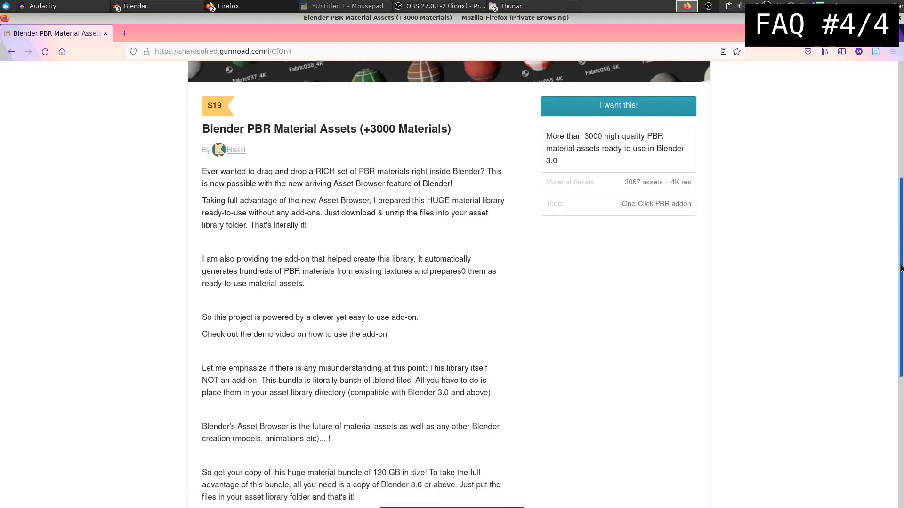
{"action": "scroll", "scroll_direction": "down", "scroll_amount": 3}
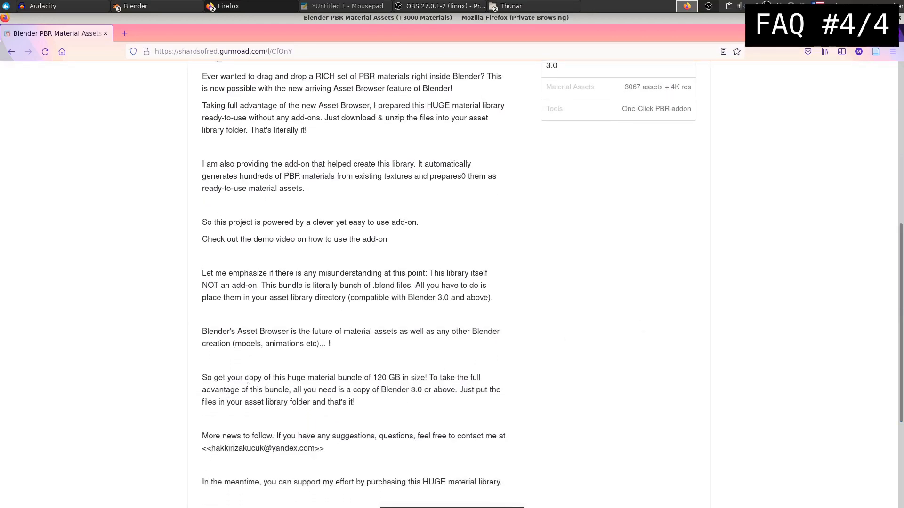
{"action": "mouse_move", "coordinate": [395, 406]}
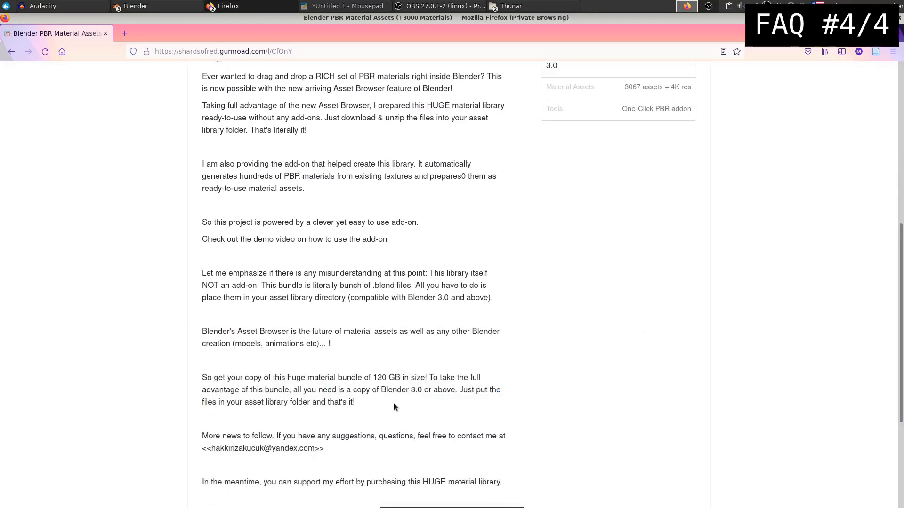
{"action": "mouse_move", "coordinate": [834, 397]}
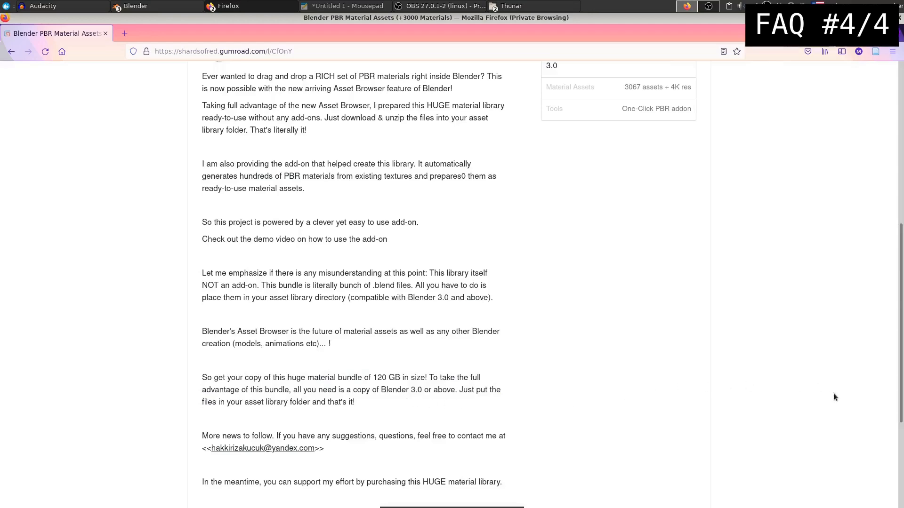
{"action": "scroll", "scroll_direction": "up", "scroll_amount": 3}
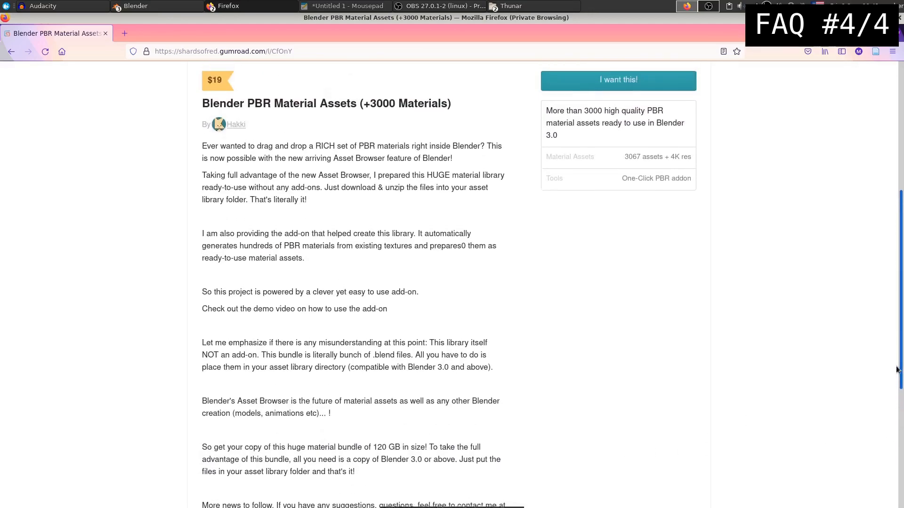
{"action": "scroll", "scroll_direction": "up", "scroll_amount": 3}
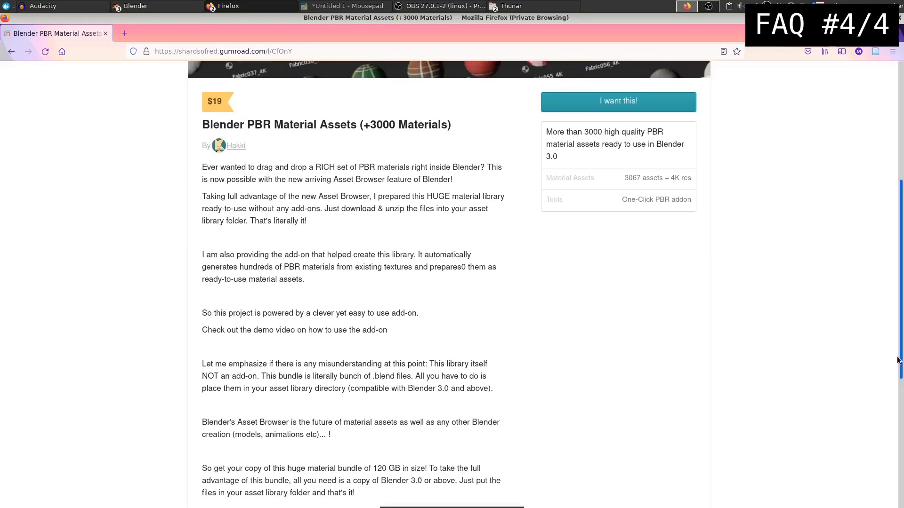
{"action": "scroll", "scroll_direction": "up", "scroll_amount": 3}
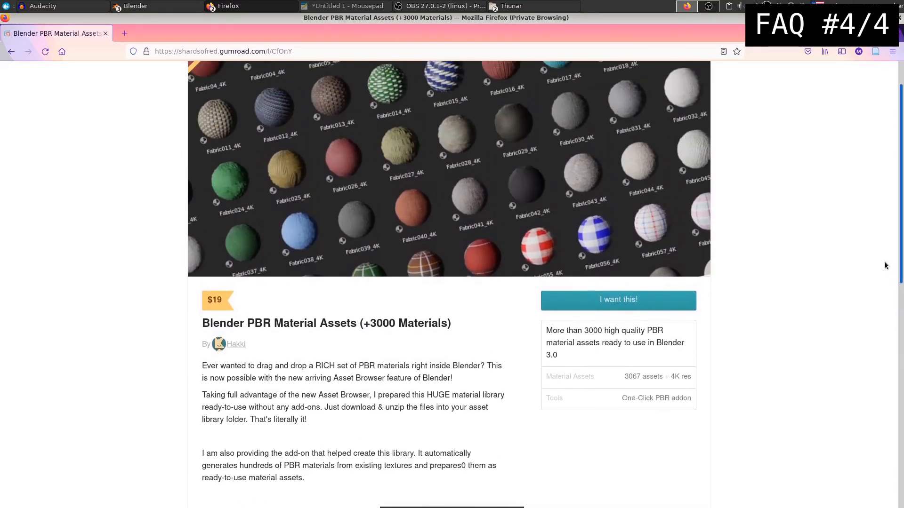
{"action": "scroll", "scroll_direction": "up", "scroll_amount": 3}
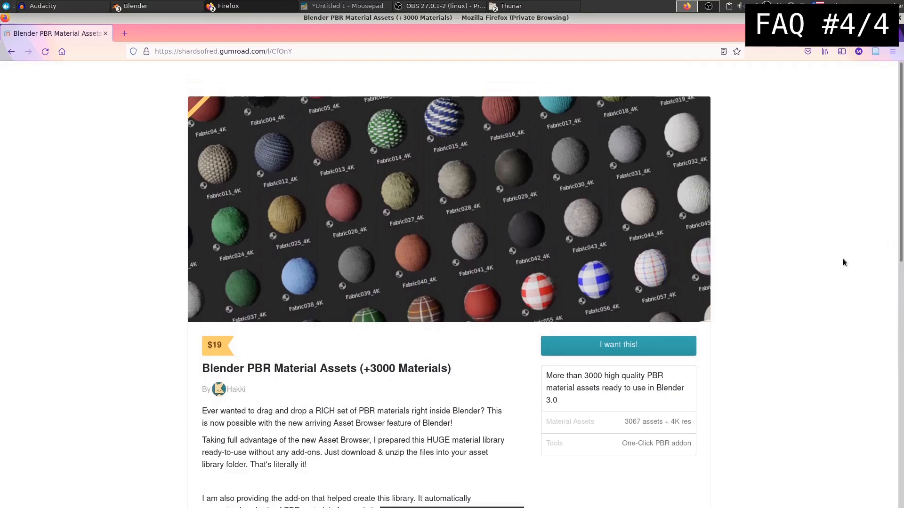